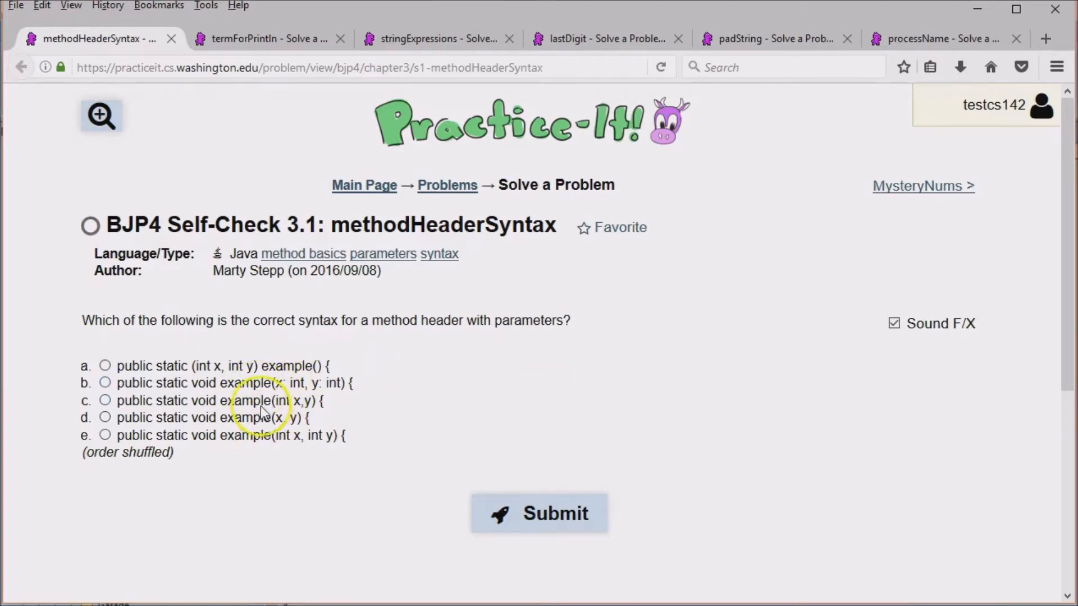
pyautogui.moveTo(230, 453)
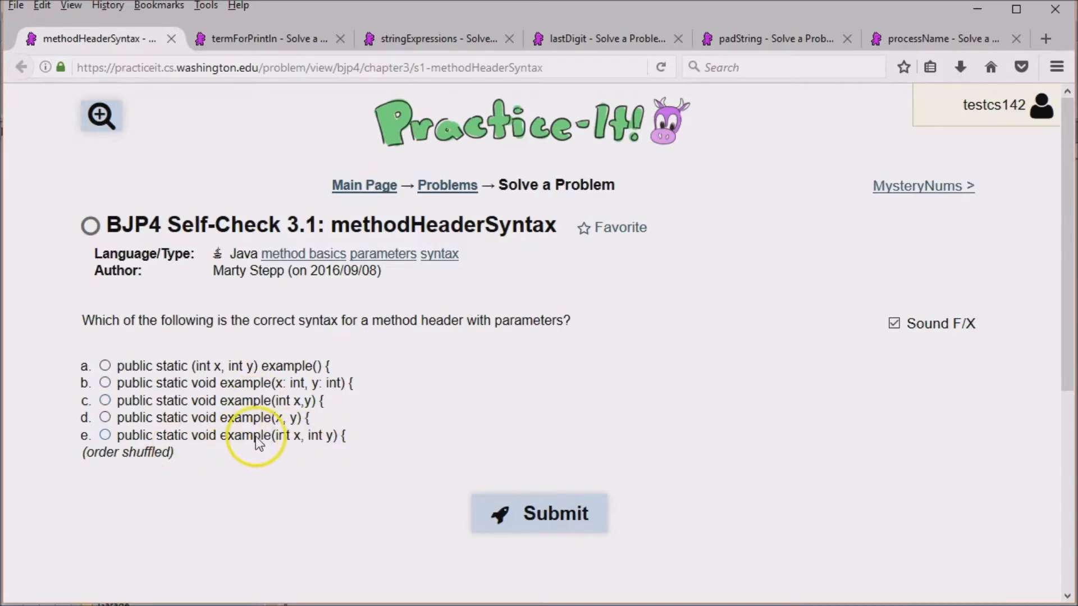
pyautogui.moveTo(313, 449)
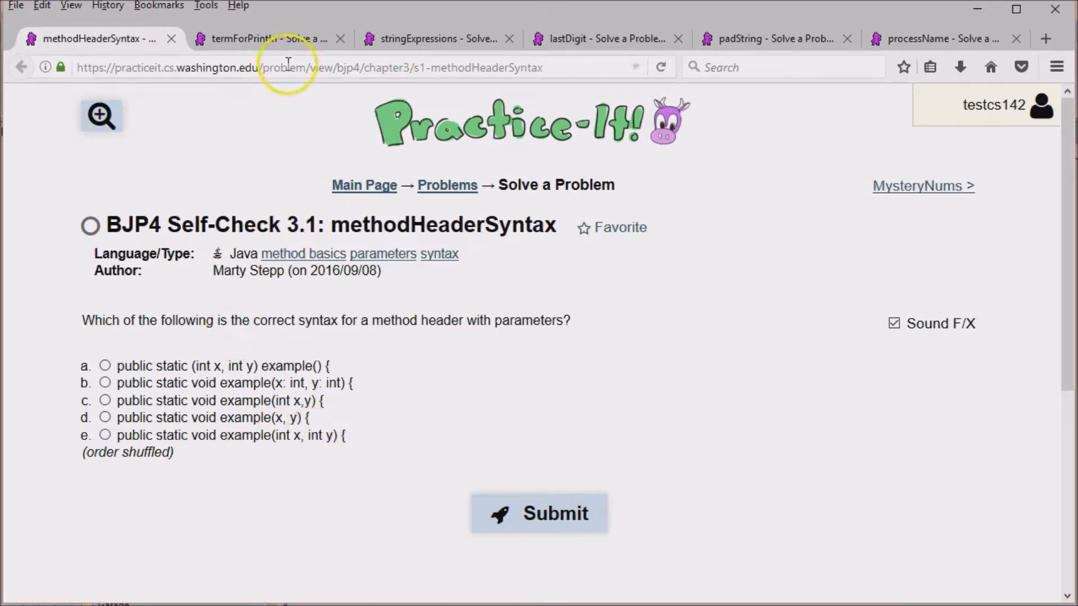
pyautogui.moveTo(276, 53)
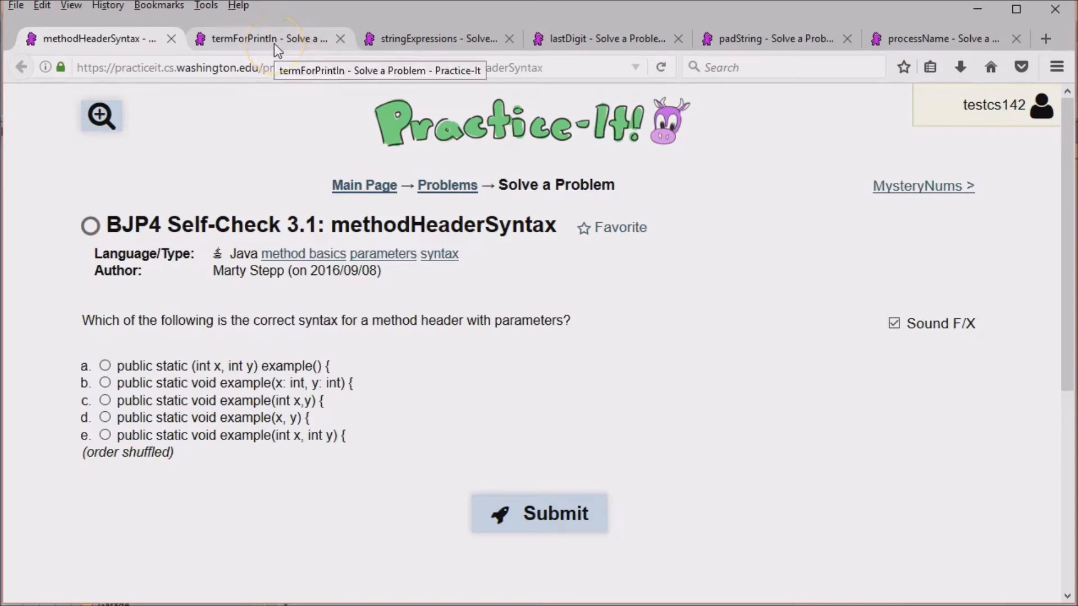
# Step: View the termForPrintln problem in Practice-It
pyautogui.click(267, 38)
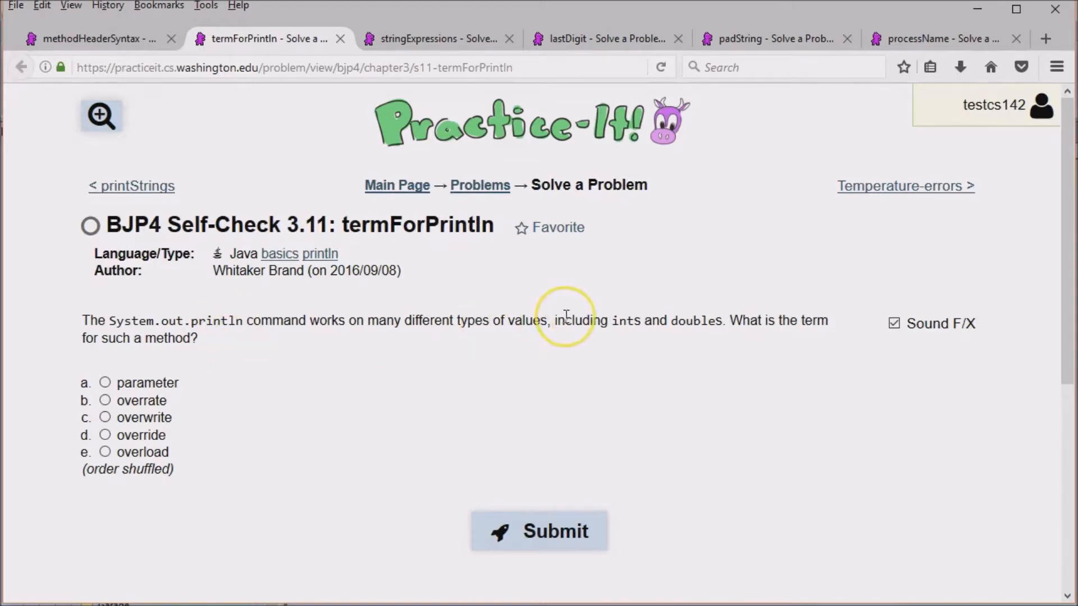
pyautogui.moveTo(603, 324)
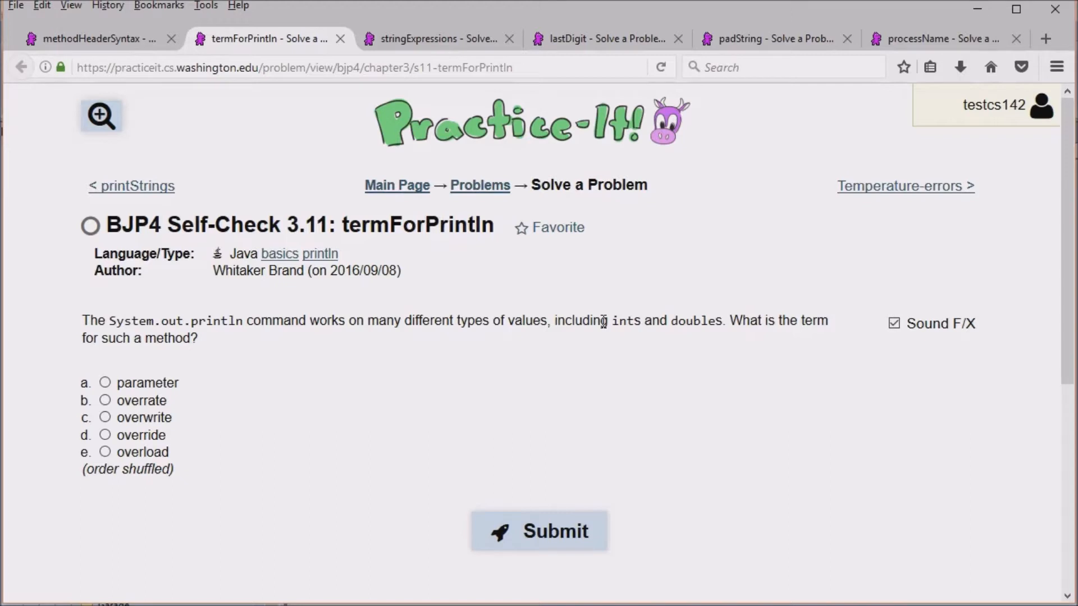
# Step: Open stringExpressions, highlighting its index digits and the length and charAt method names
pyautogui.click(425, 39)
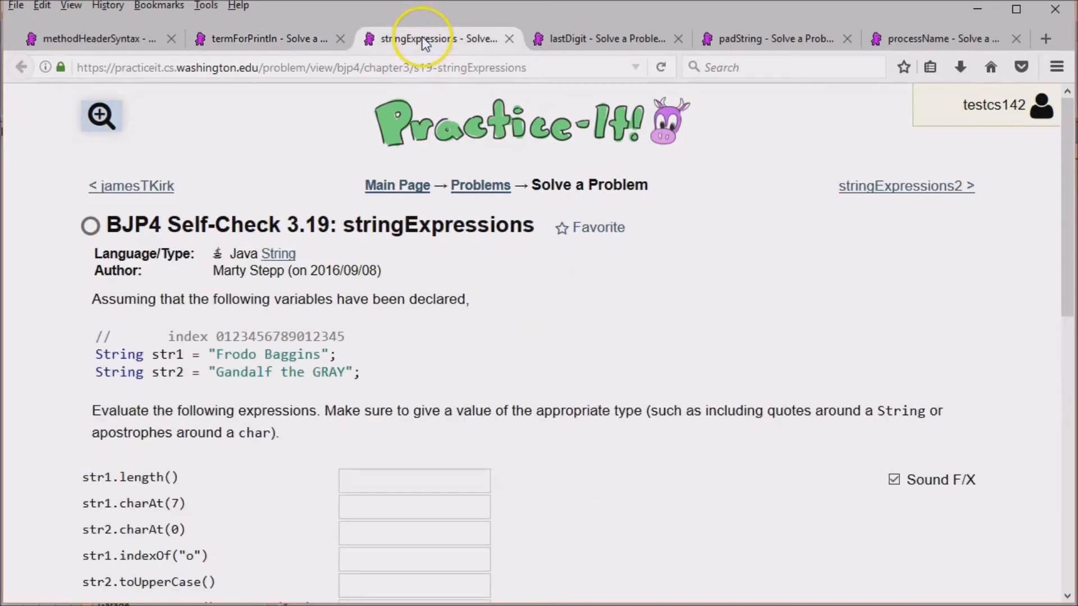
pyautogui.moveTo(369, 259)
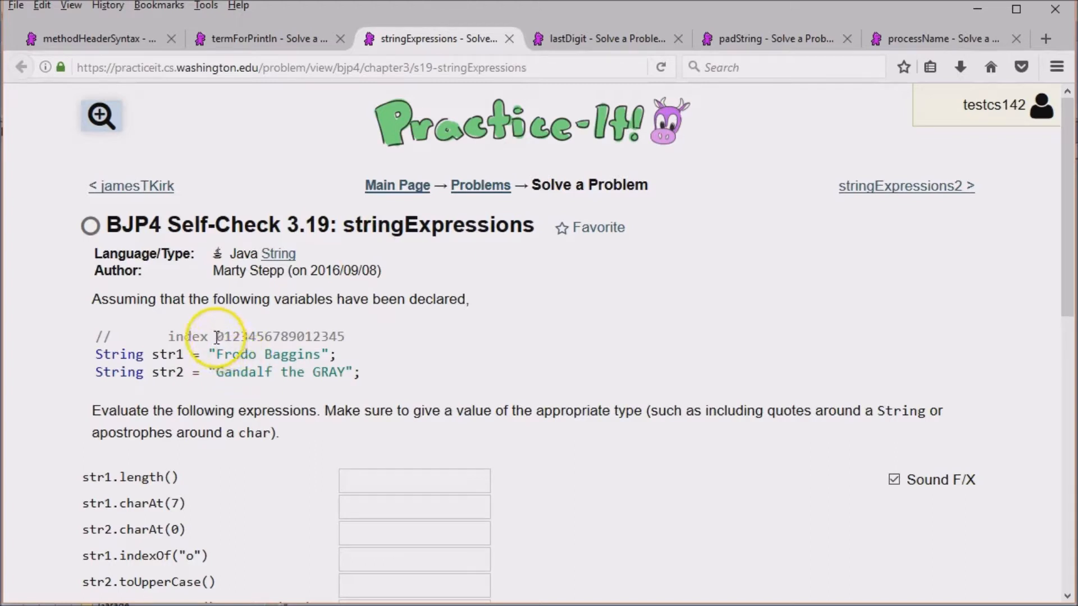
pyautogui.moveTo(218, 336); pyautogui.dragTo(347, 336)
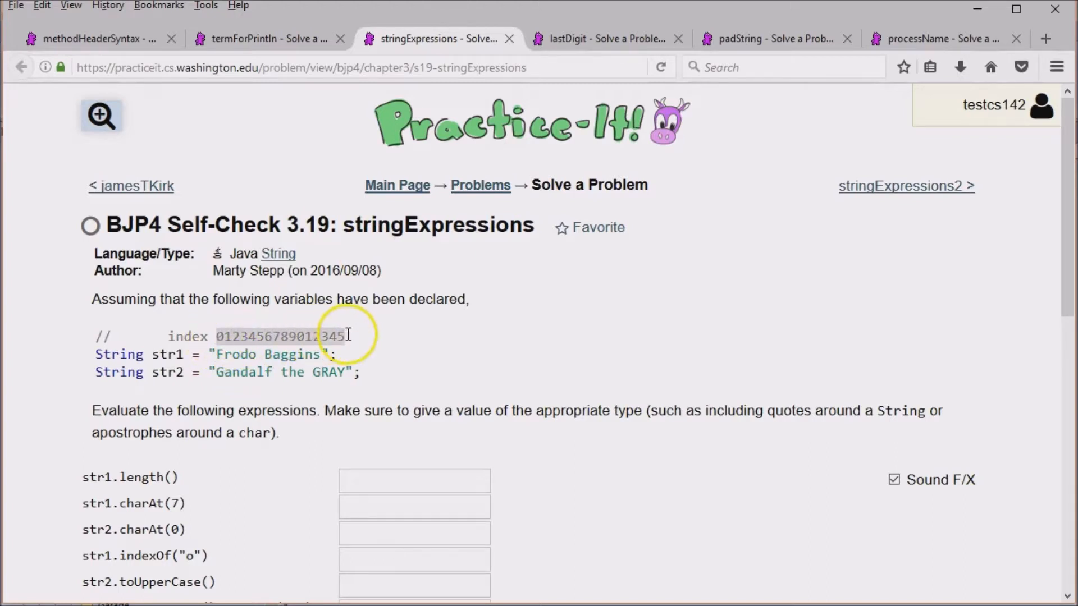
pyautogui.moveTo(252, 357)
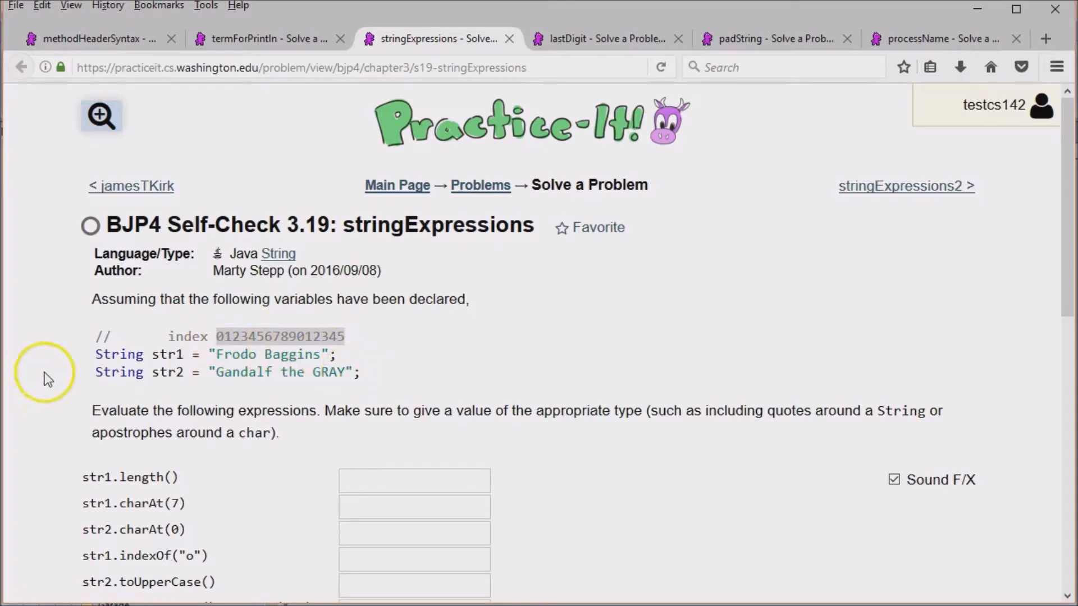
pyautogui.moveTo(969, 205)
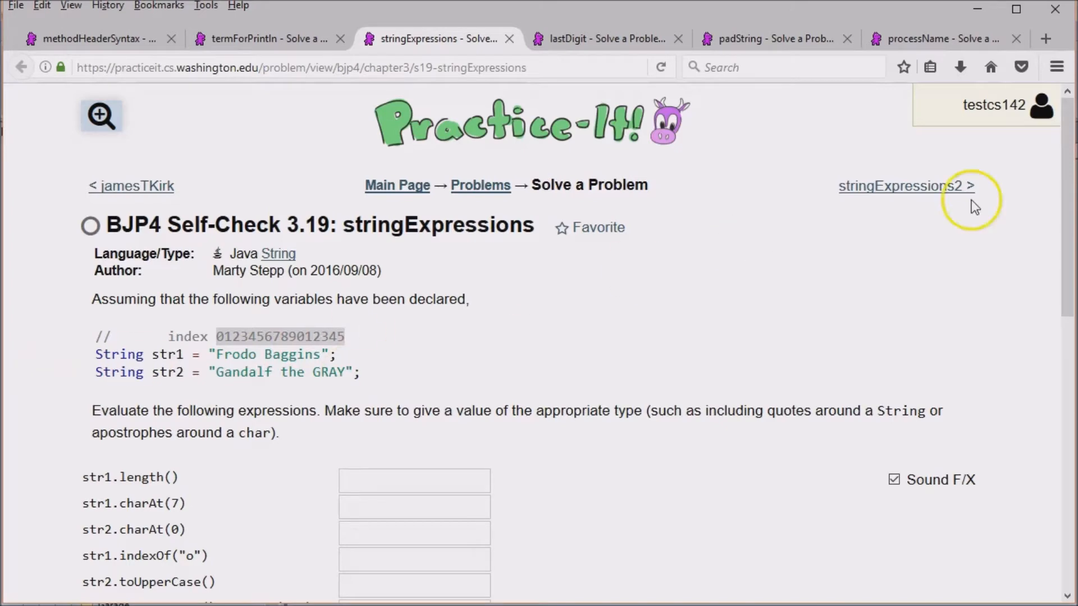
pyautogui.scroll(-3)
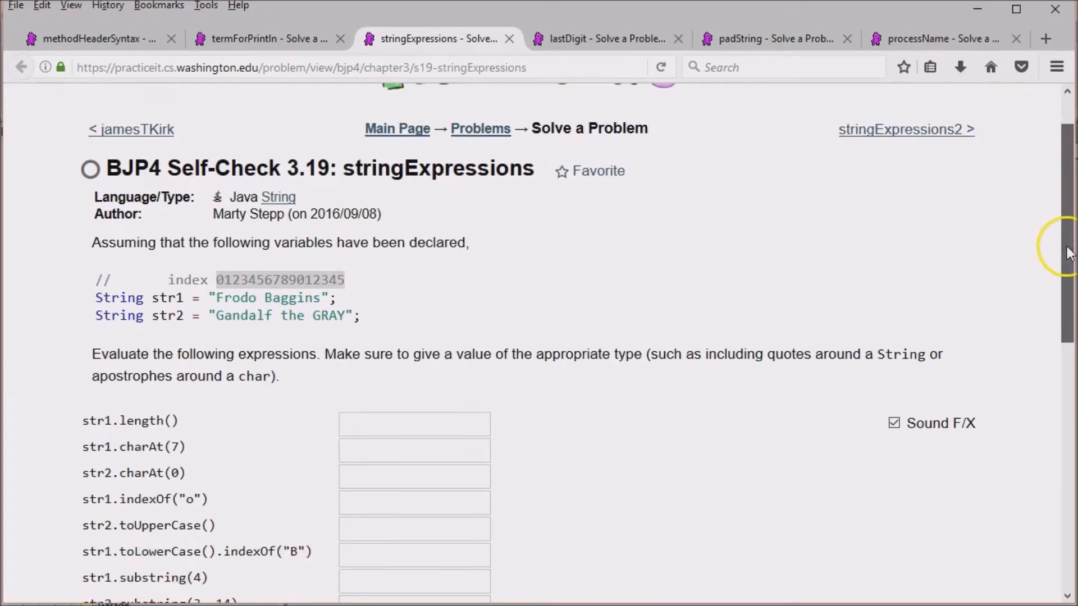
pyautogui.scroll(-3)
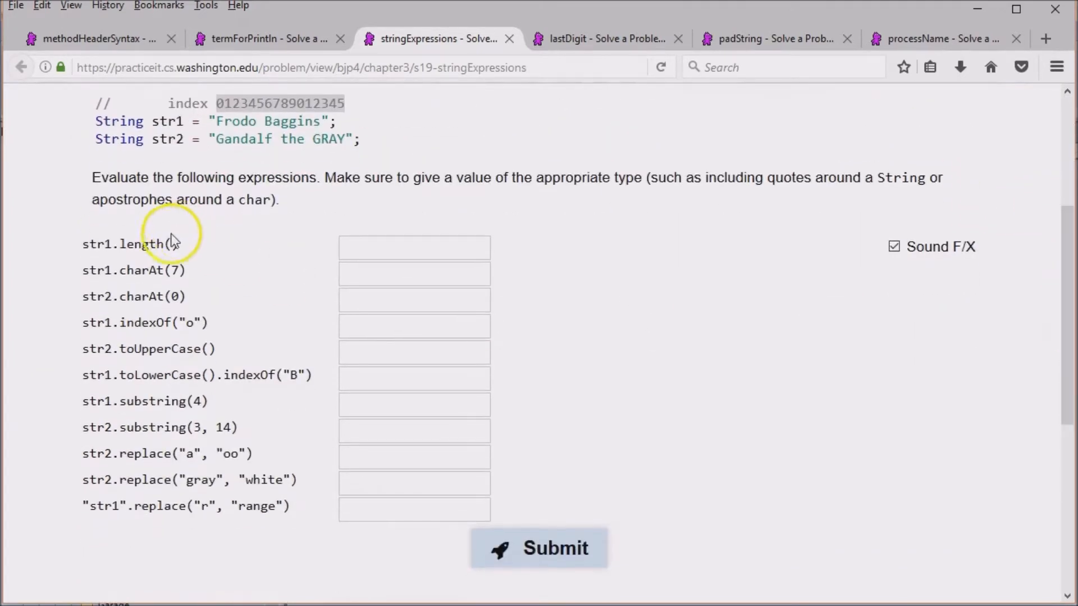
pyautogui.doubleClick(141, 244)
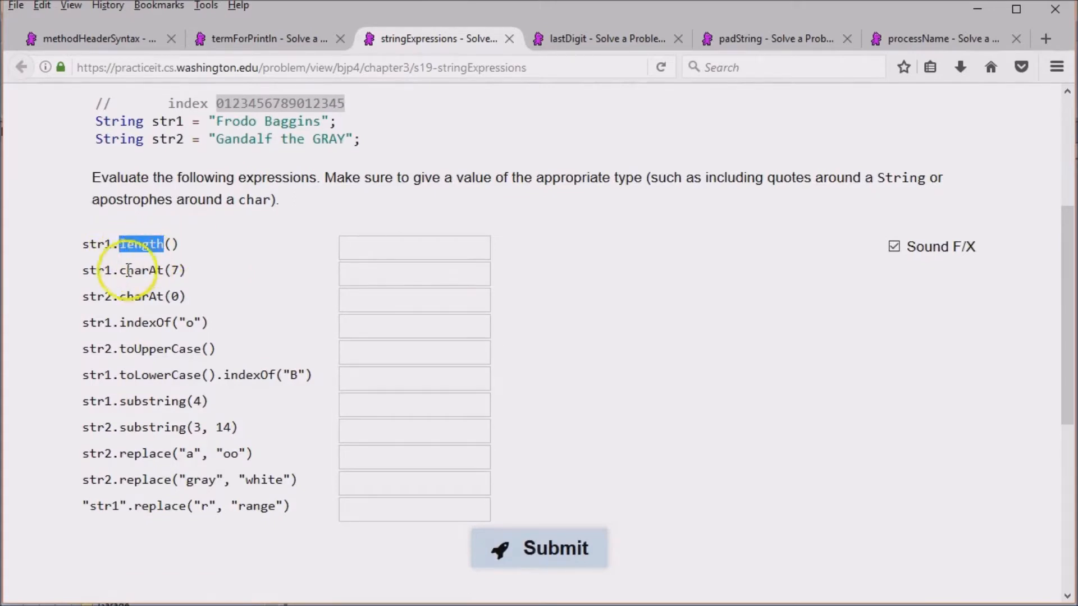
pyautogui.doubleClick(140, 270)
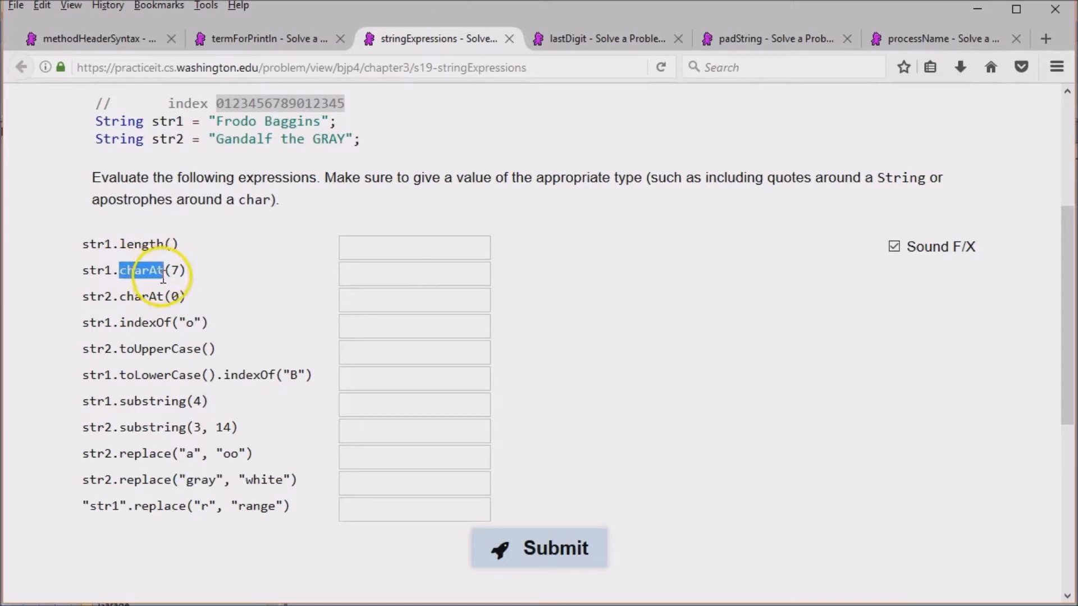
pyautogui.moveTo(175, 276)
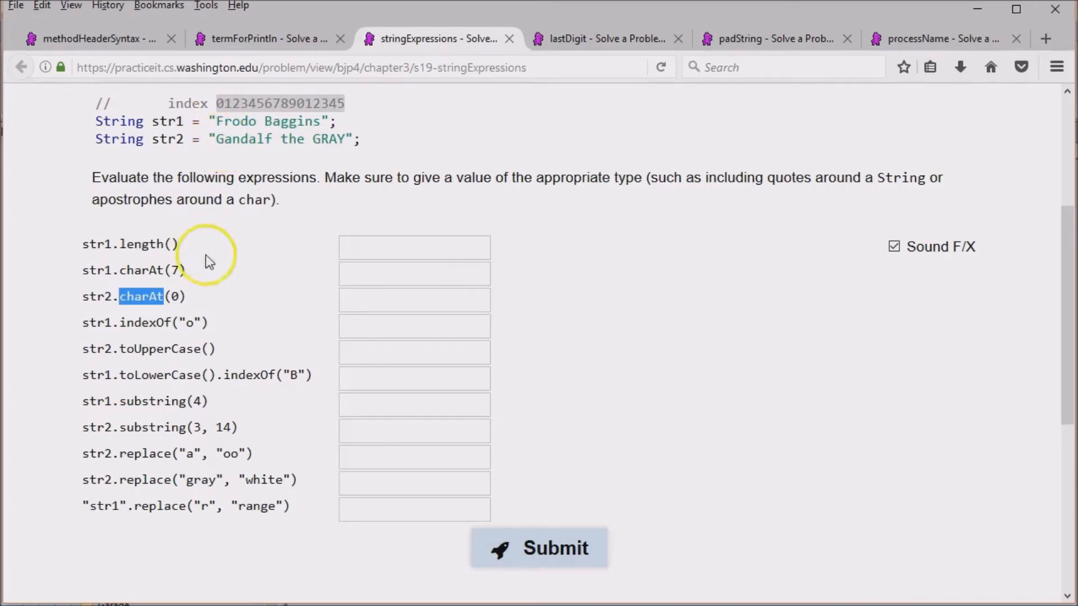
pyautogui.doubleClick(143, 323)
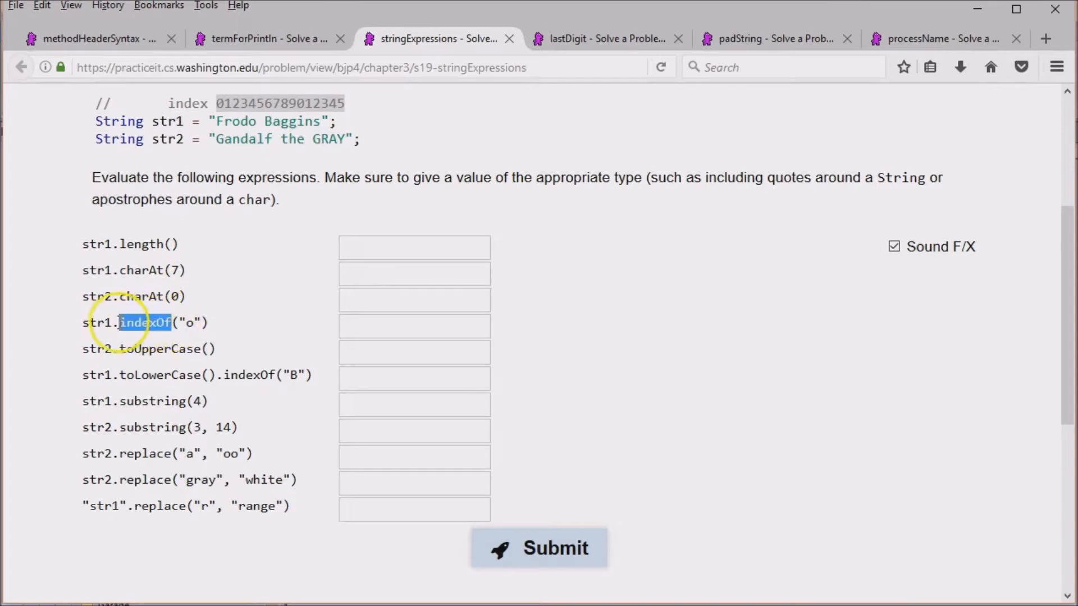
pyautogui.moveTo(130, 419)
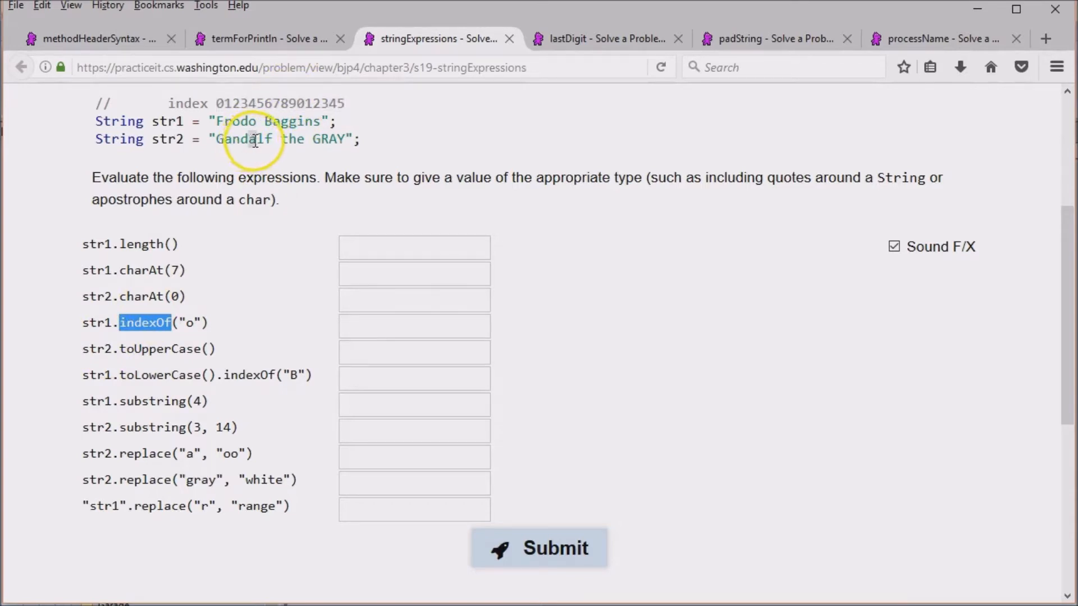
pyautogui.moveTo(225, 138)
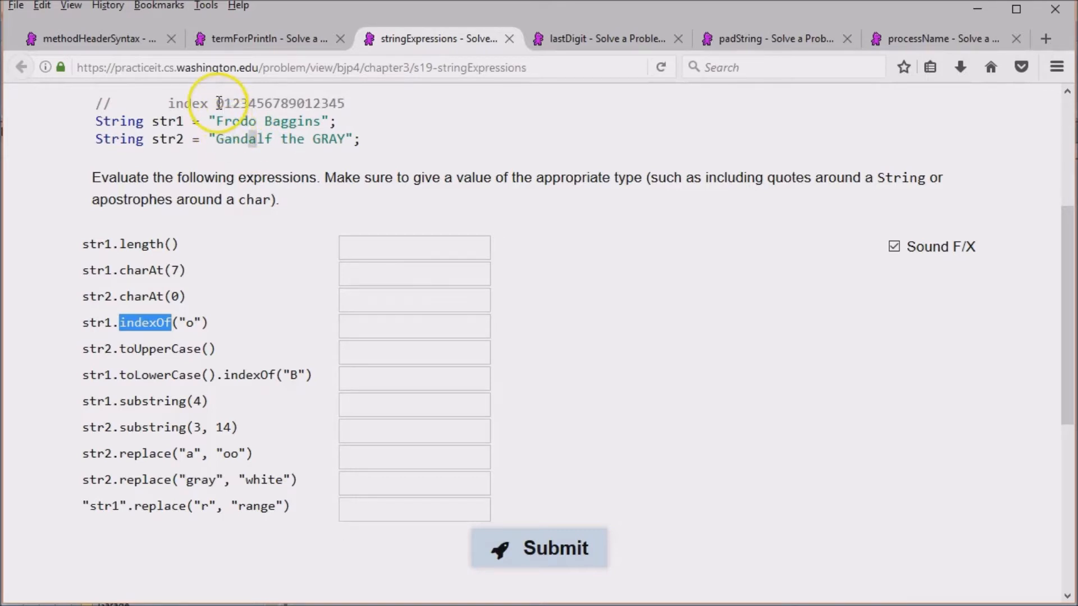
pyautogui.moveTo(258, 152)
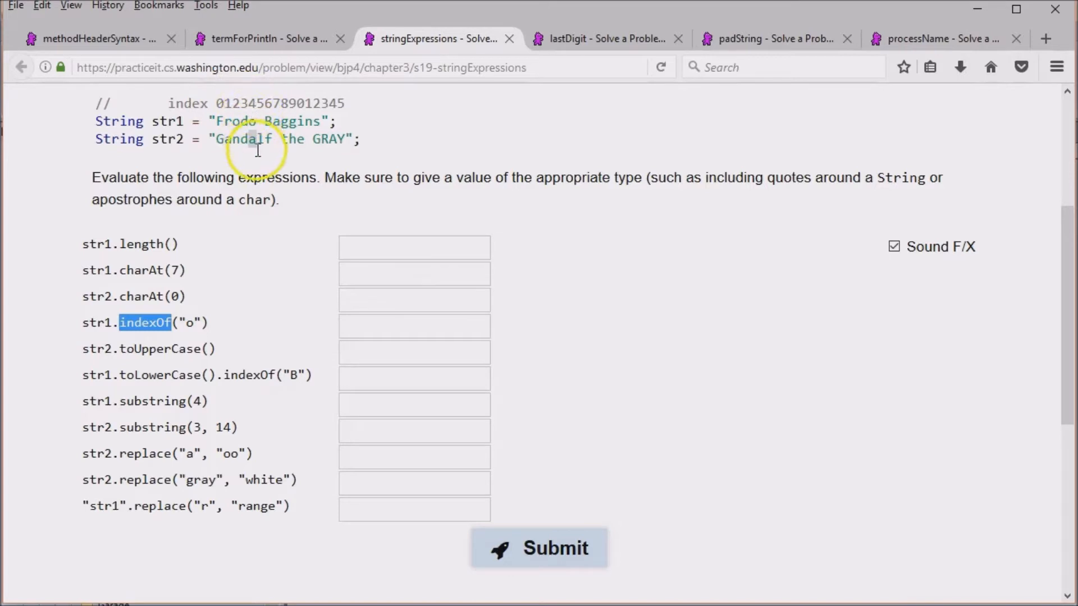
pyautogui.moveTo(123, 354)
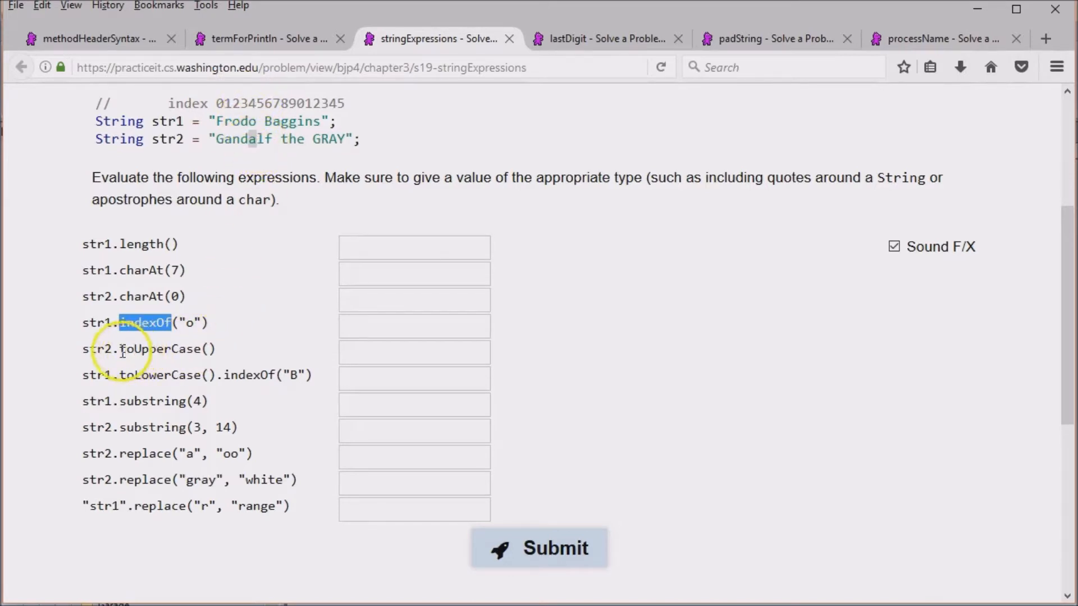
pyautogui.doubleClick(159, 349)
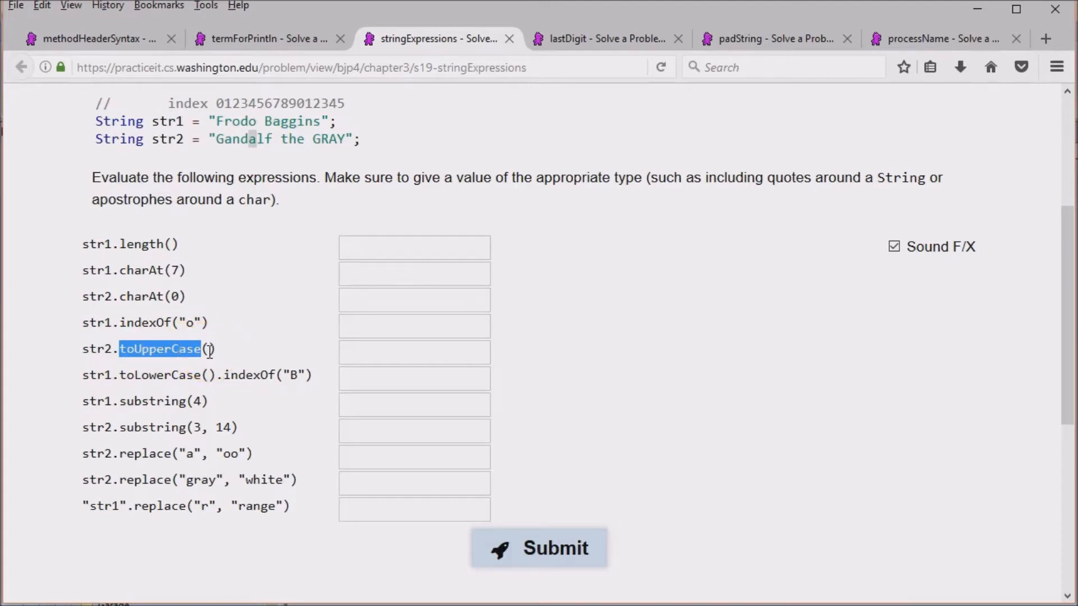
pyautogui.moveTo(224, 355)
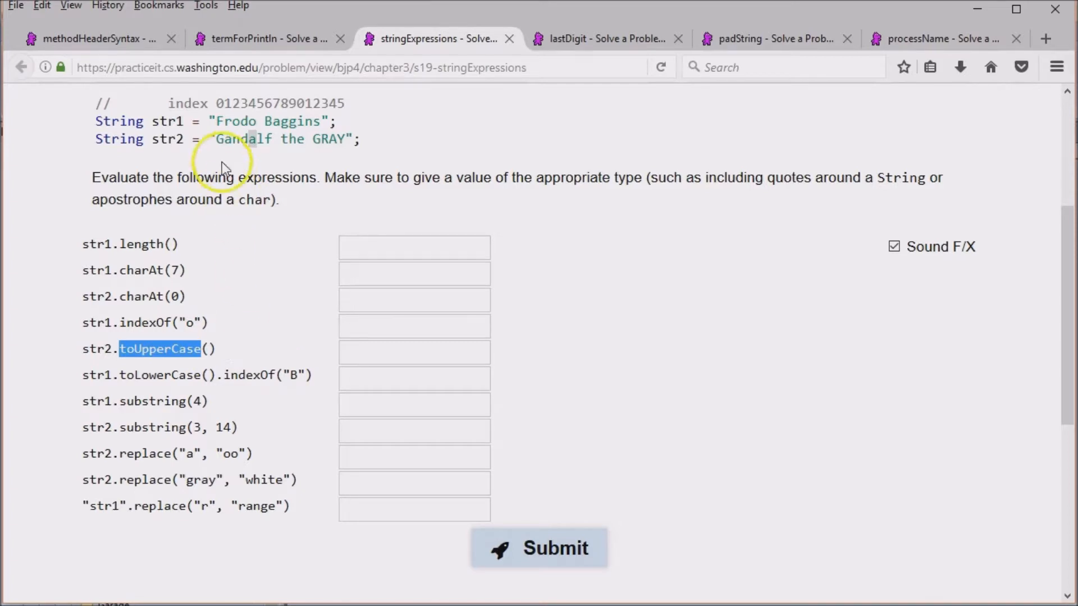
pyautogui.moveTo(317, 121)
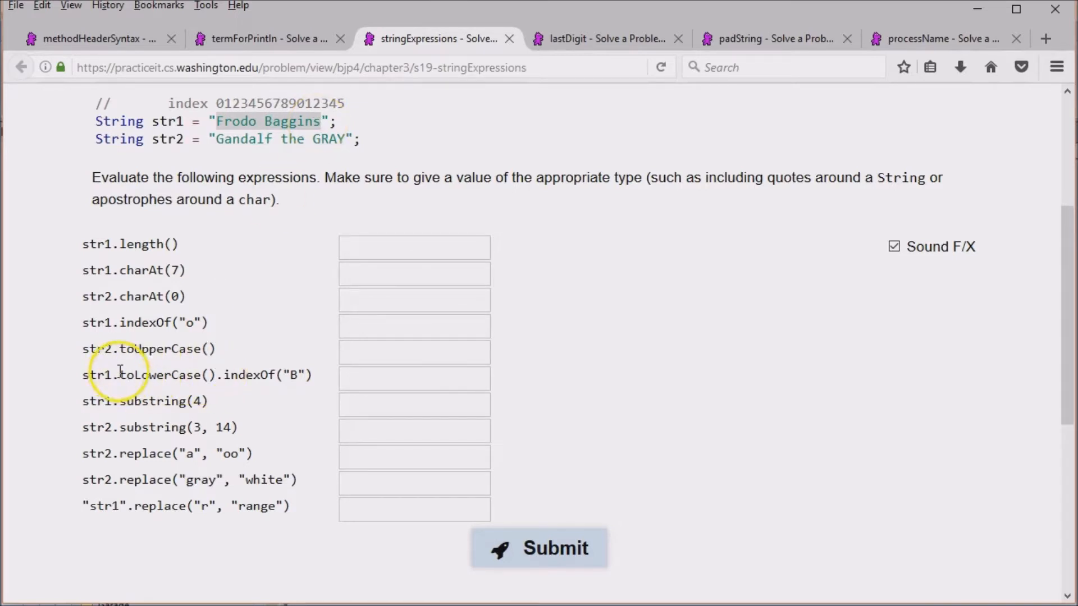
pyautogui.moveTo(224, 383)
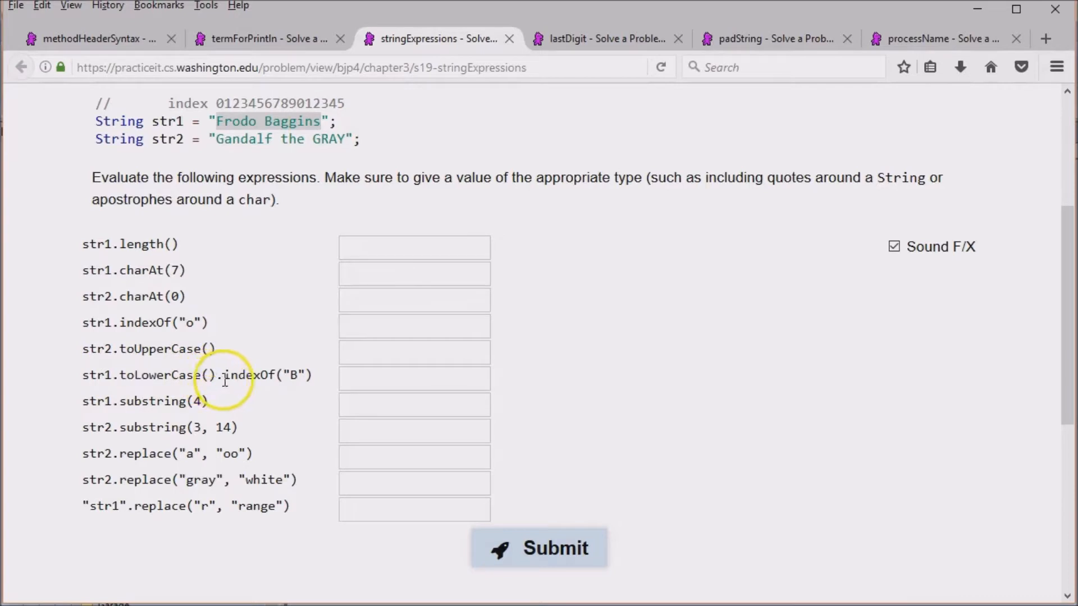
pyautogui.doubleClick(245, 375)
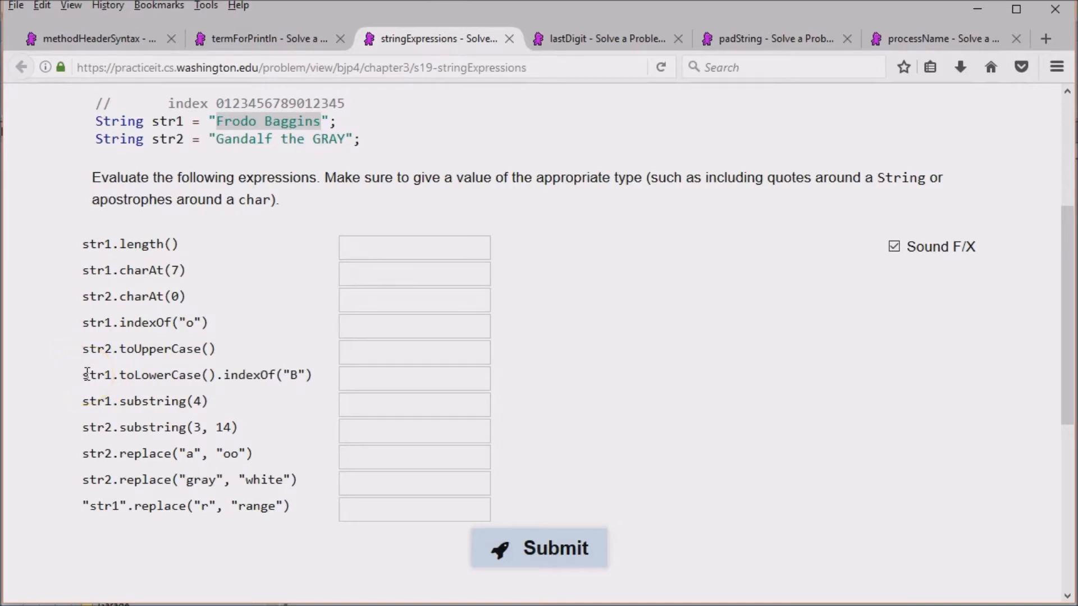
pyautogui.doubleClick(93, 374)
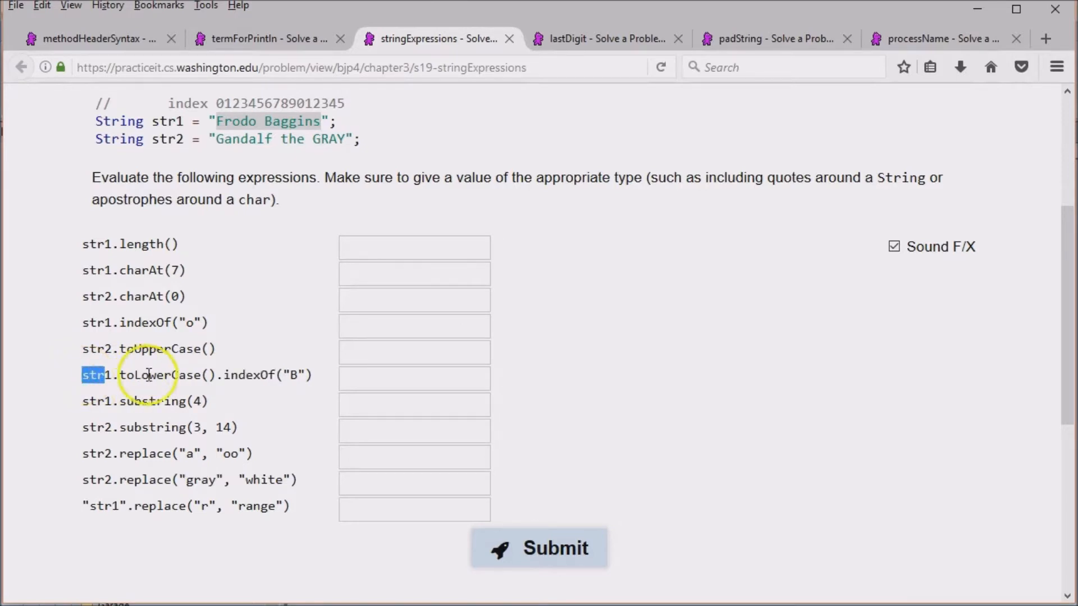
pyautogui.moveTo(83, 375); pyautogui.dragTo(216, 374)
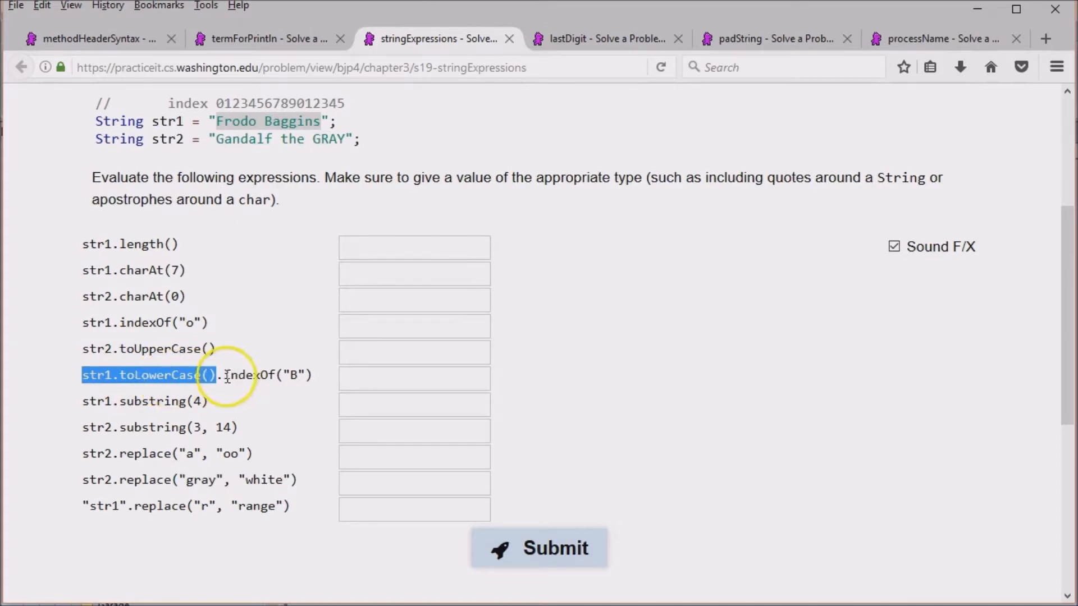
pyautogui.doubleClick(248, 375)
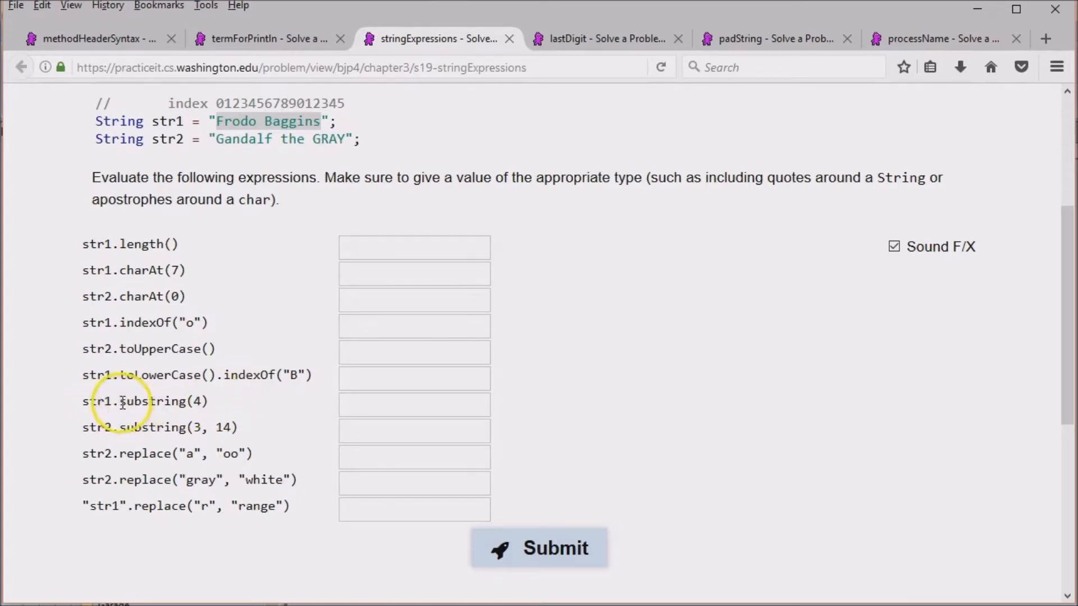
pyautogui.doubleClick(150, 402)
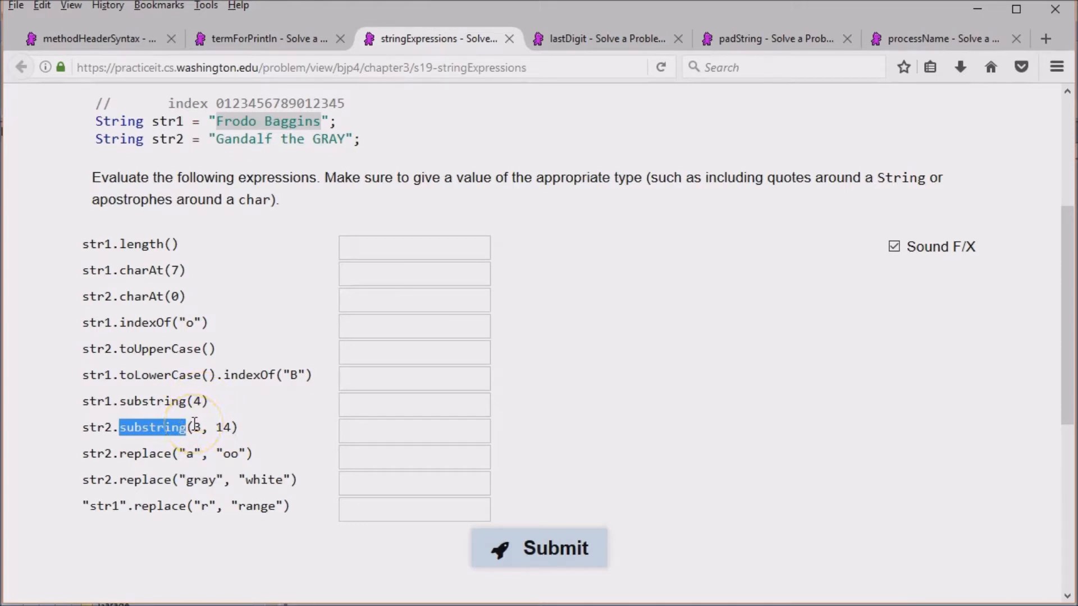
pyautogui.moveTo(286, 150)
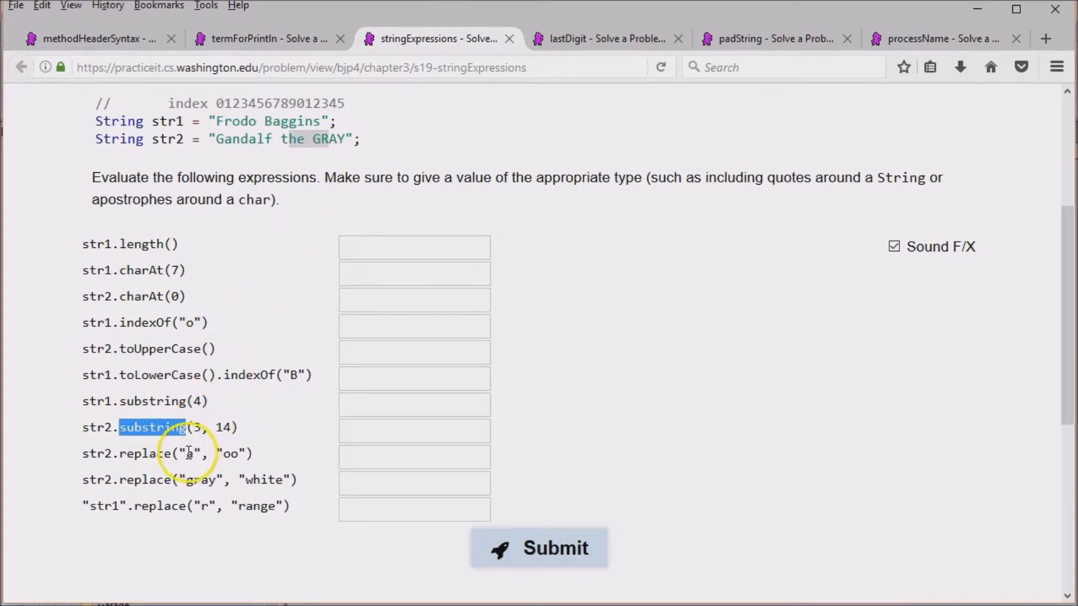
pyautogui.moveTo(179, 417)
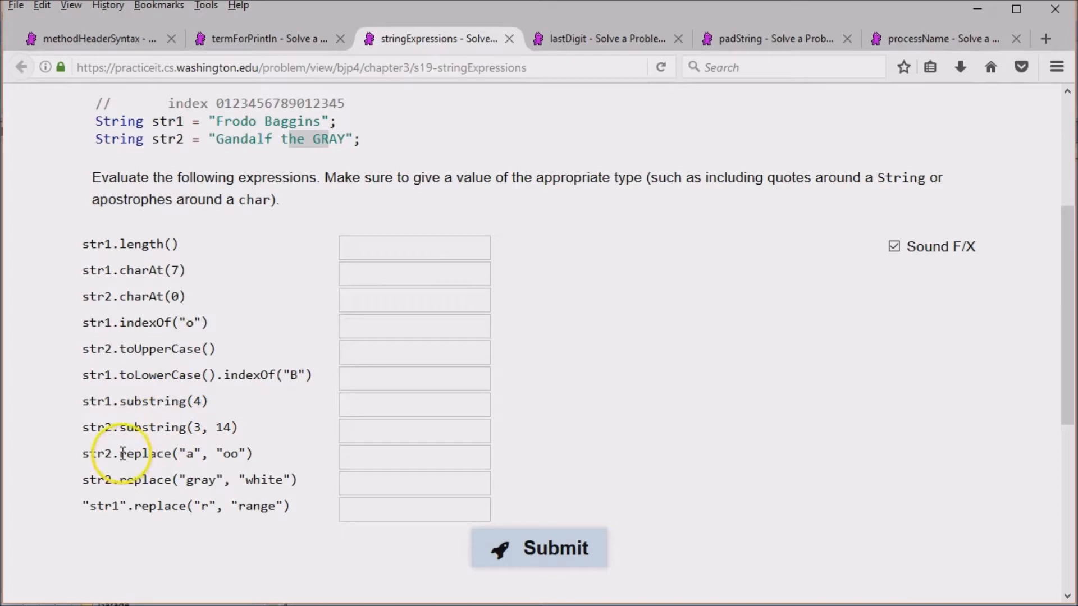
pyautogui.doubleClick(145, 454)
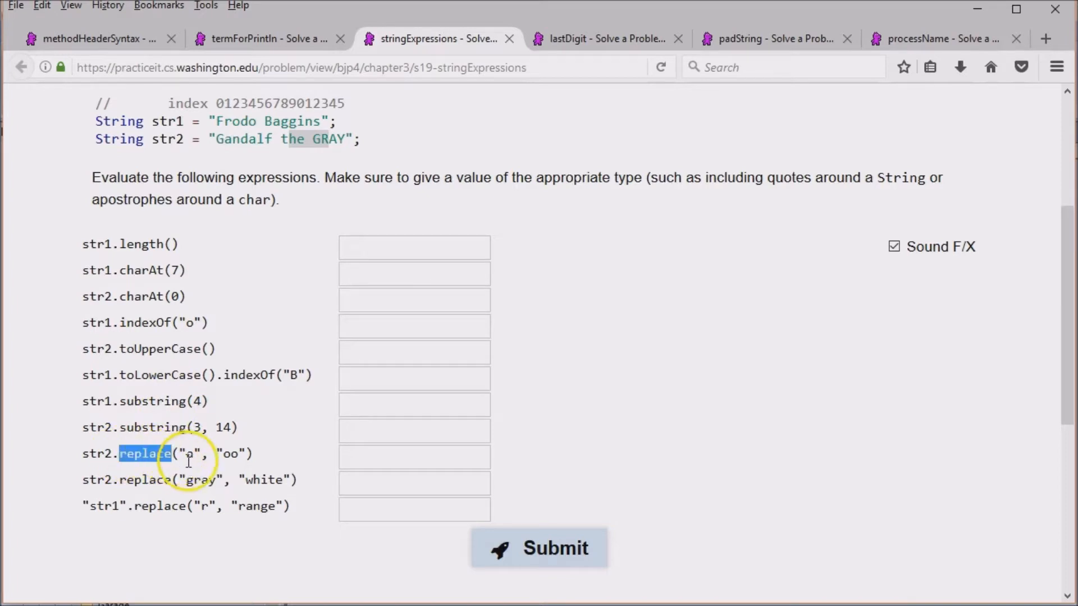
pyautogui.moveTo(179, 484)
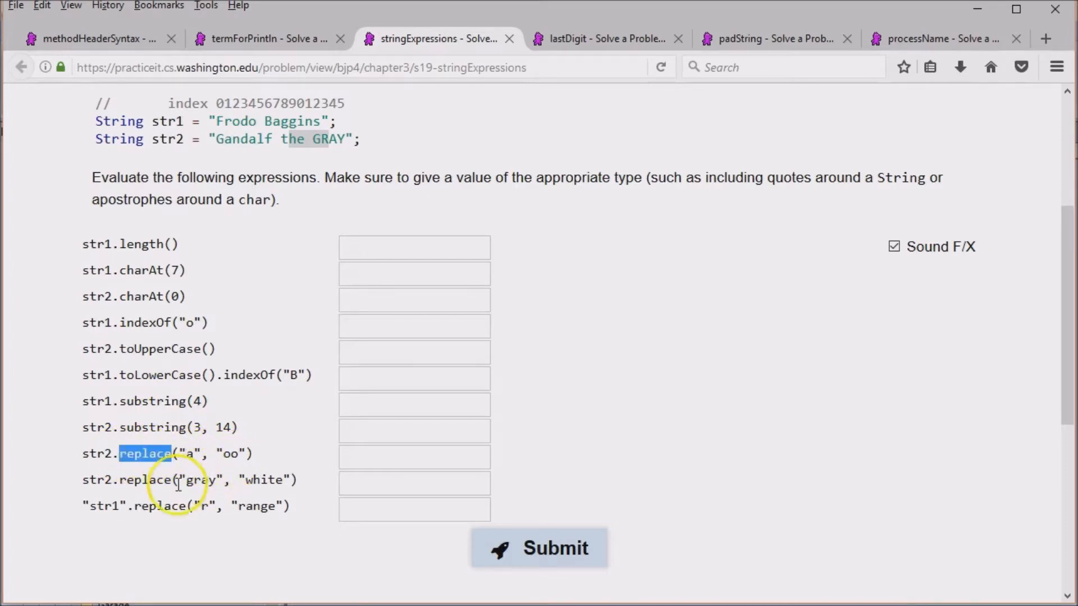
pyautogui.moveTo(166, 523)
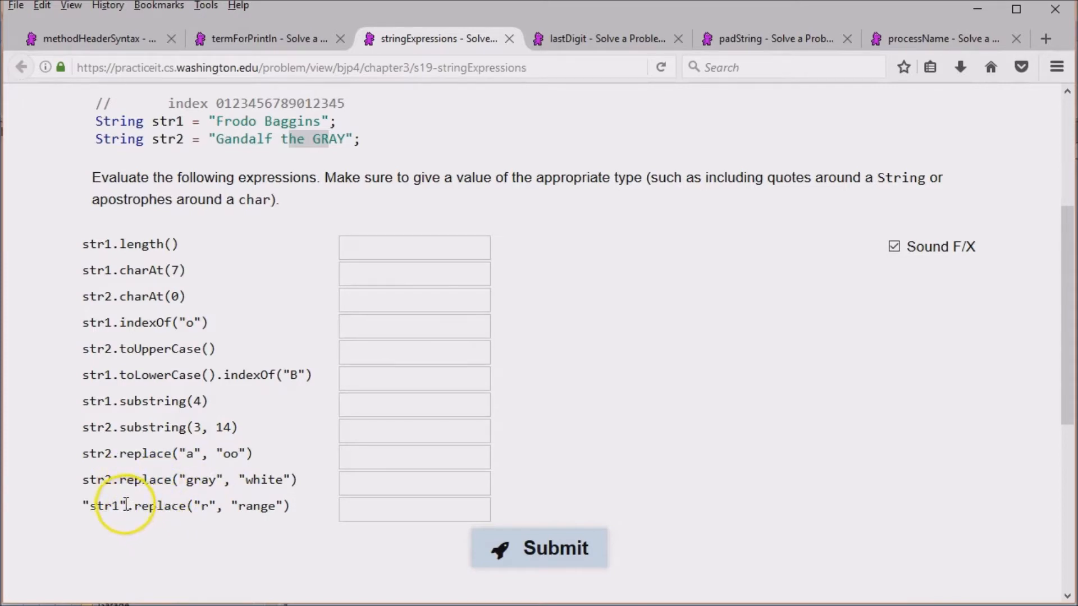
pyautogui.doubleClick(105, 507)
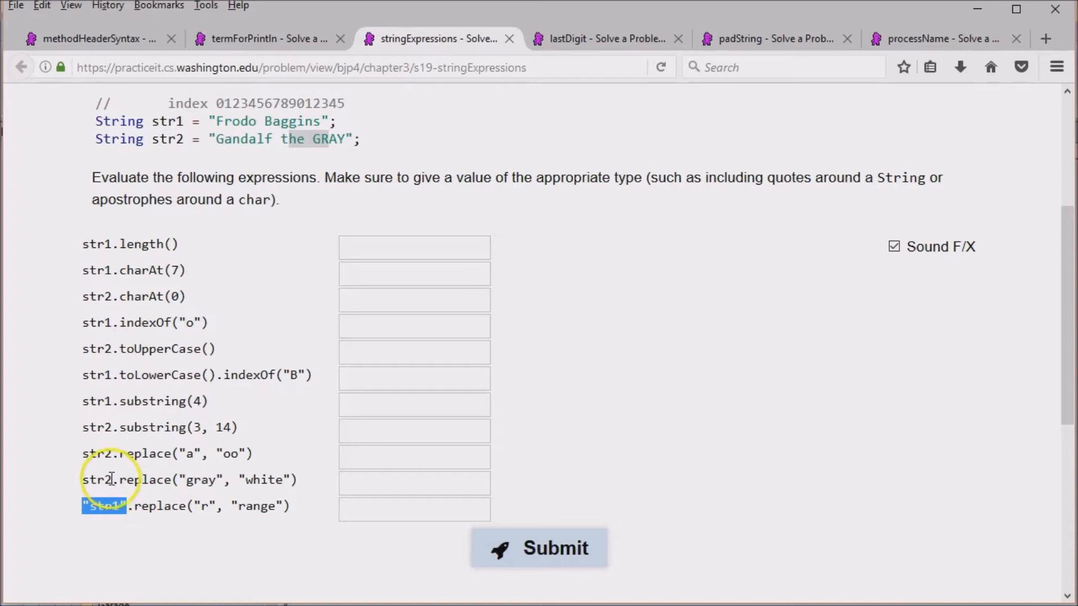
pyautogui.doubleClick(100, 480)
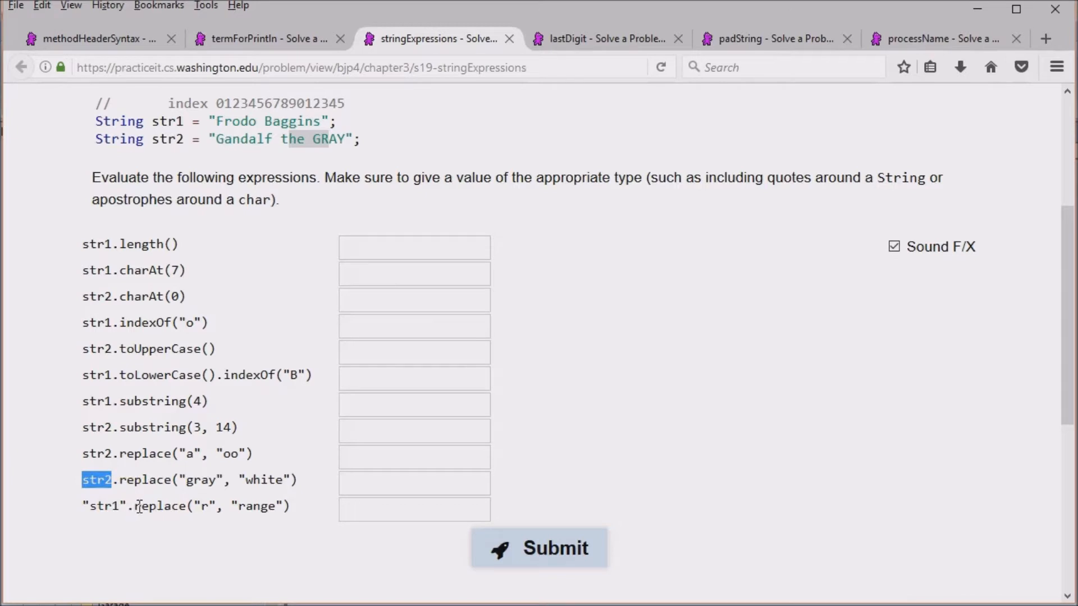
pyautogui.doubleClick(163, 506)
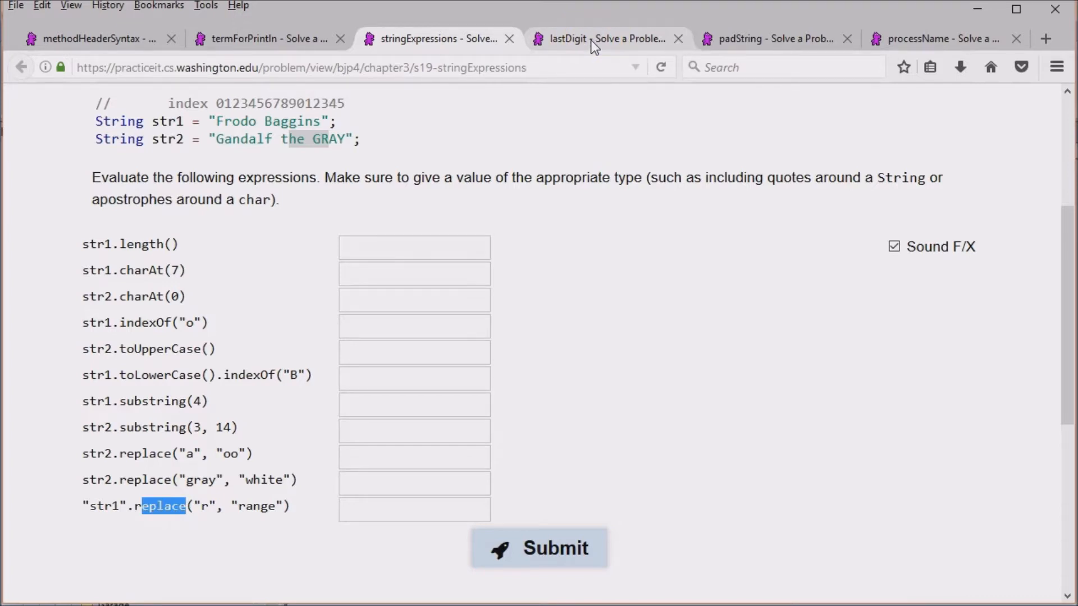
# Step: Open lastDigit and emphasize the table values 2, 7 and -947
pyautogui.click(597, 39)
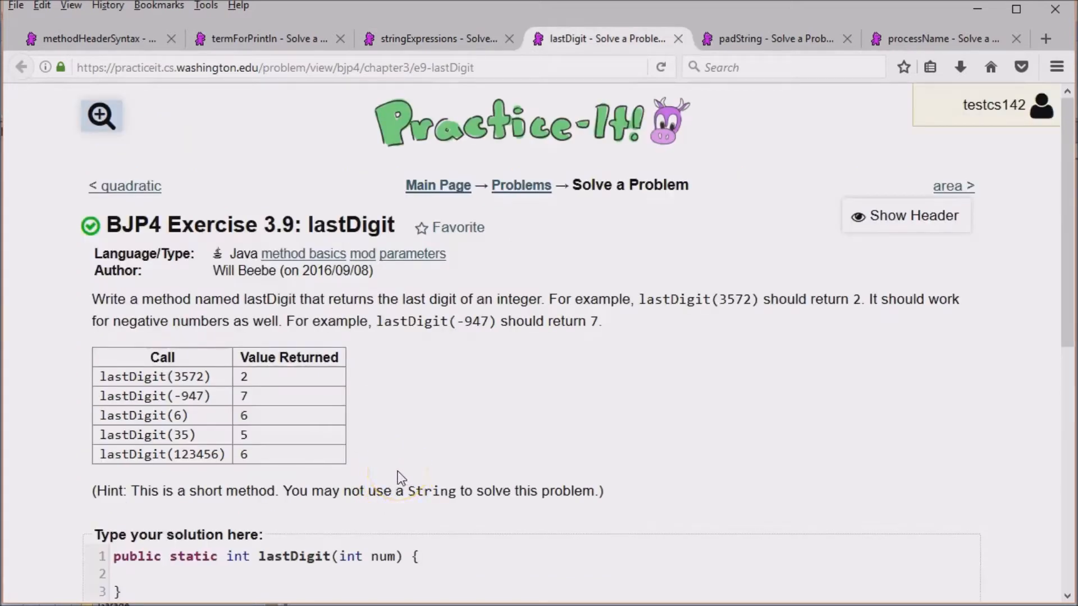
pyautogui.scroll(-3)
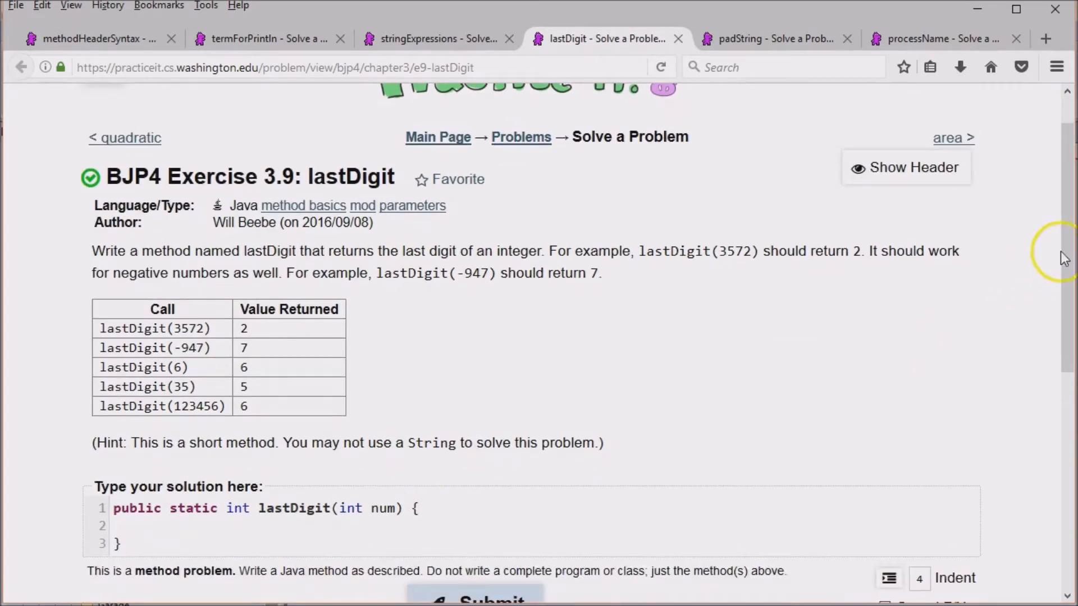
pyautogui.moveTo(1064, 258)
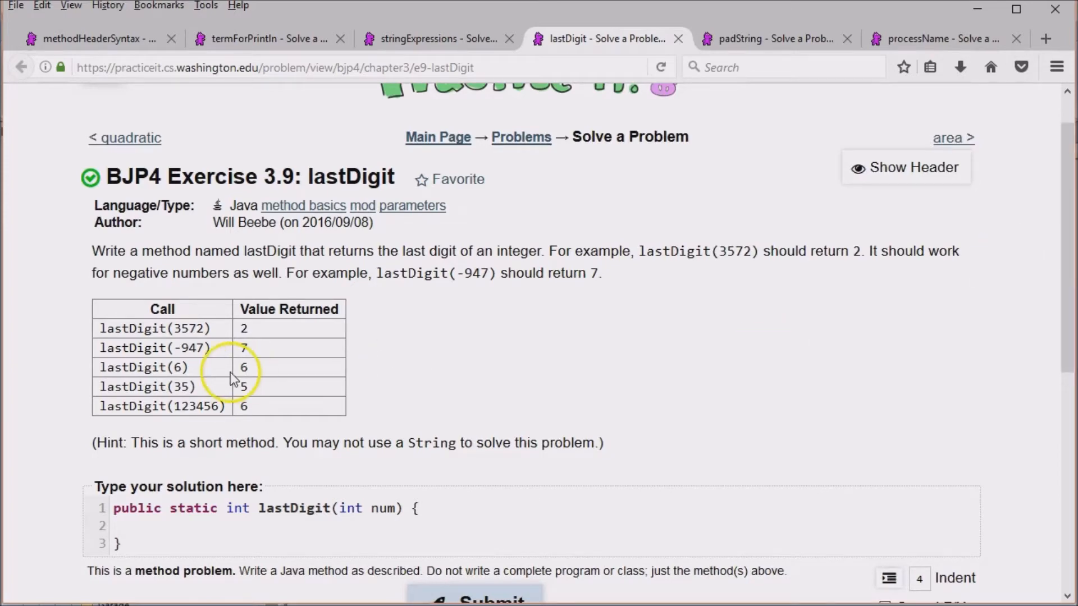
pyautogui.doubleClick(243, 328)
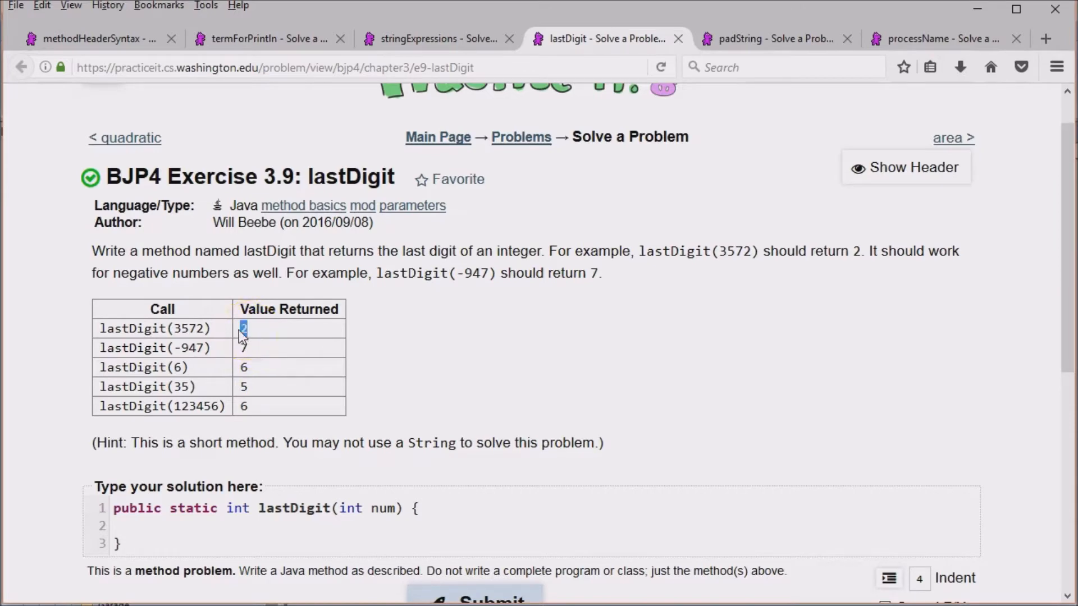
pyautogui.doubleClick(180, 348)
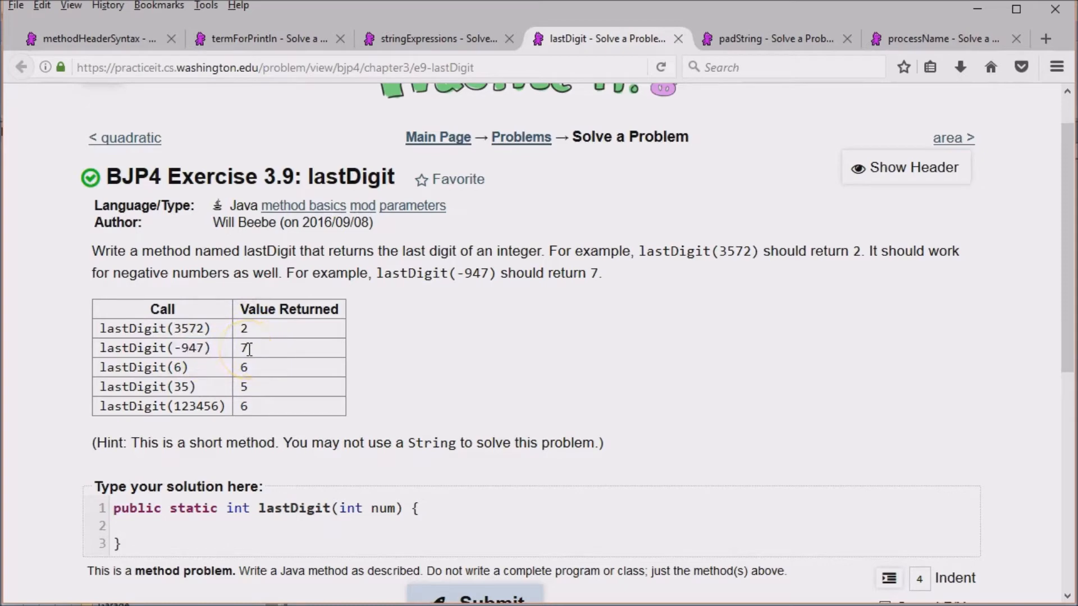
pyautogui.doubleClick(243, 348)
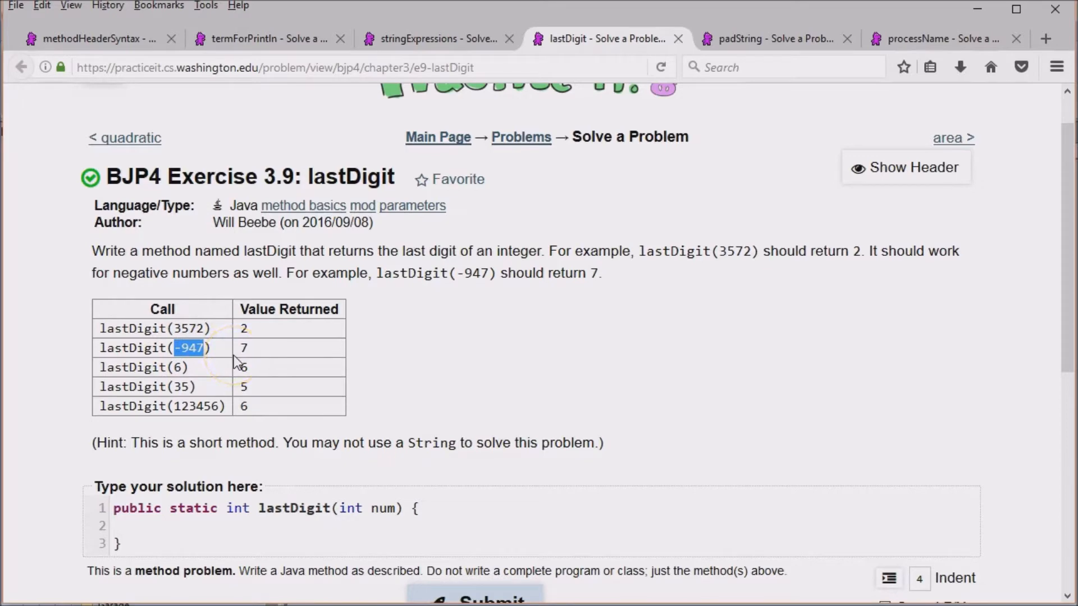
pyautogui.moveTo(252, 352)
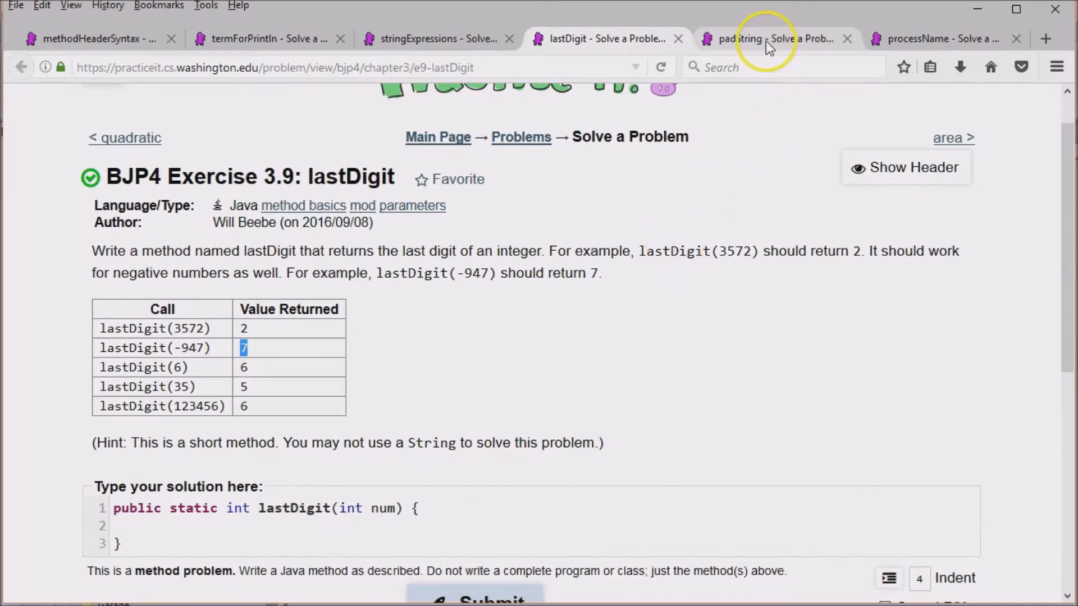
# Step: Glance at processName, then return to padString and scroll down its description
pyautogui.click(758, 39)
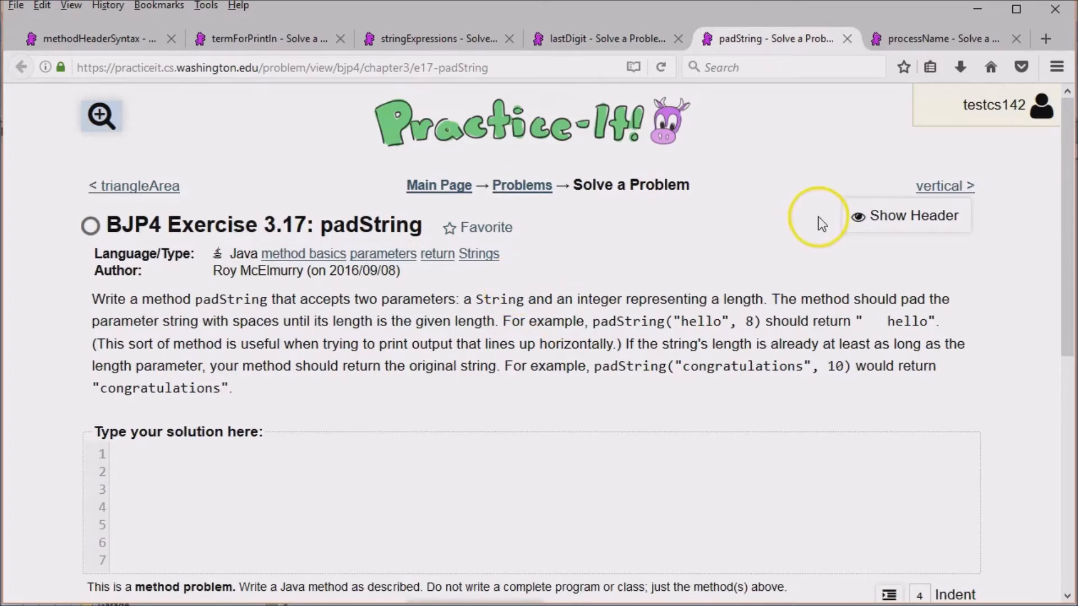
pyautogui.moveTo(921, 46)
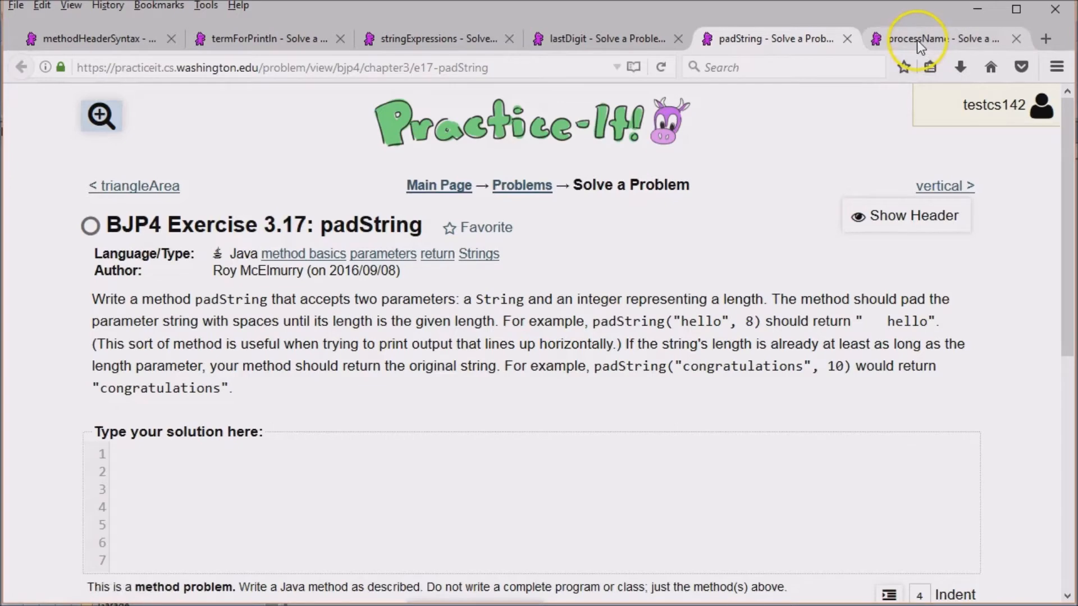
pyautogui.click(935, 39)
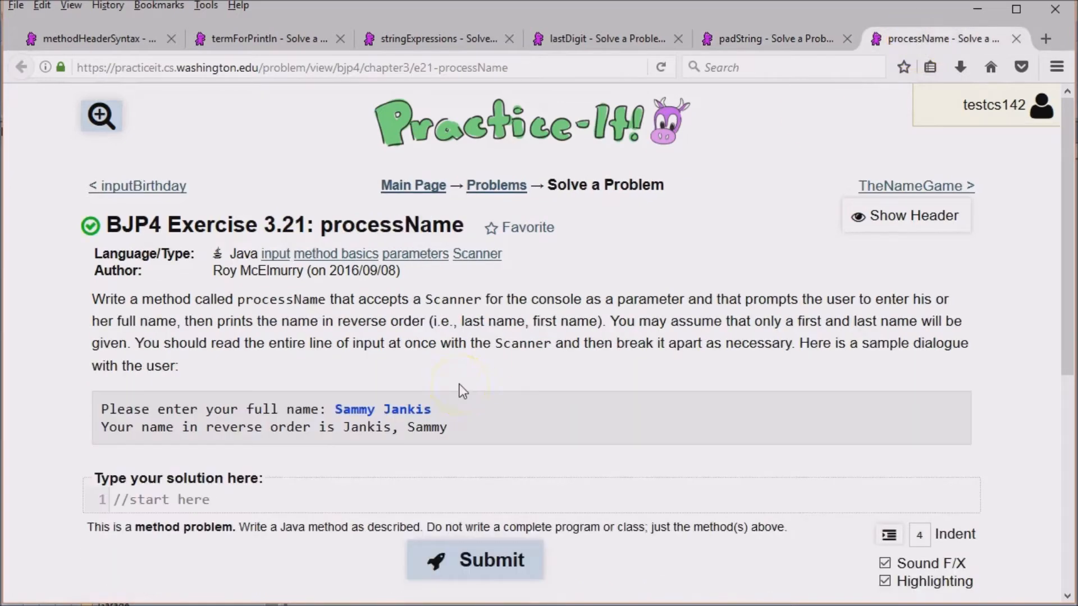
pyautogui.moveTo(330, 410)
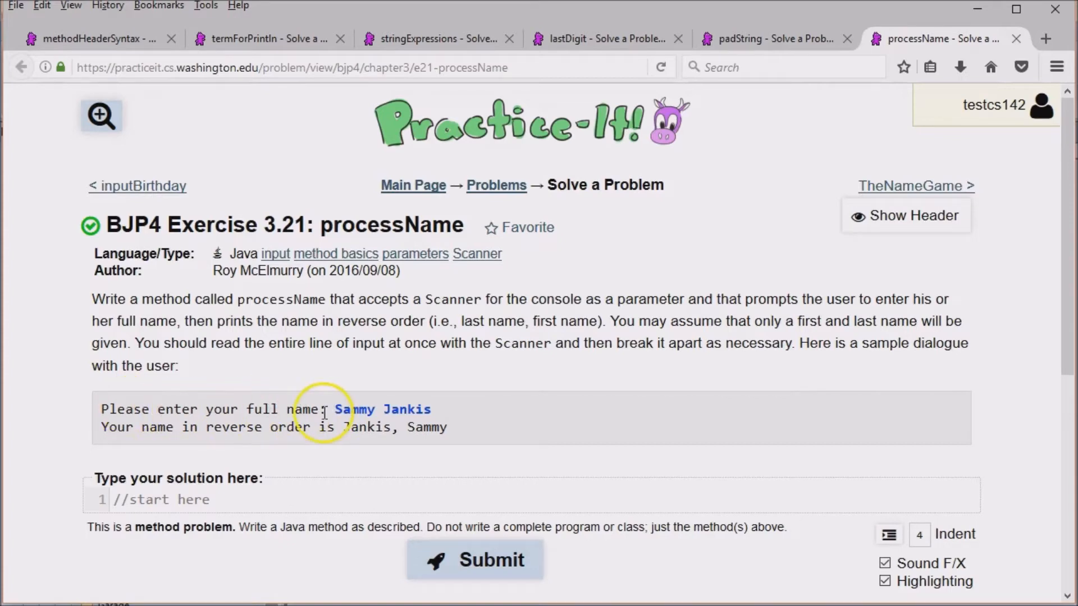
pyautogui.moveTo(333, 410)
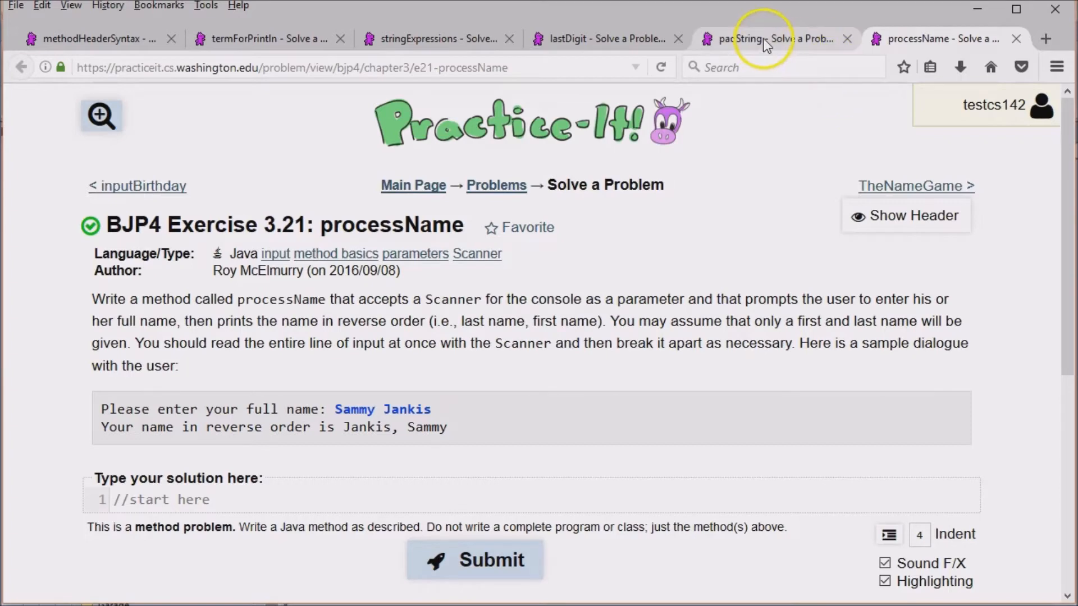
pyautogui.click(764, 38)
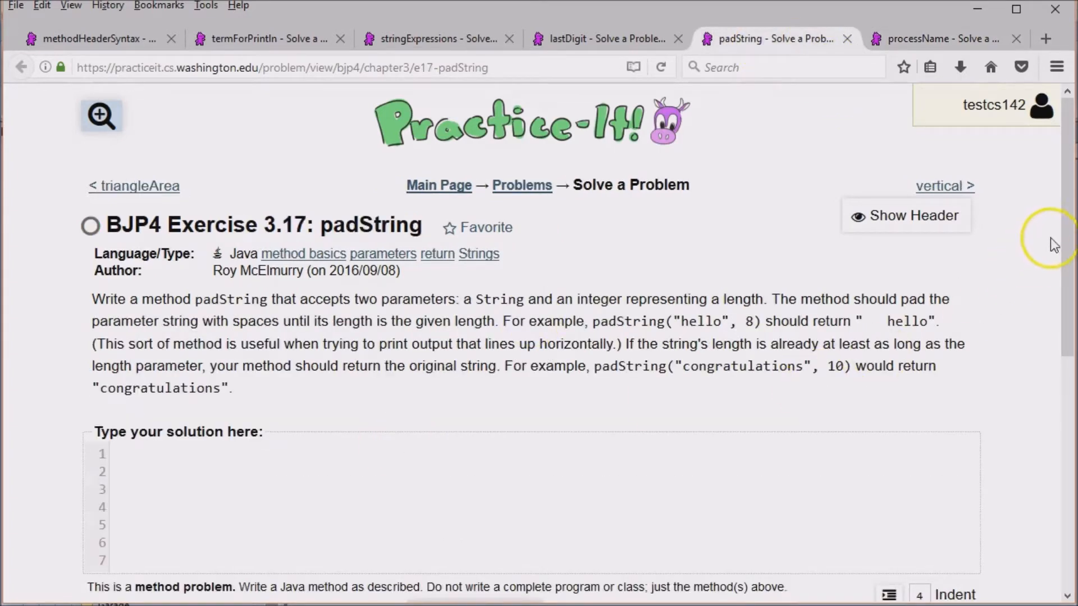
pyautogui.scroll(-3)
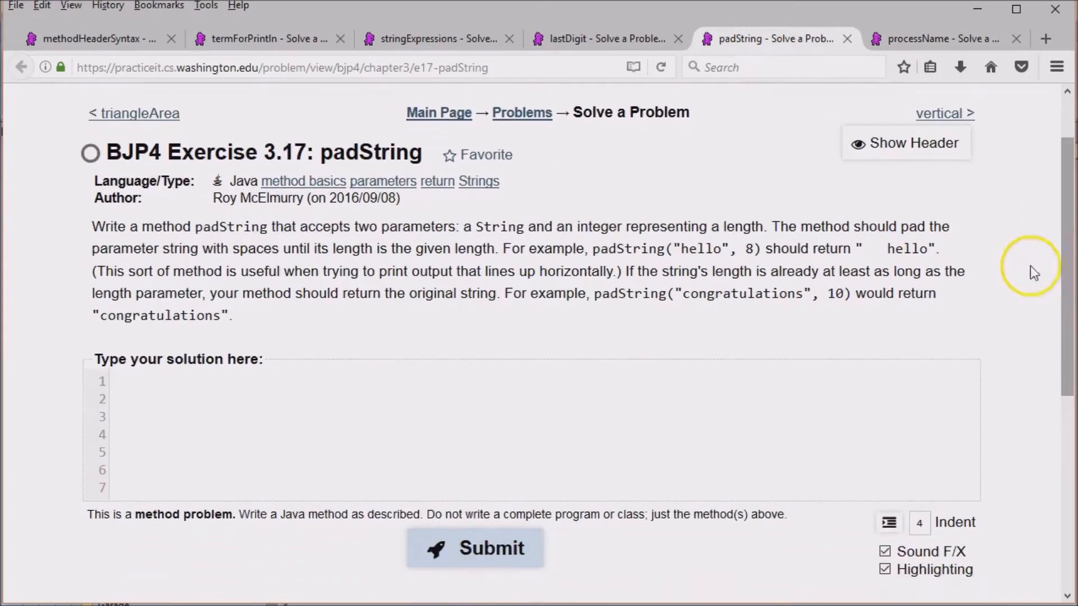
pyautogui.moveTo(513, 359)
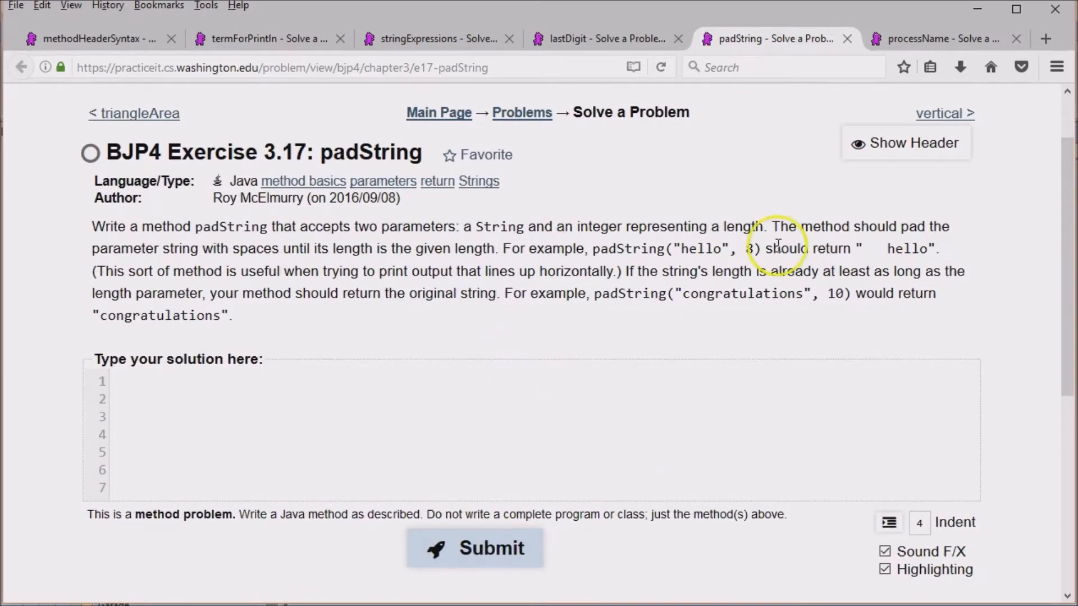
pyautogui.moveTo(532, 250)
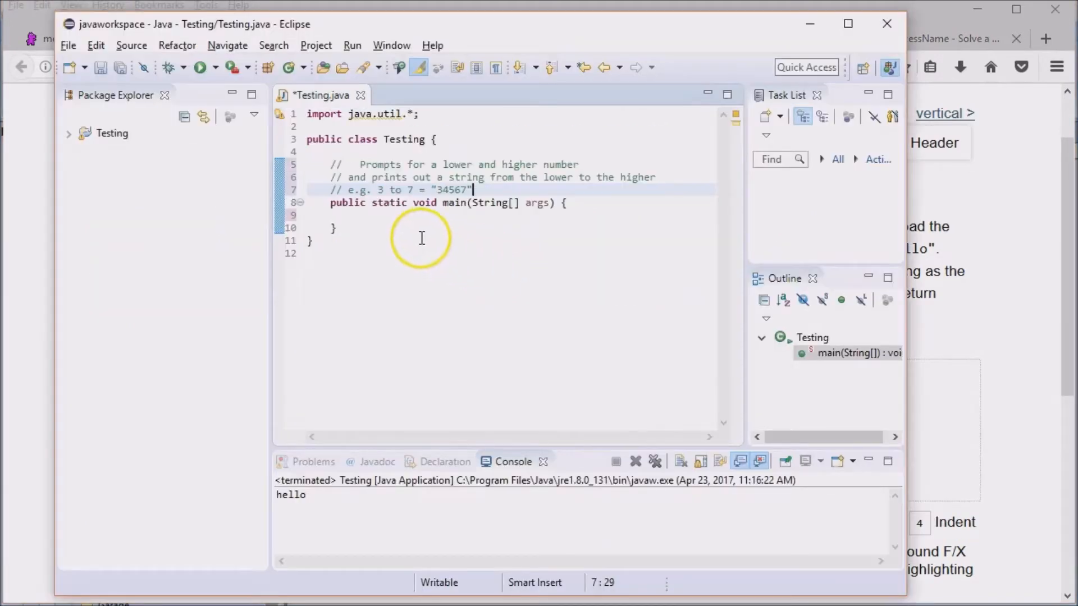
pyautogui.moveTo(572, 212)
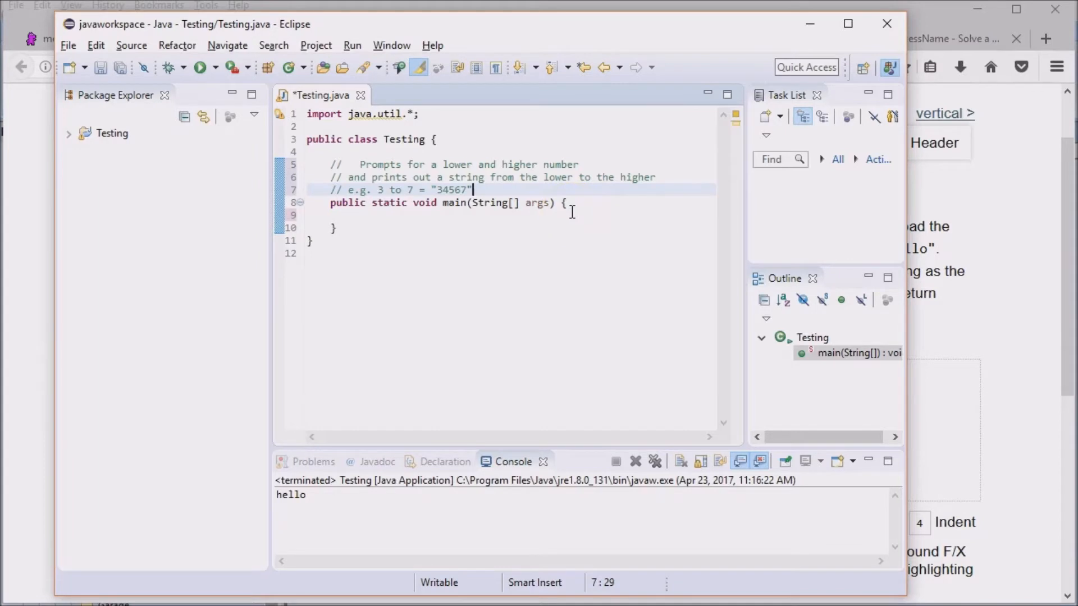
pyautogui.moveTo(400, 165)
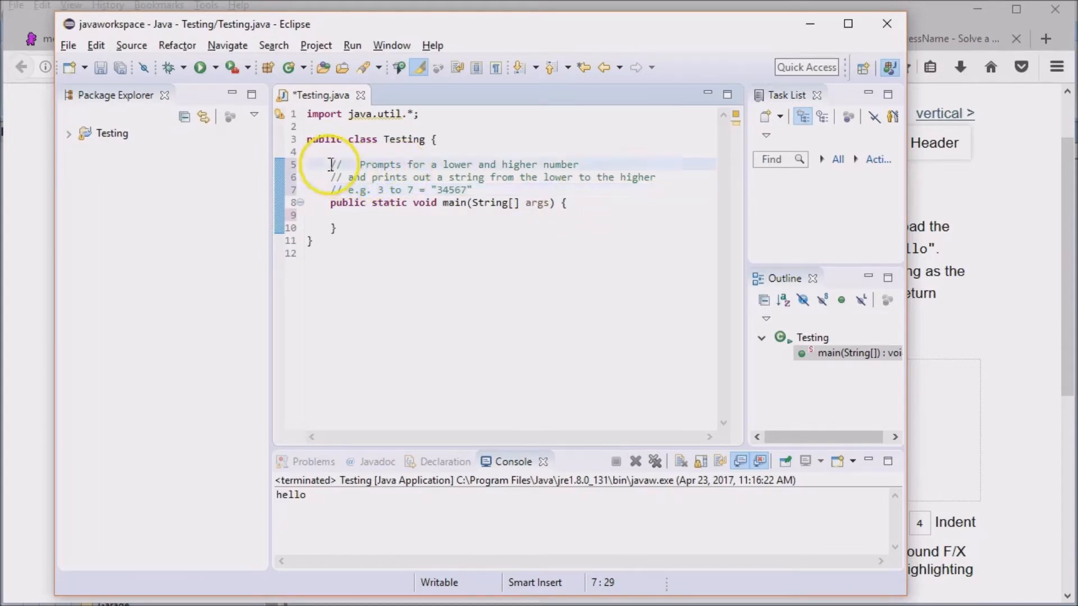
# Step: Mark the lower-to-higher comment and place the cursor inside main's body
pyautogui.moveTo(331, 165); pyautogui.dragTo(474, 189)
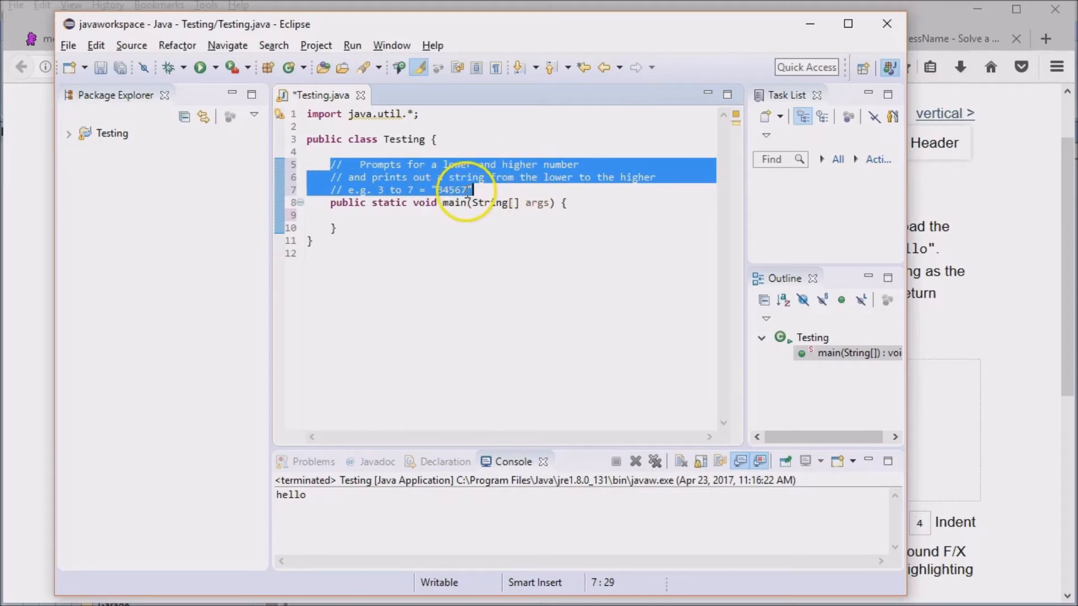
pyautogui.click(571, 203)
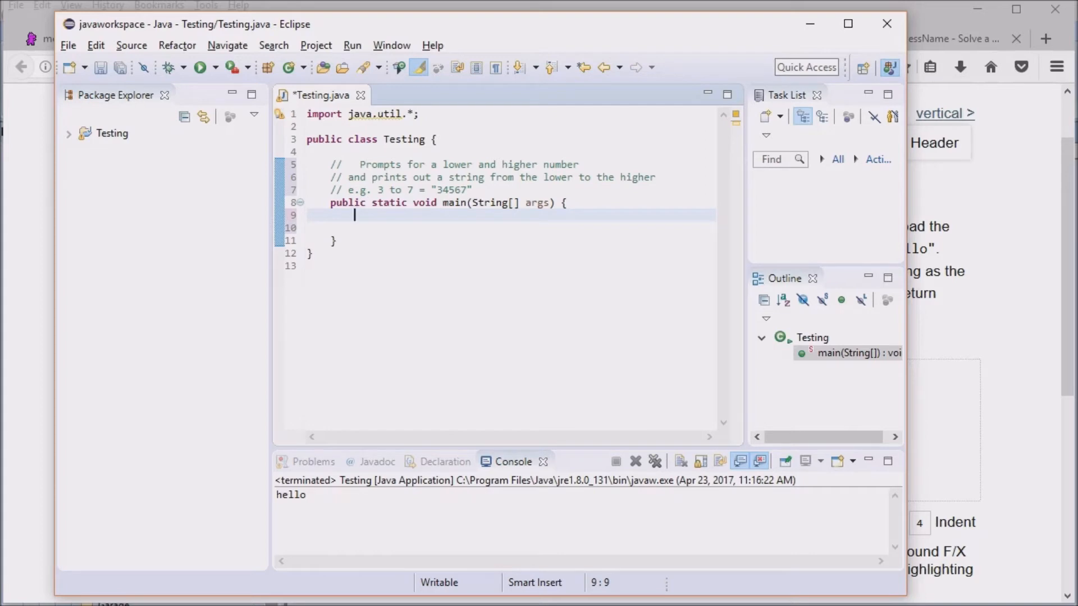
# Step: Declare Scanner sc = new Scanner(System.in) at the top of main
pyautogui.write('Scanner sc')
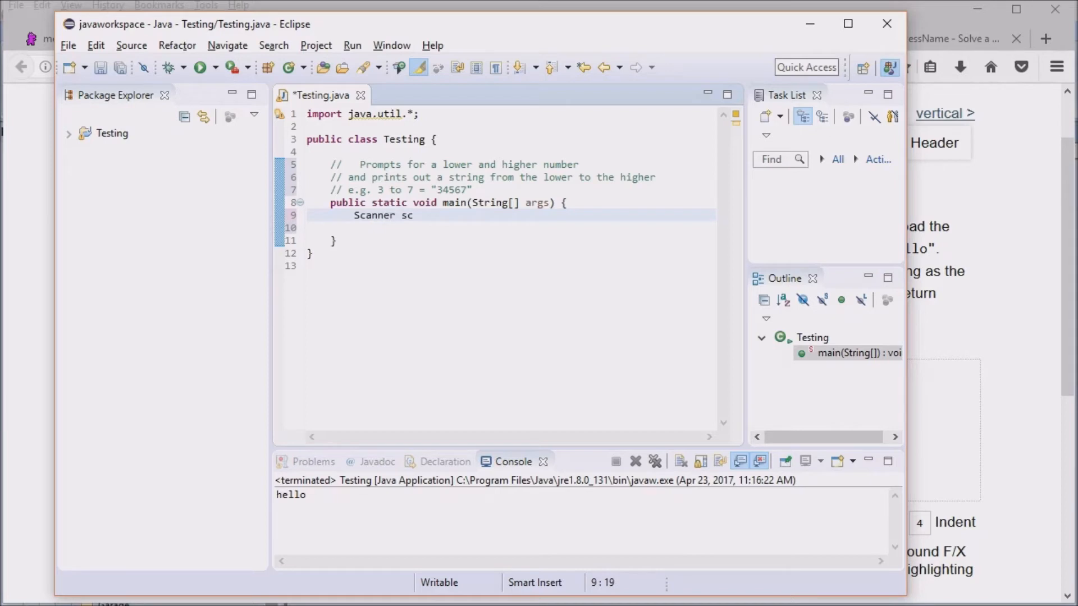
pyautogui.write('=')
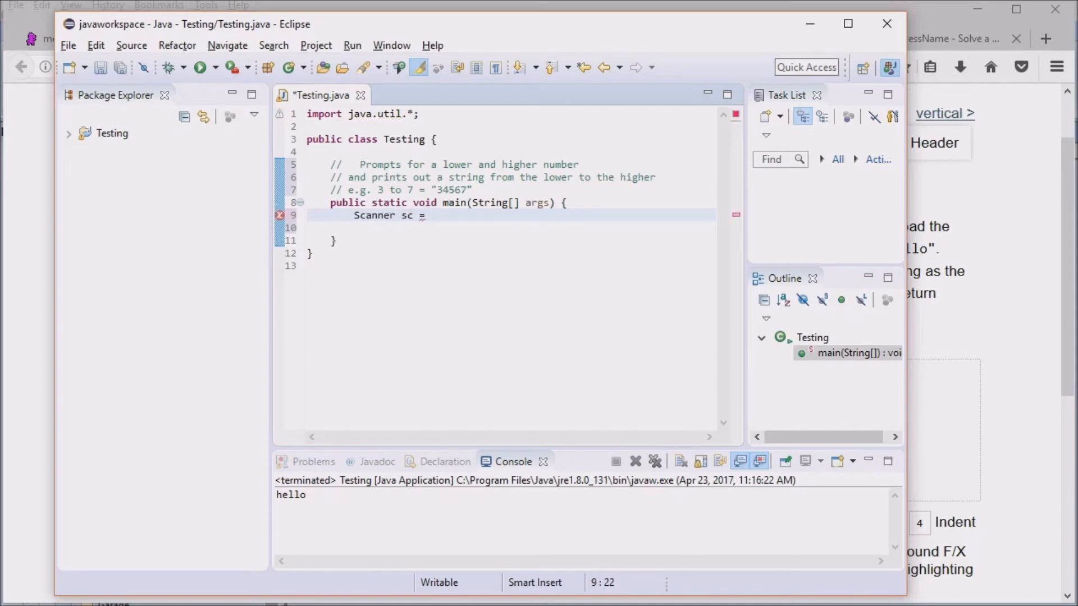
pyautogui.write('new')
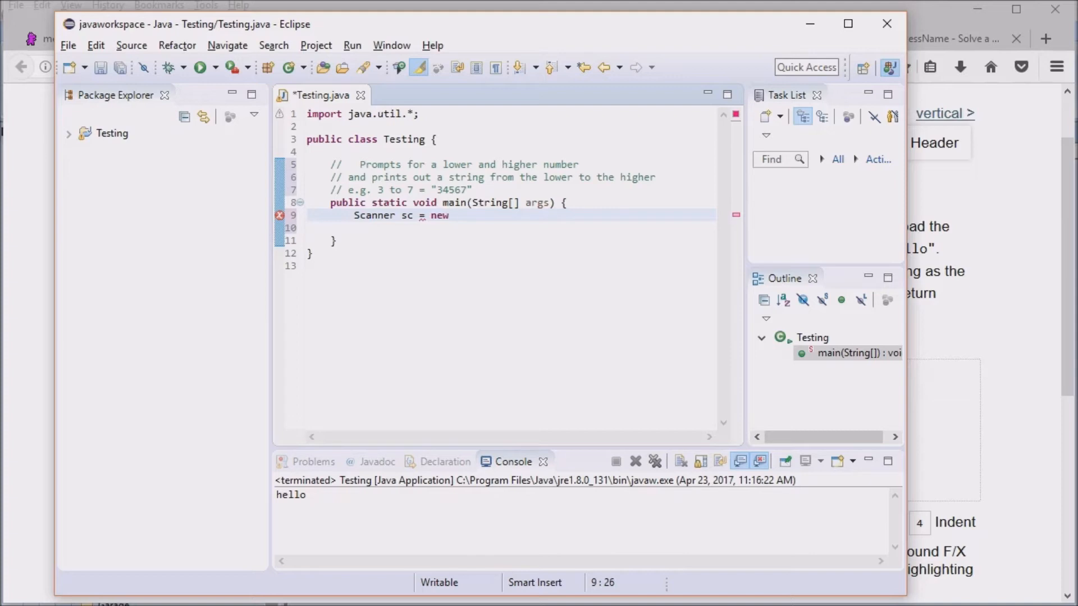
pyautogui.write('Scan')
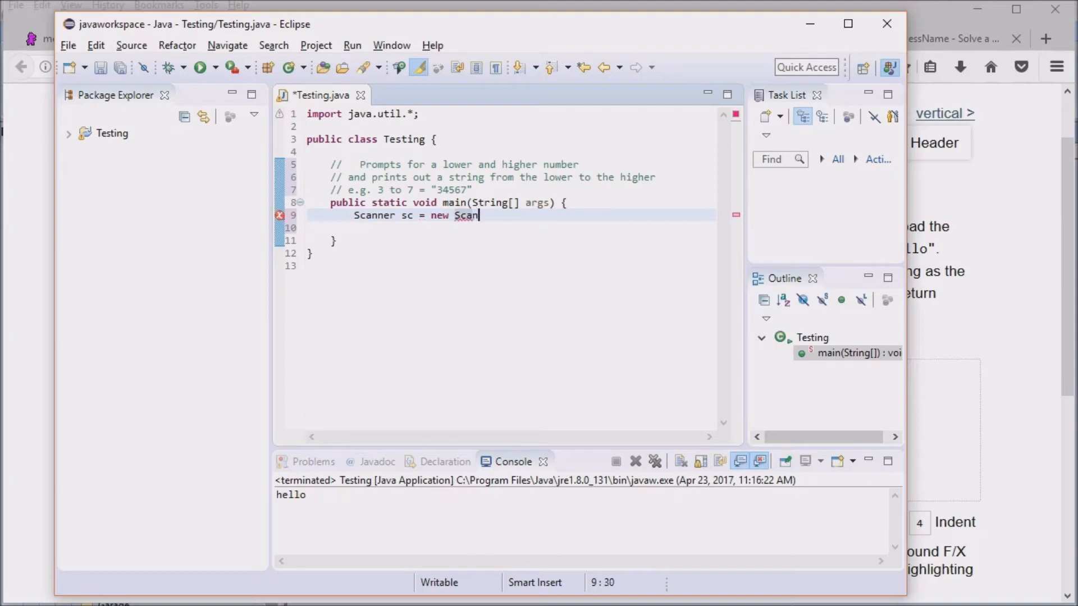
pyautogui.write('ner()')
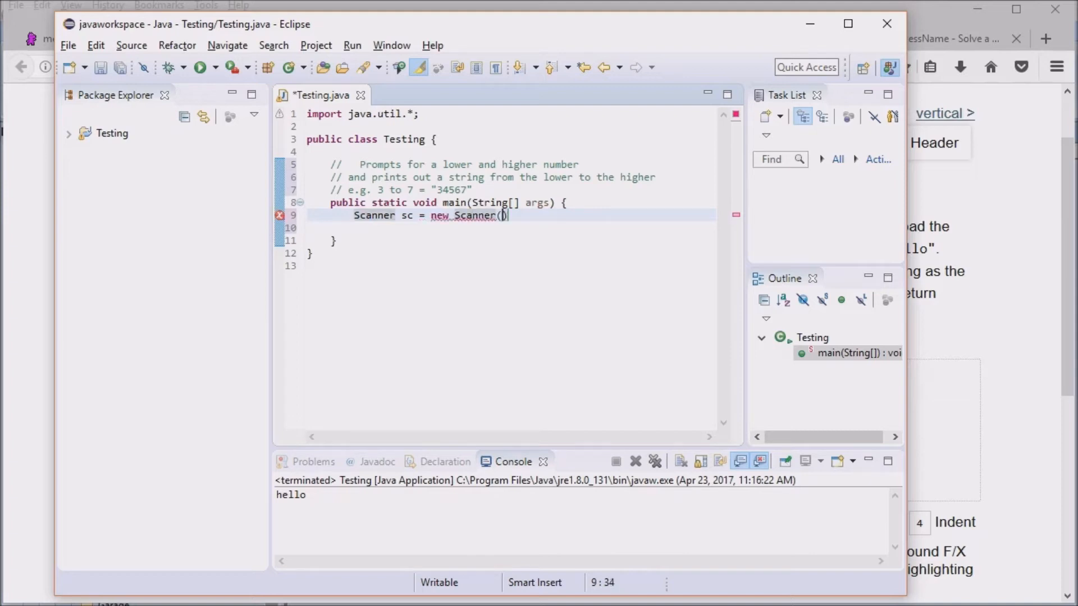
pyautogui.write(')')
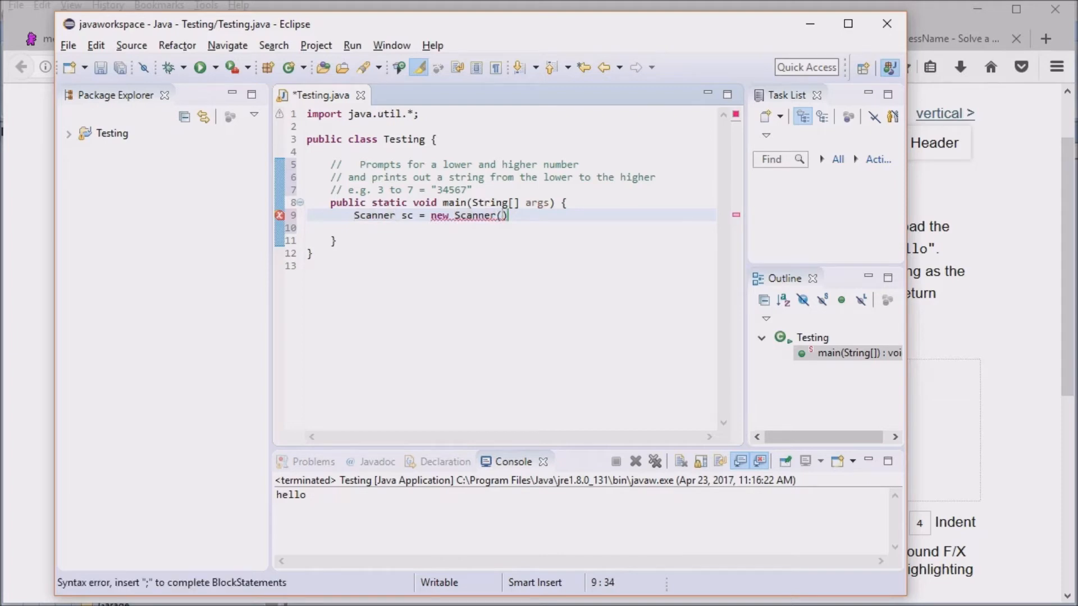
pyautogui.write('System')
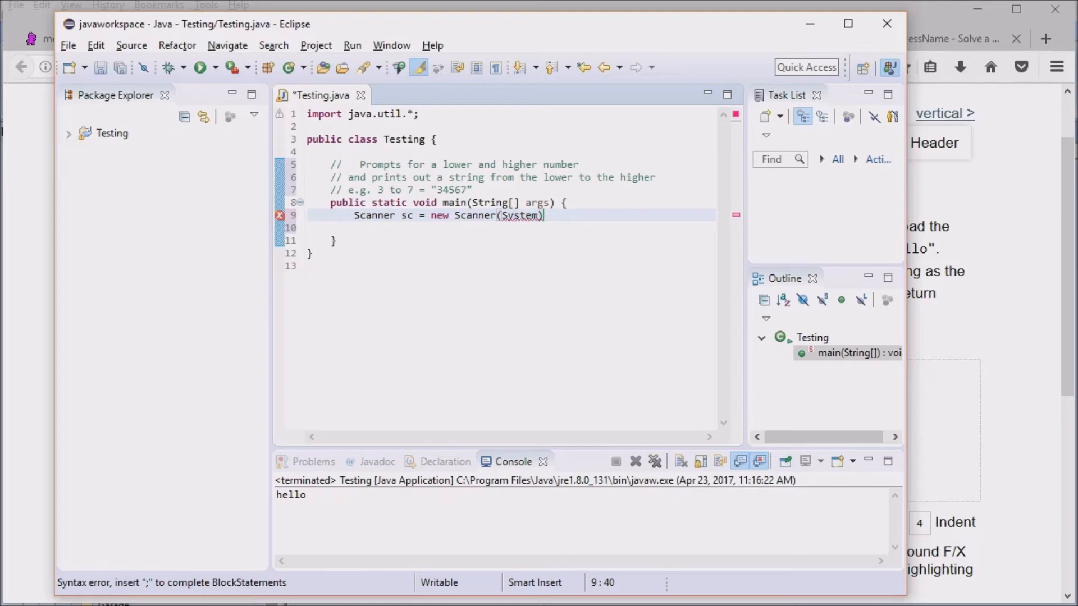
pyautogui.write('.in')
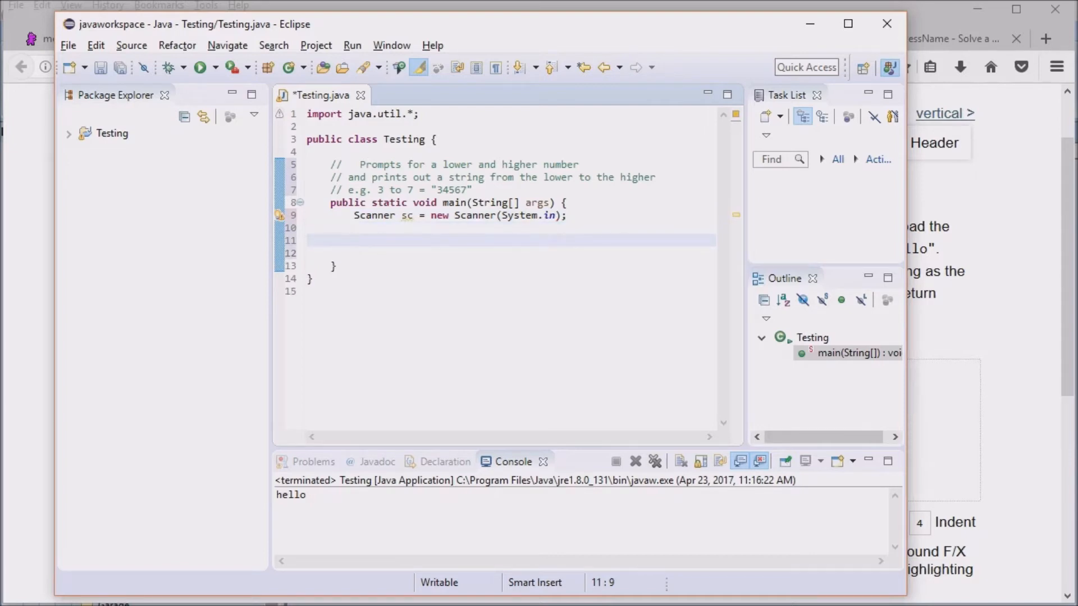
# Step: Print an intro message saying the program generates a string
pyautogui.write('System.out.println(");')
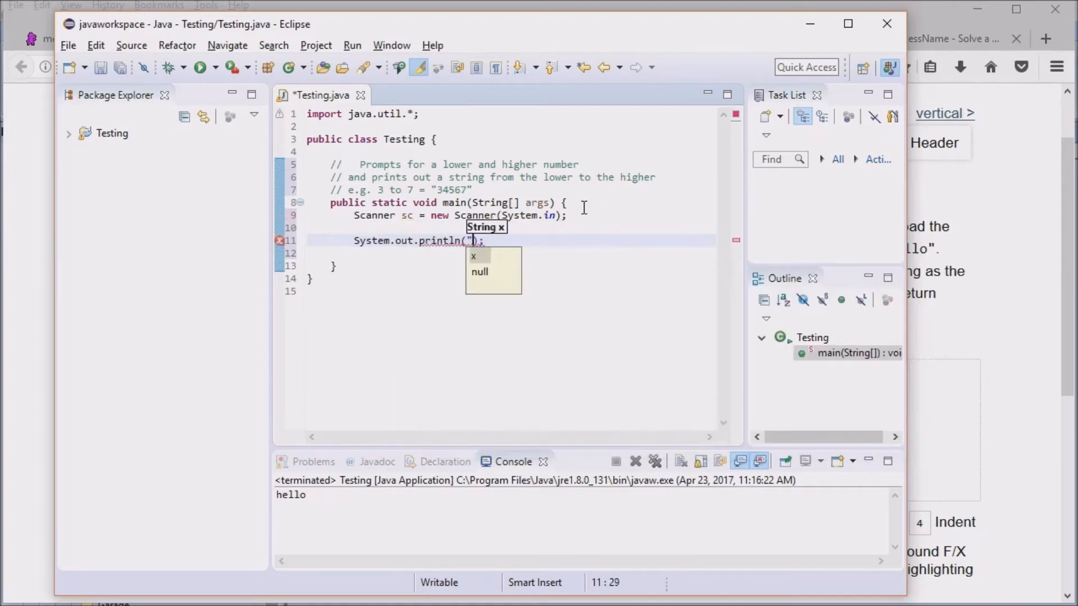
pyautogui.write('This.')
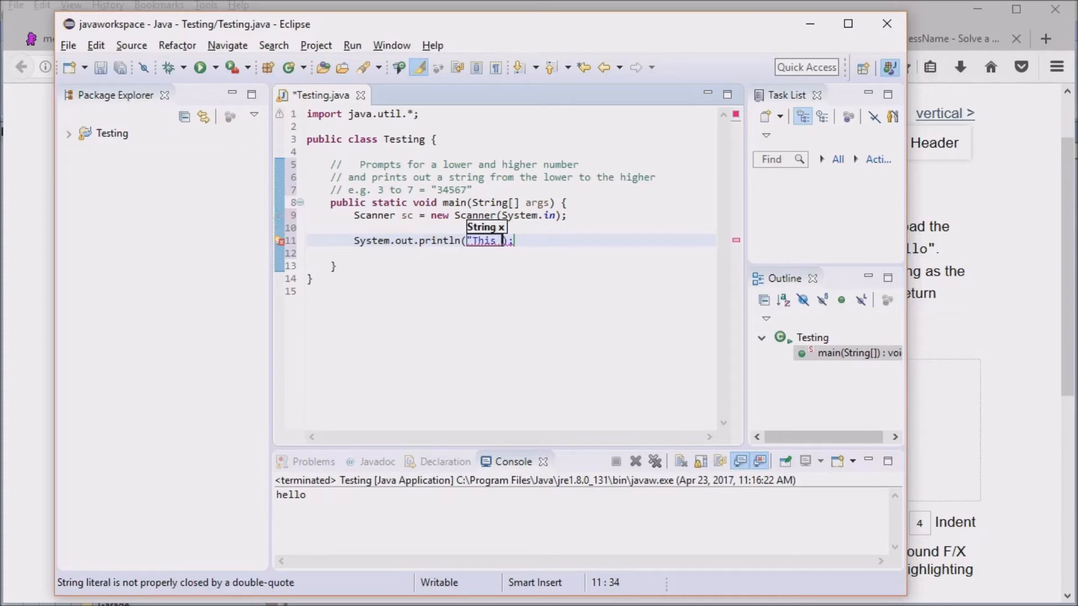
pyautogui.write('generates a string from lower to hig')
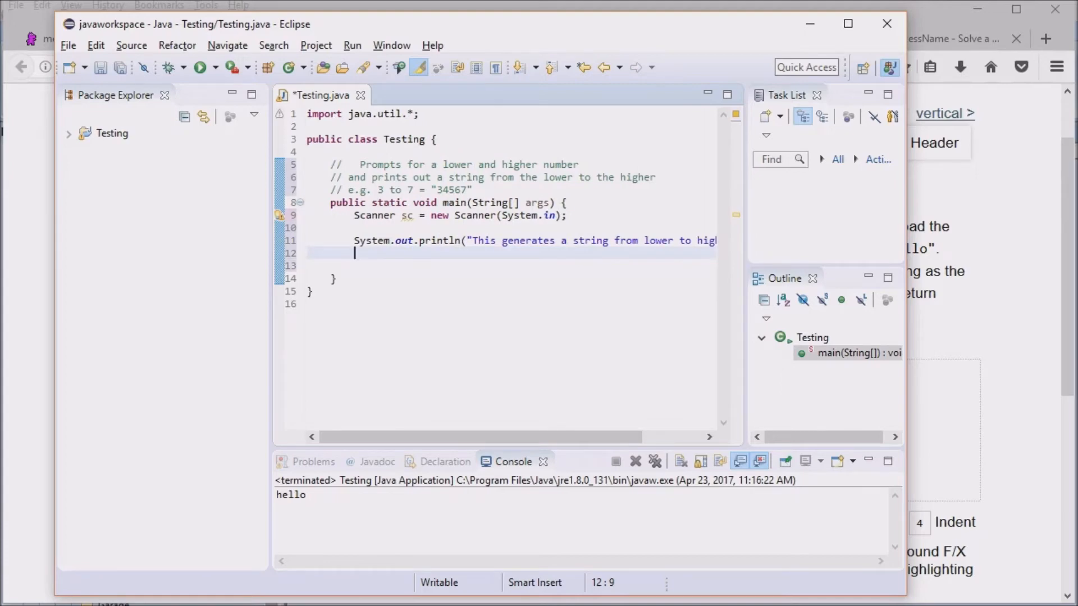
# Step: Add a println asking "What's the lower number?"
pyautogui.write('System.out.print')
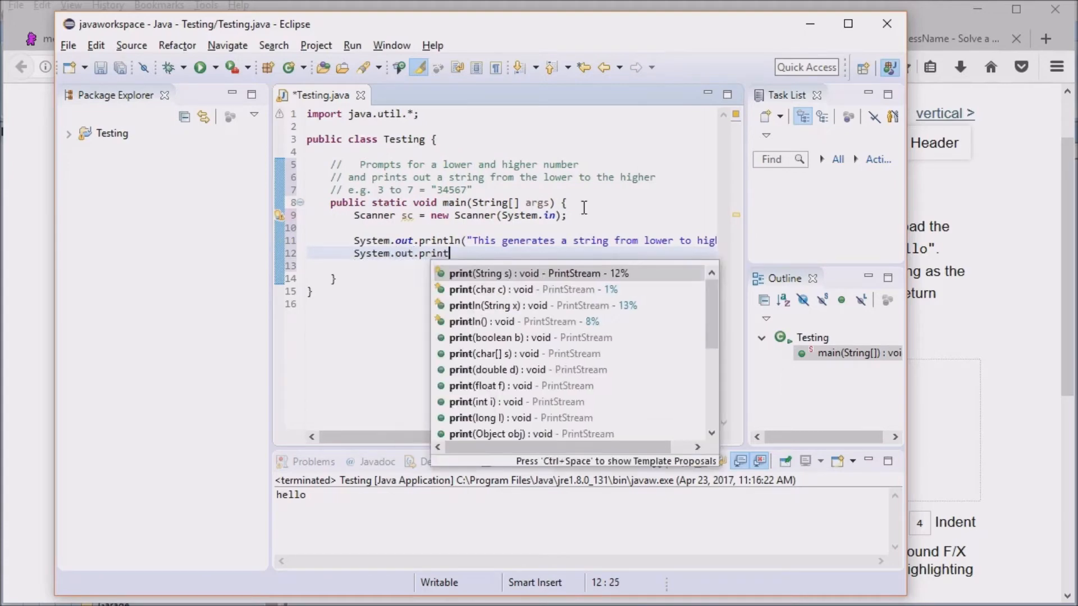
pyautogui.click(482, 305)
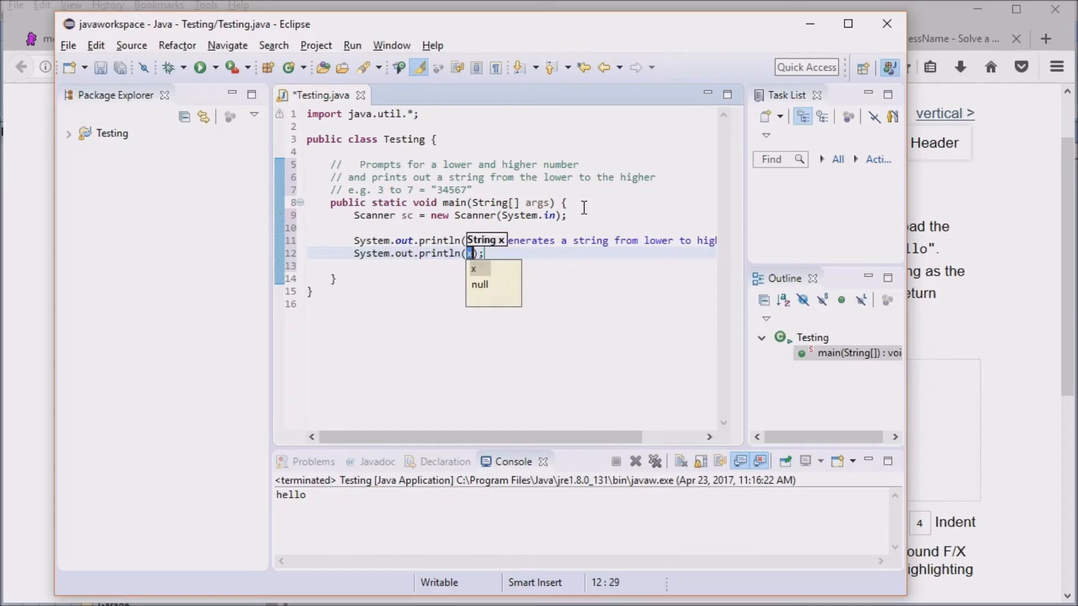
pyautogui.write('"What"')
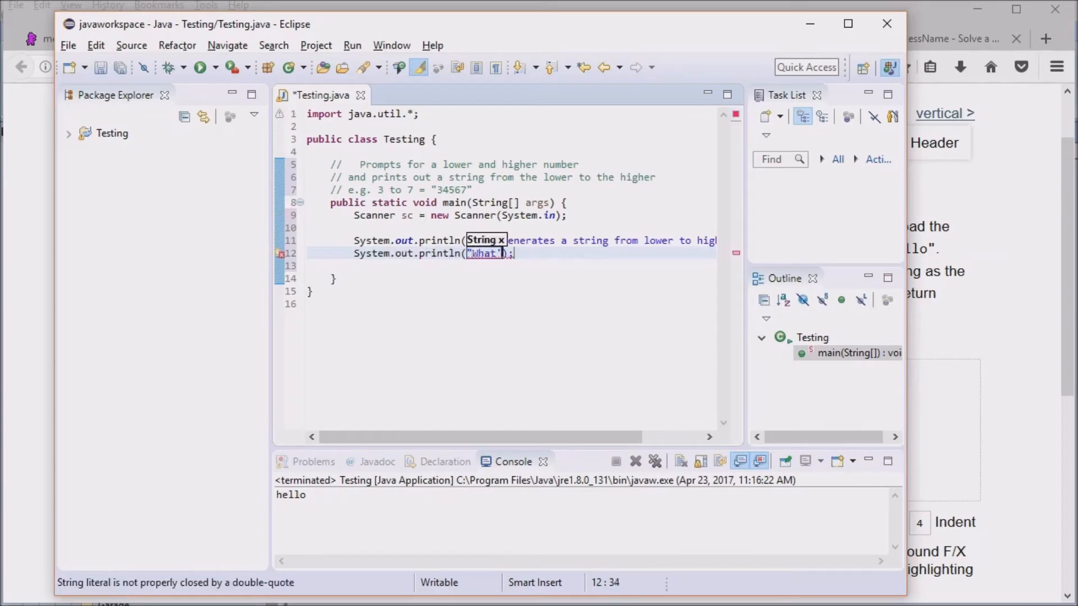
pyautogui.write("'s the lowe")
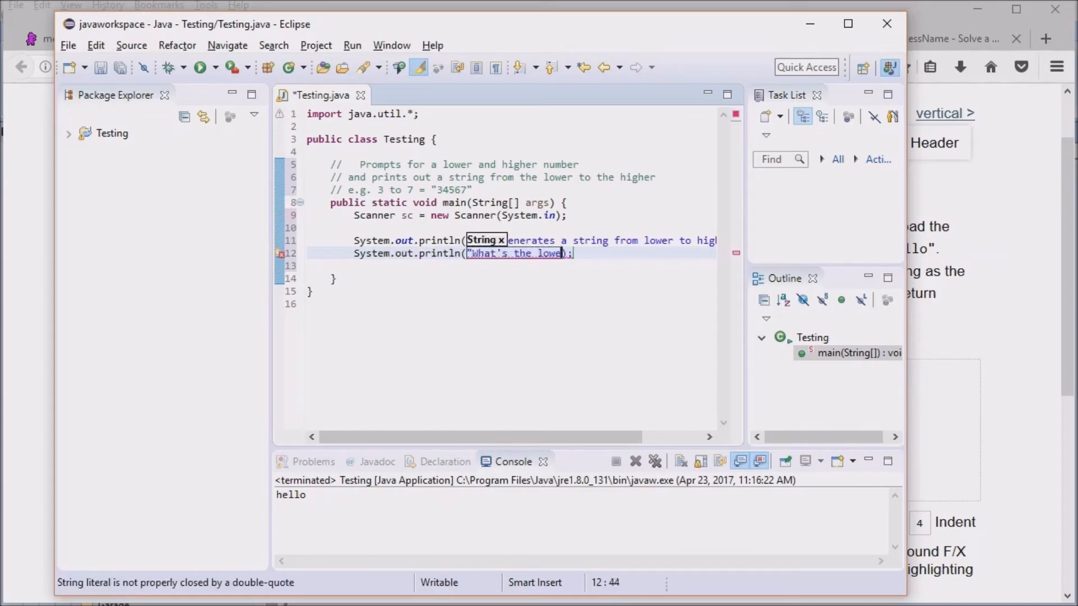
pyautogui.write('number?"')
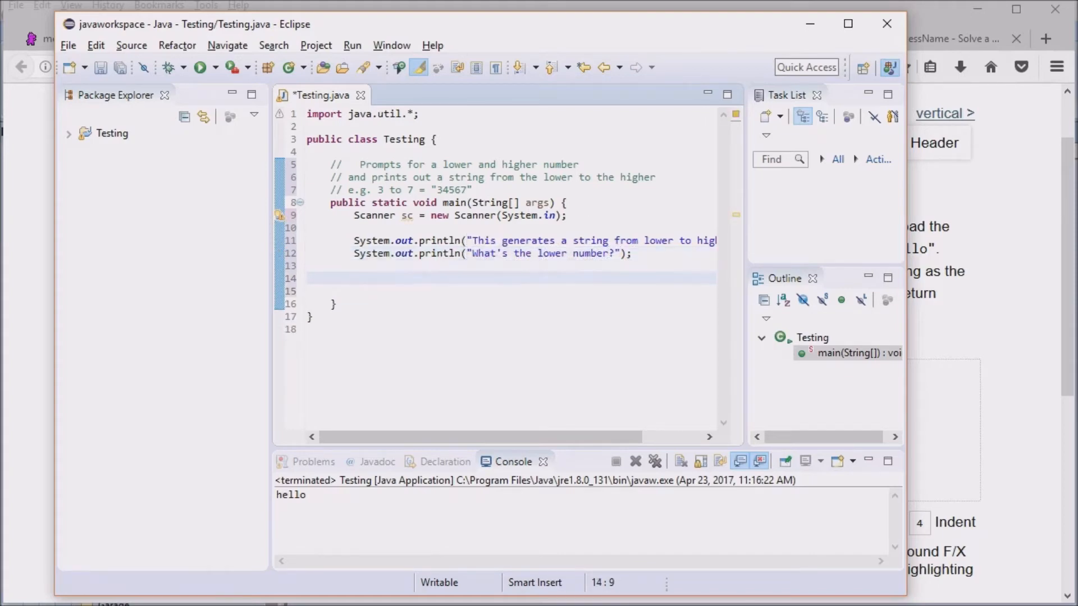
pyautogui.write('sc')
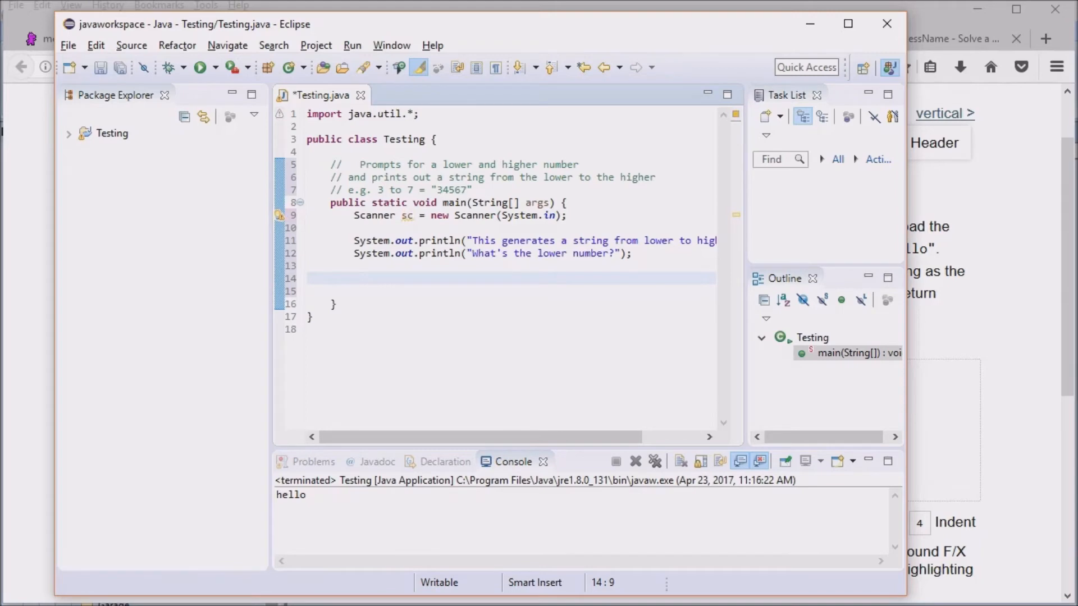
# Step: Read the lower number into String sLower using sc.next()
pyautogui.write('Str')
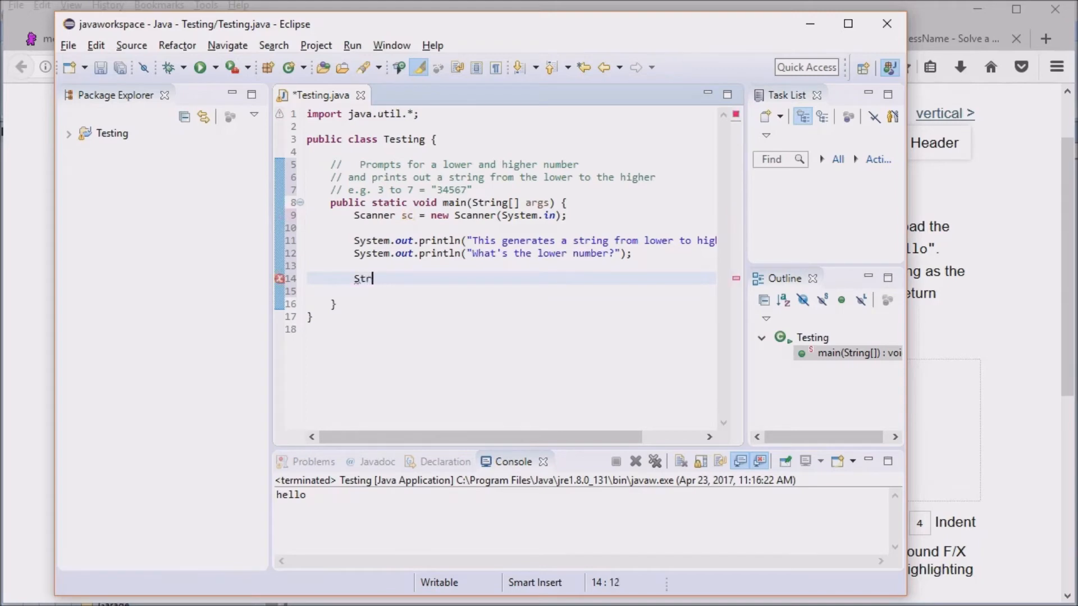
pyautogui.write('ing')
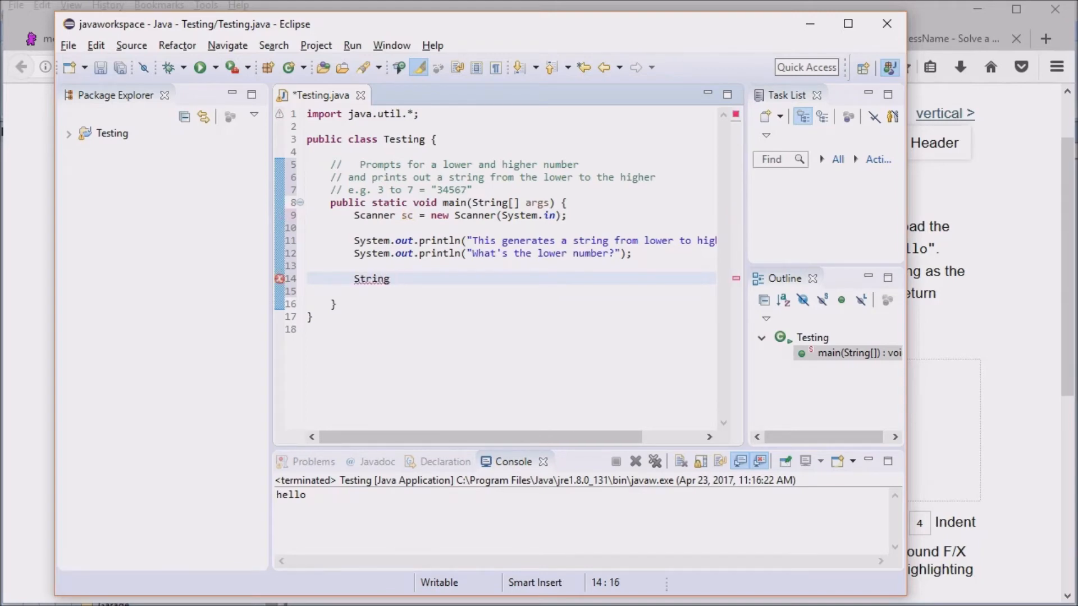
pyautogui.write('sLower =')
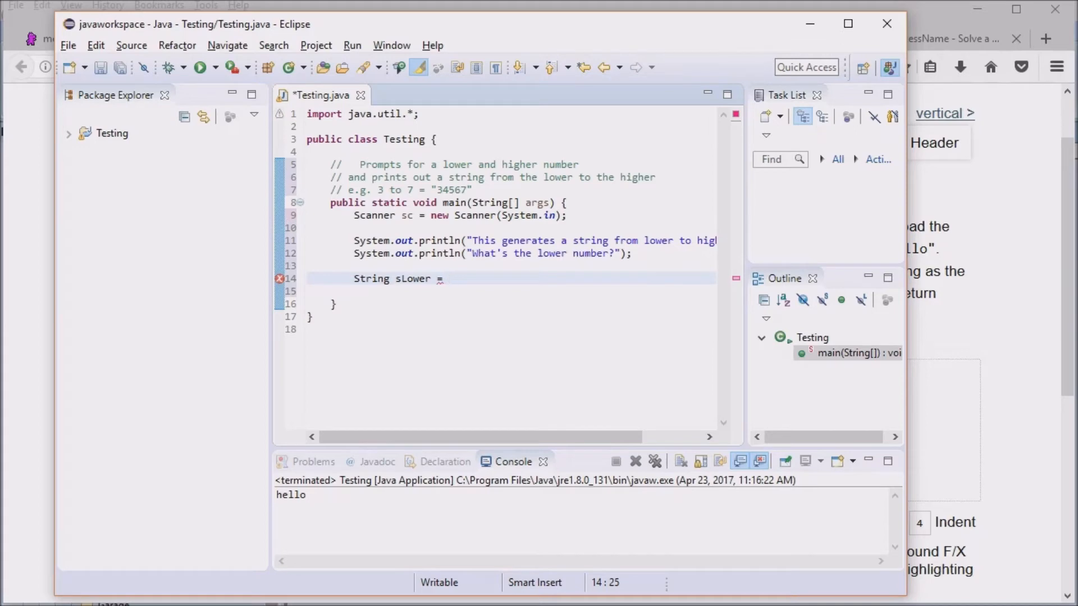
pyautogui.write('sc')
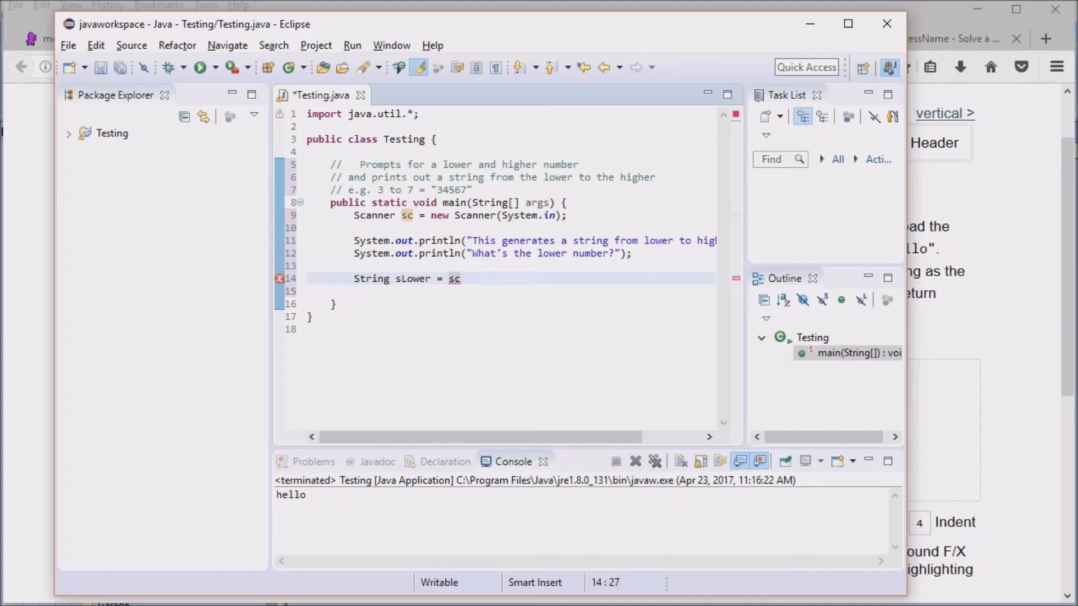
pyautogui.write('.')
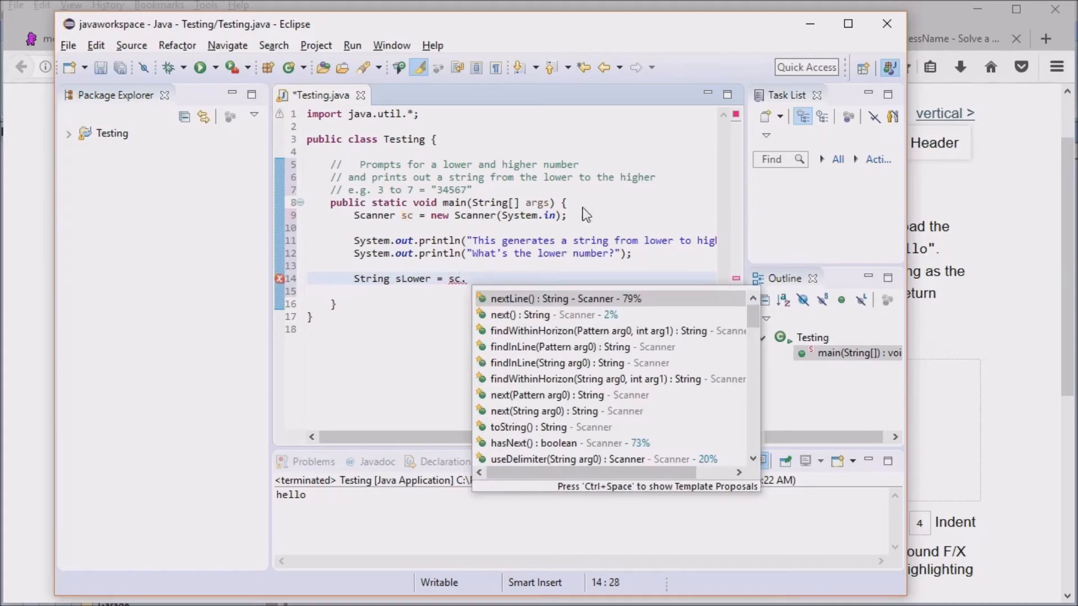
pyautogui.write('next();')
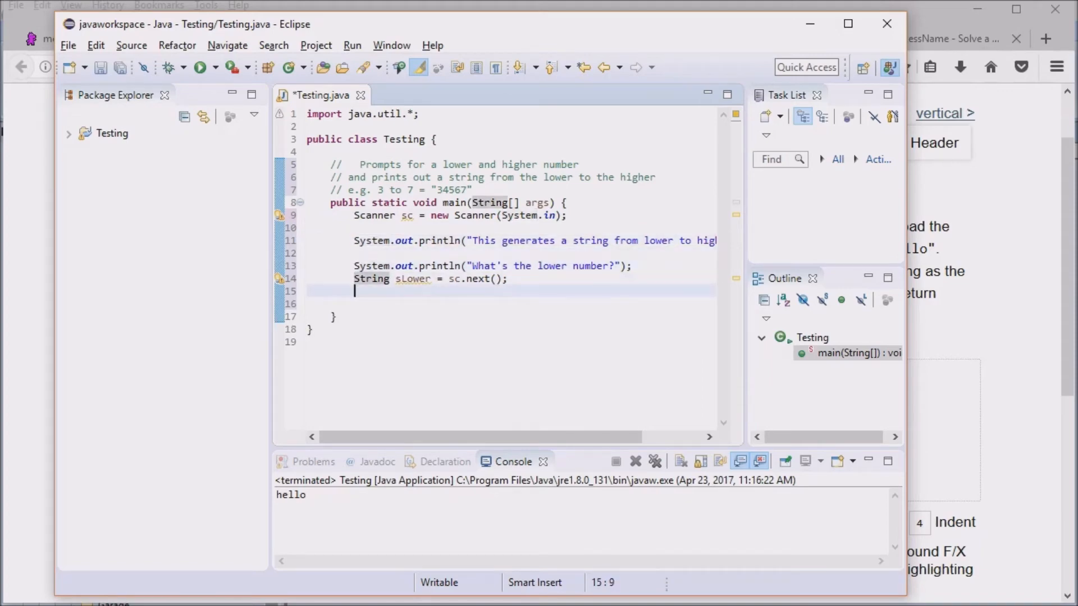
# Step: Discard the partial statement and duplicate the lower-number prompt line
pyautogui.write('Syste')
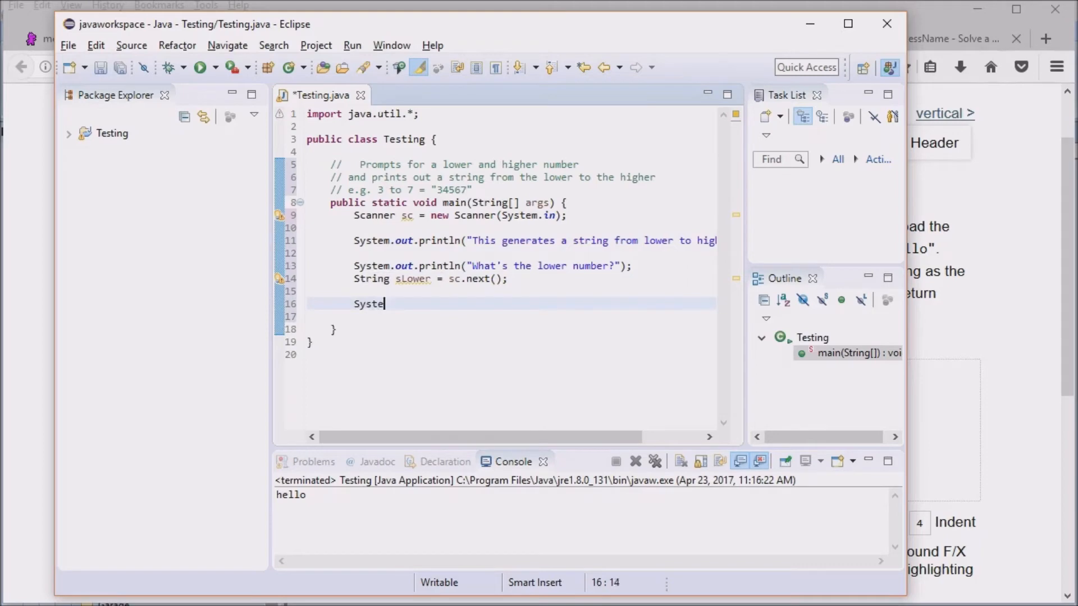
pyautogui.press('ctrl+space')
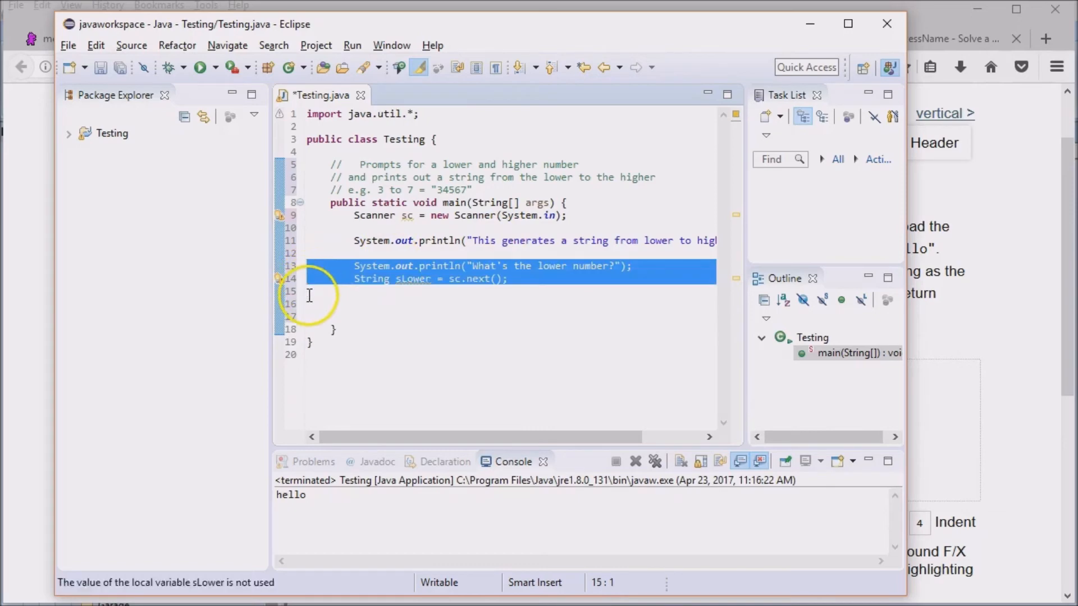
pyautogui.press('Delete')
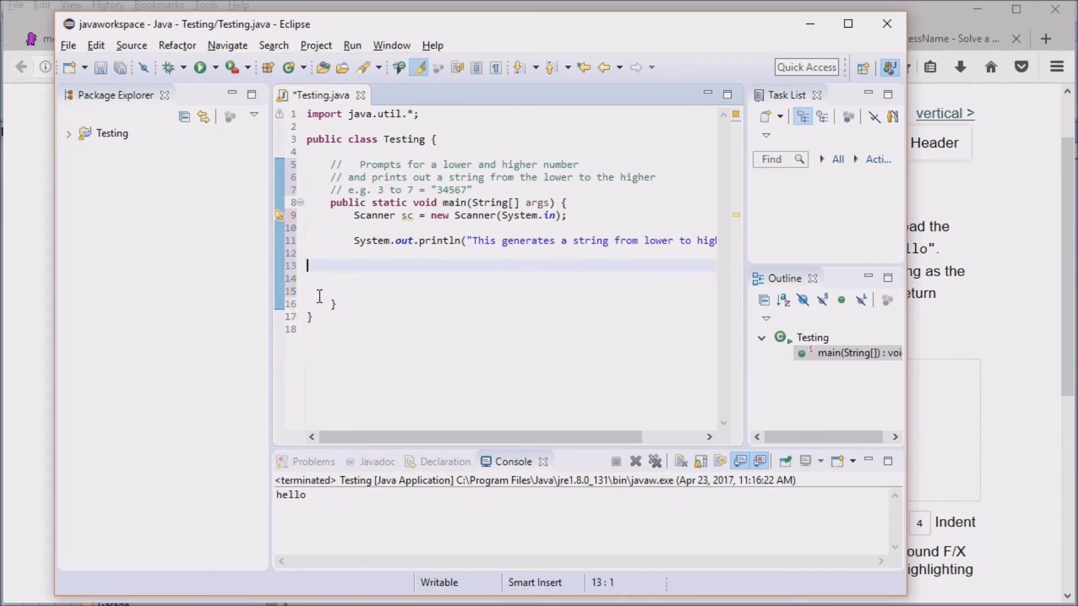
pyautogui.write('System.out.println("What\'s the lower number?");')
pyautogui.click(509, 278)
pyautogui.write('String sLower = sc.next();')
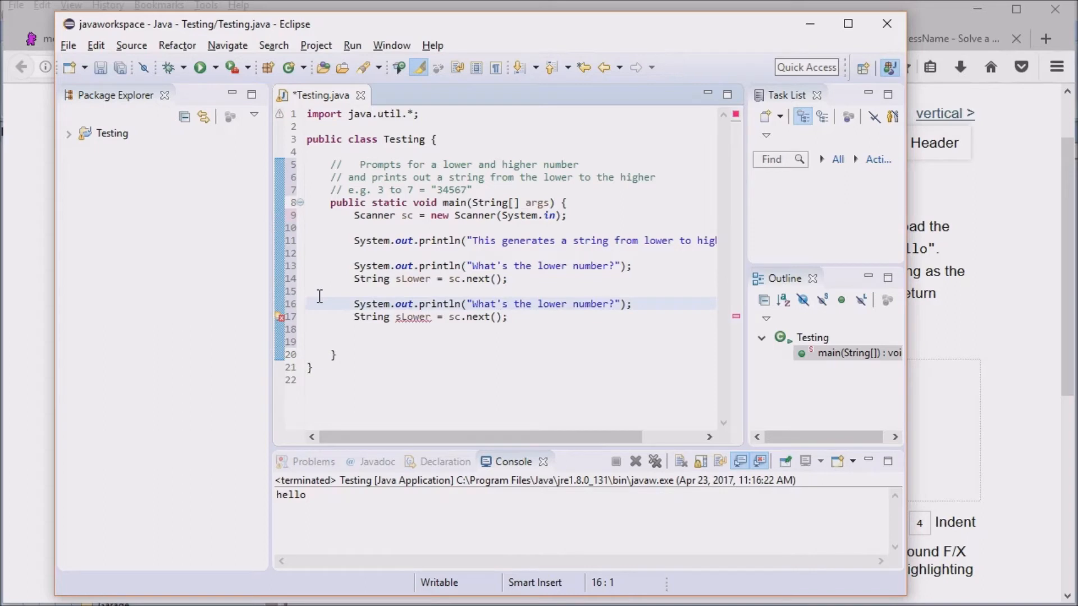
# Step: Change the copied prompt to ask for the higher number, reading into sHigher
pyautogui.click(498, 303)
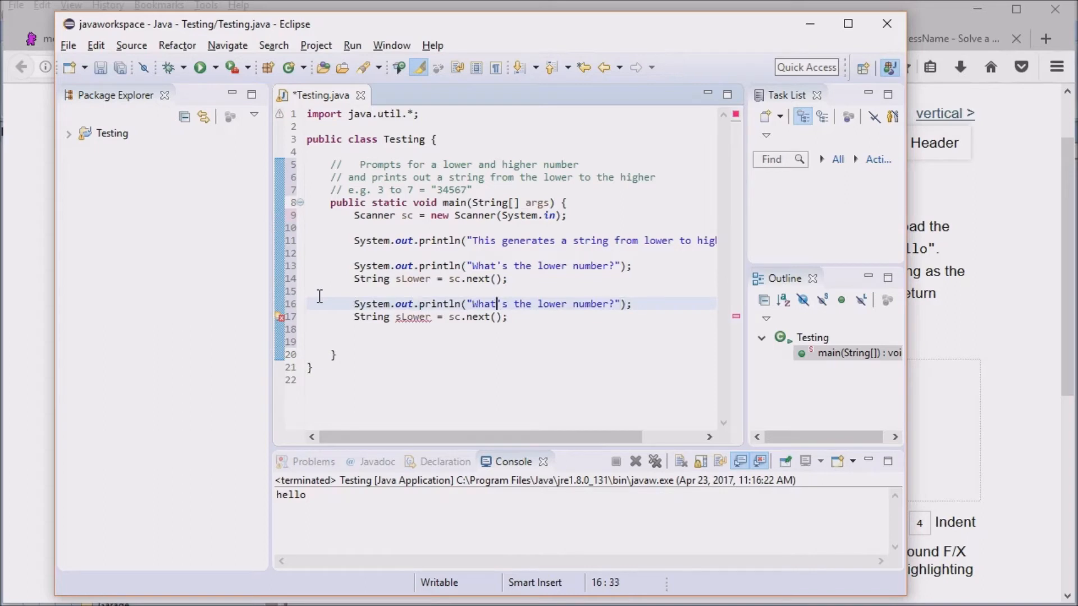
pyautogui.doubleClick(553, 303)
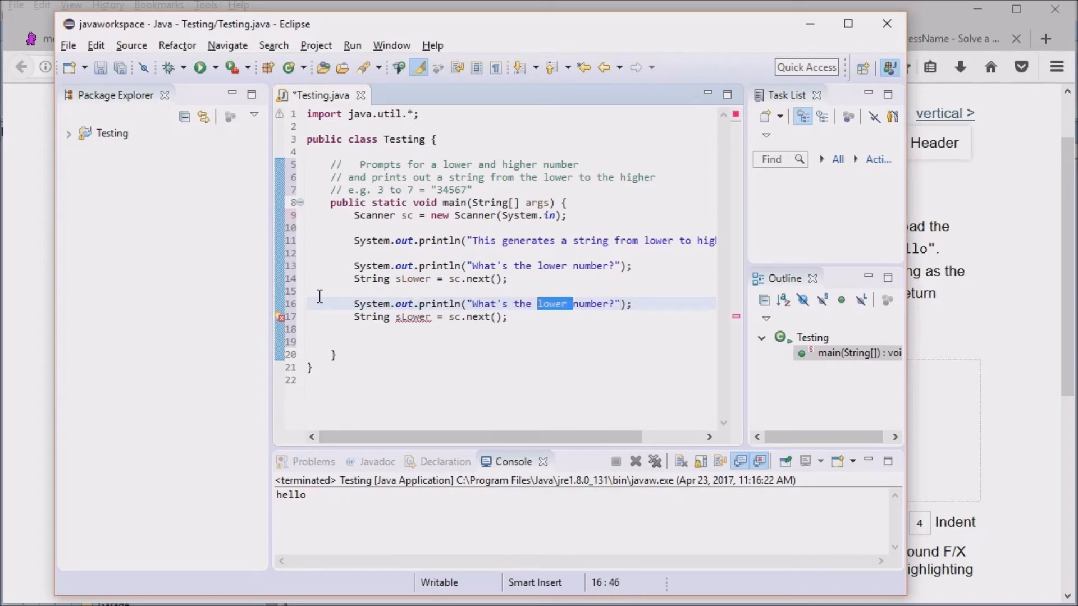
pyautogui.write('higher')
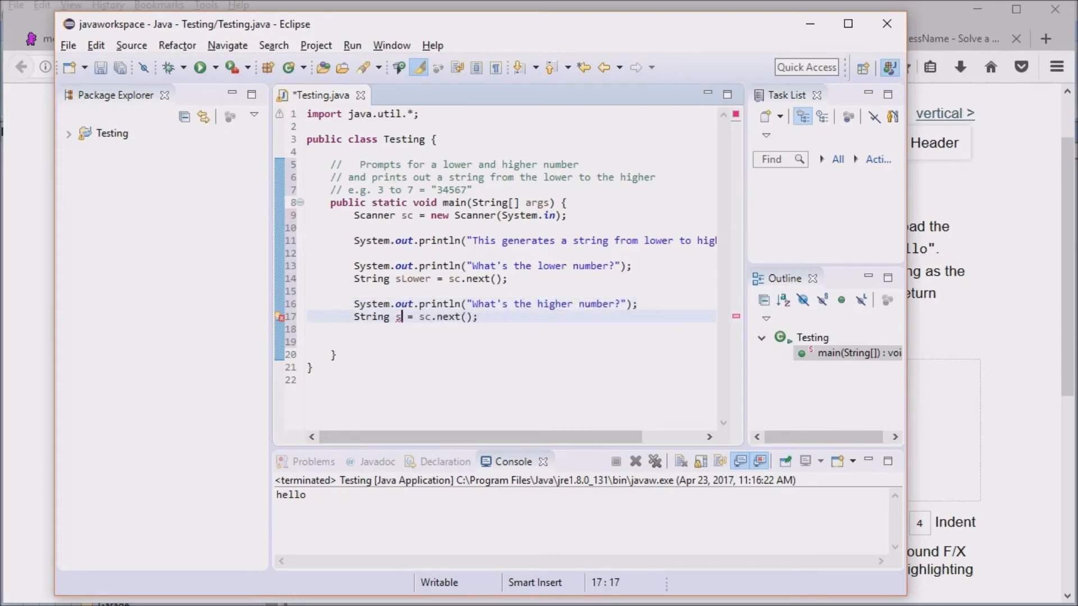
pyautogui.write('Higher')
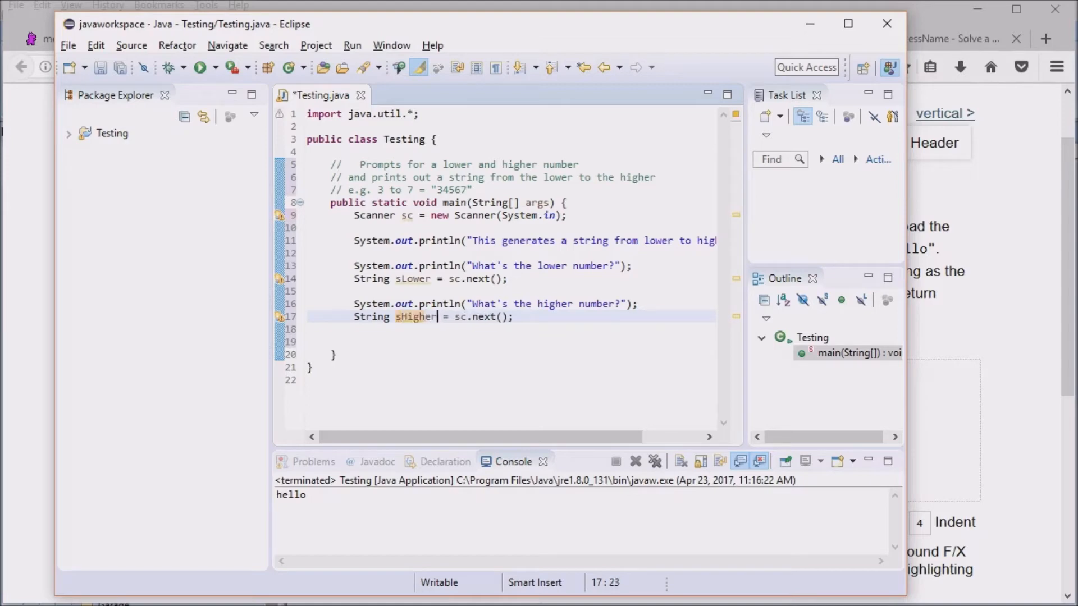
pyautogui.press('Enter')
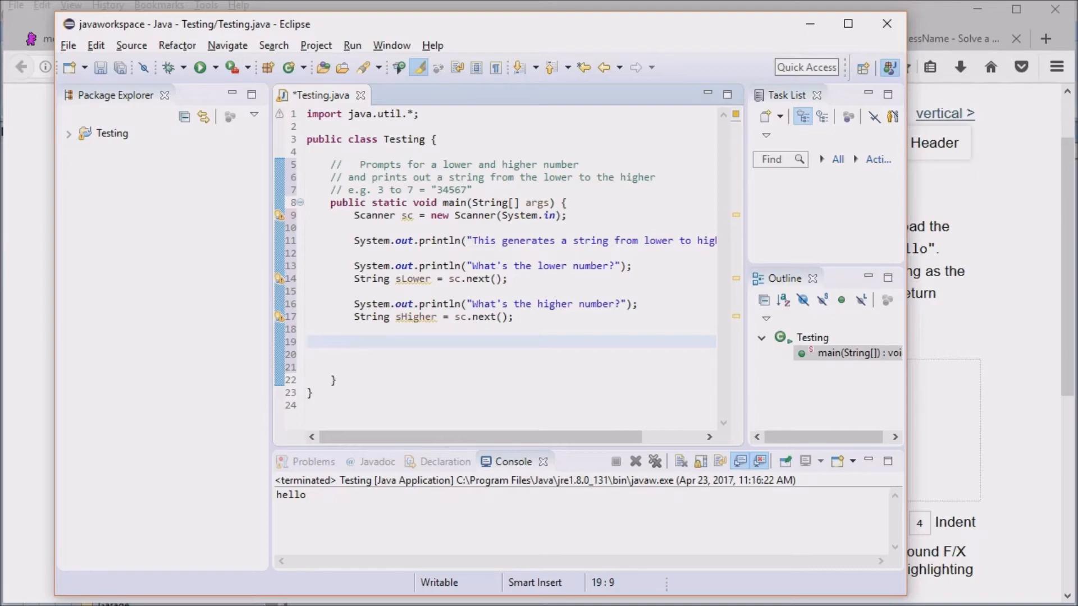
# Step: Add the comment '// loop over numbers, build string'
pyautogui.write('//')
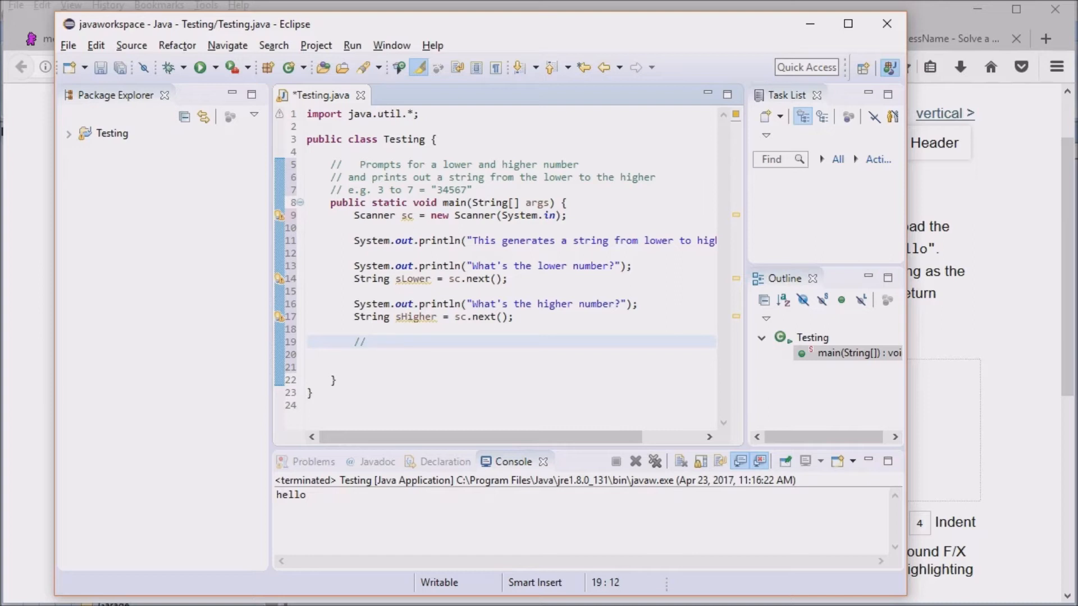
pyautogui.write('loop over n')
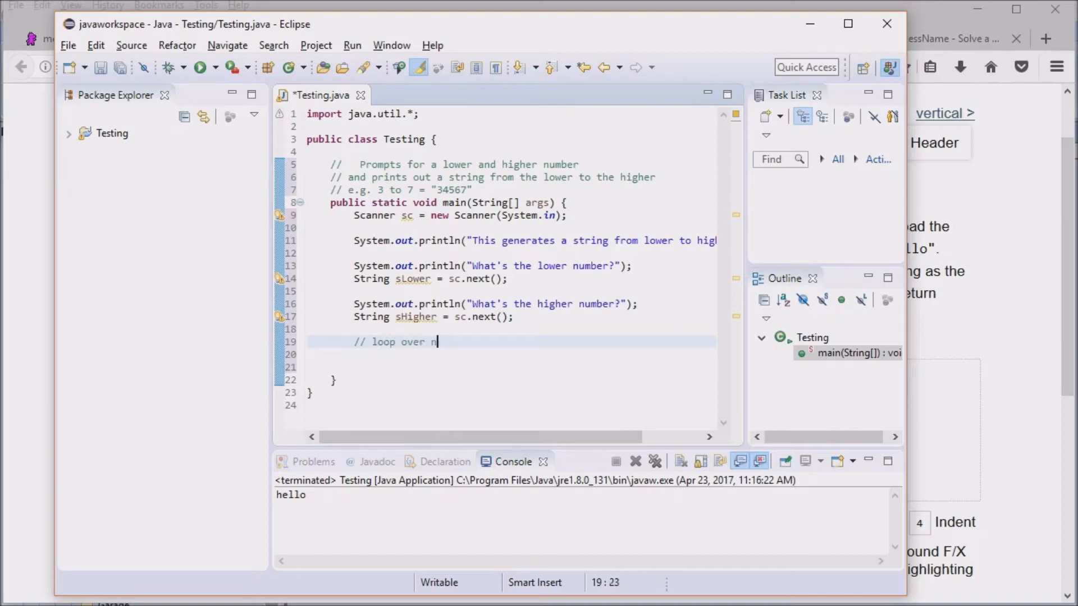
pyautogui.write('umbers, build string')
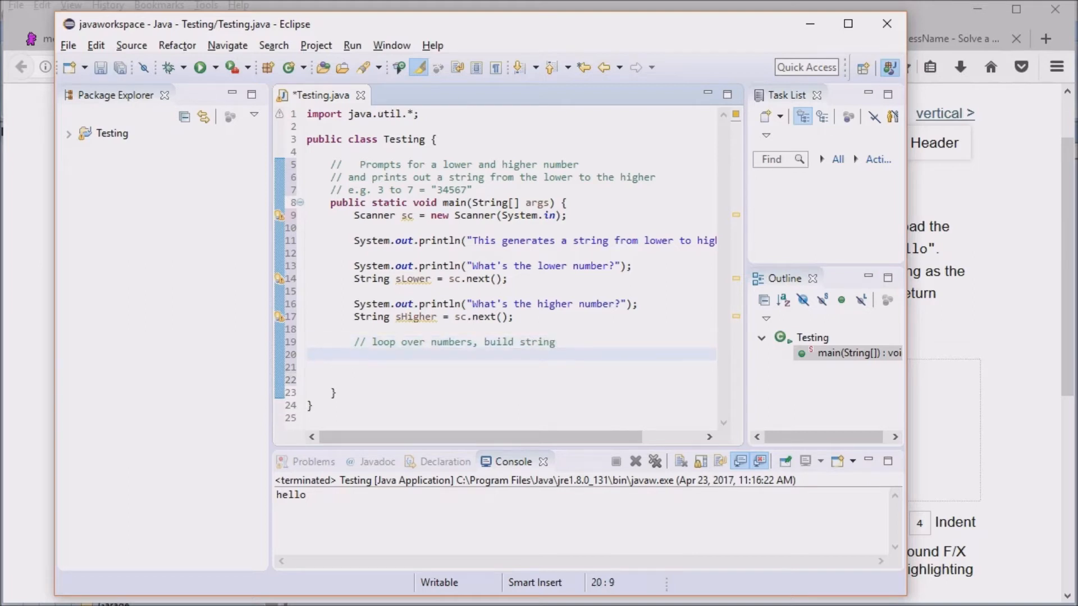
# Step: Write a for loop header running int num from sLower to sHigher
pyautogui.write('for (')
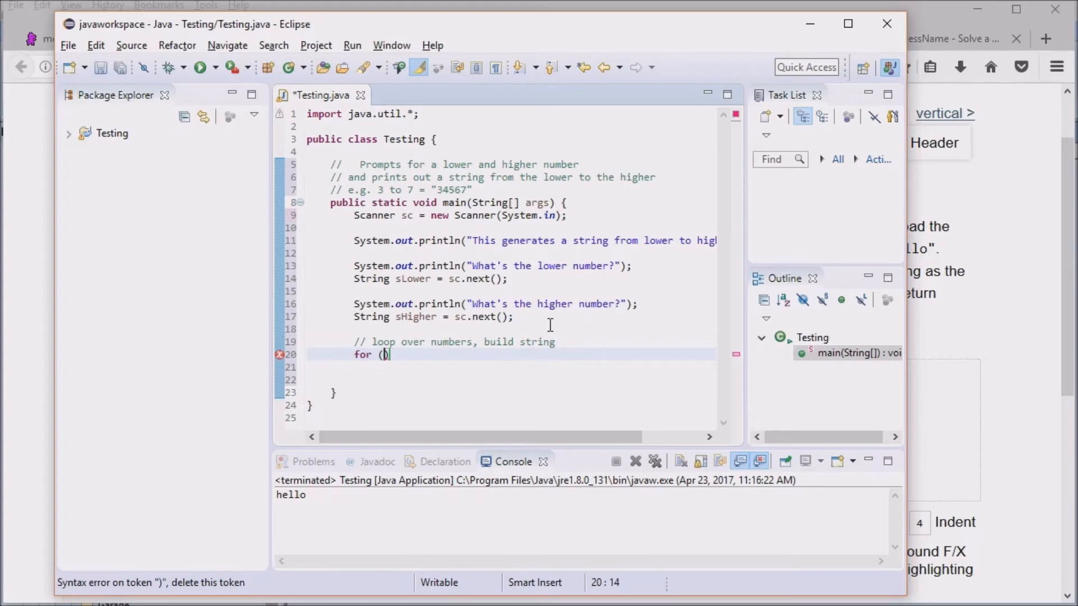
pyautogui.write('int')
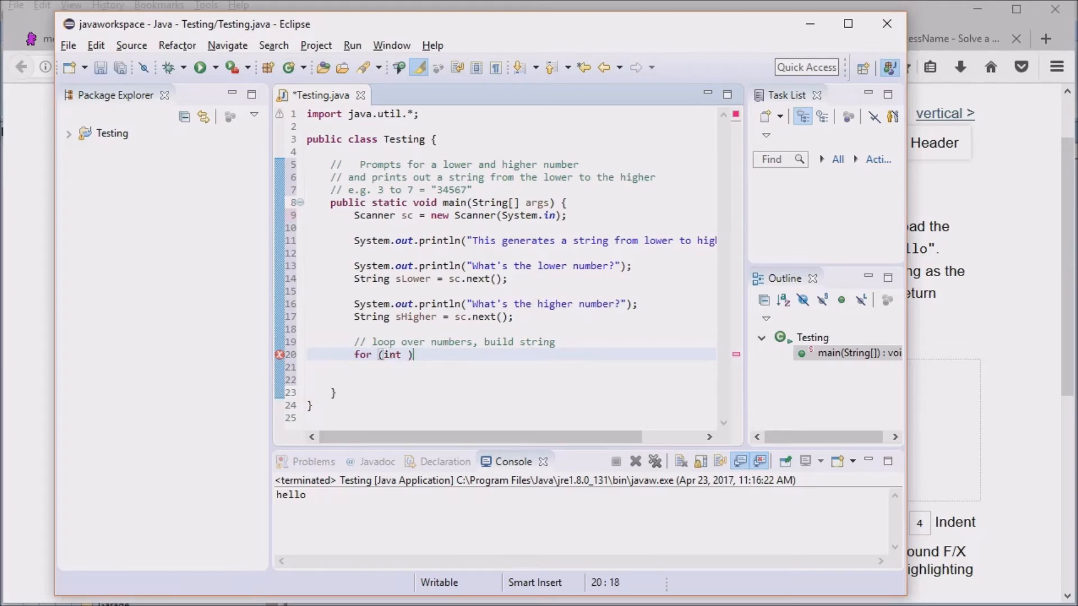
pyautogui.write('n')
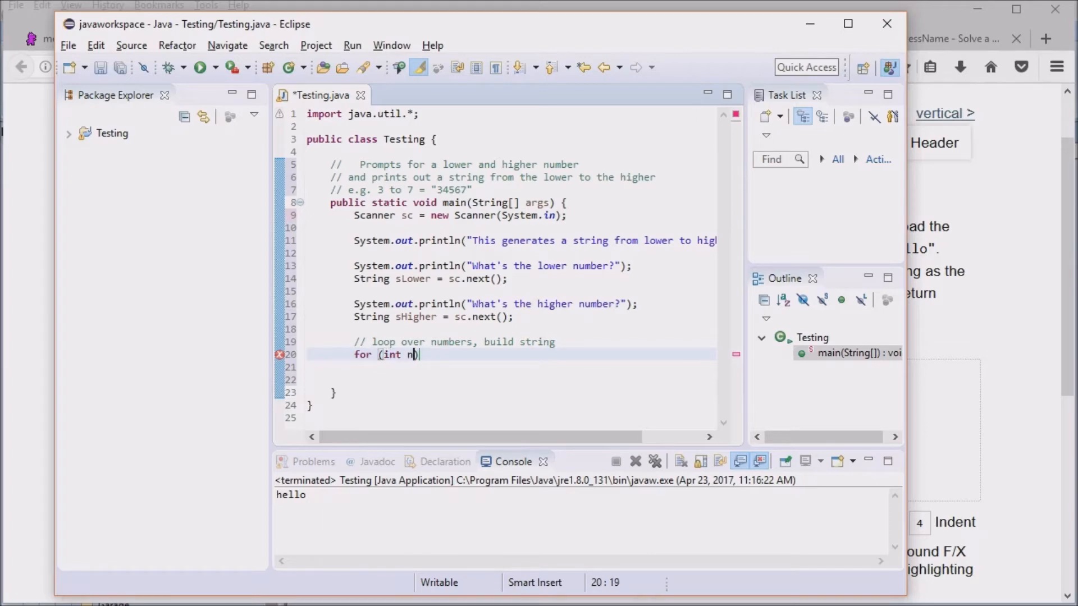
pyautogui.write('um')
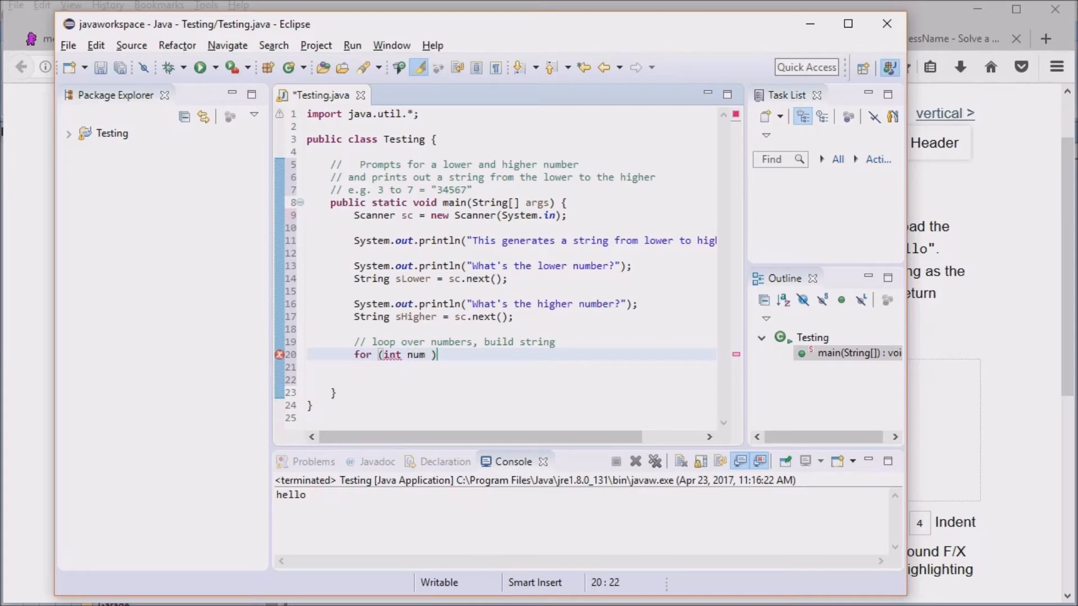
pyautogui.write('= ;')
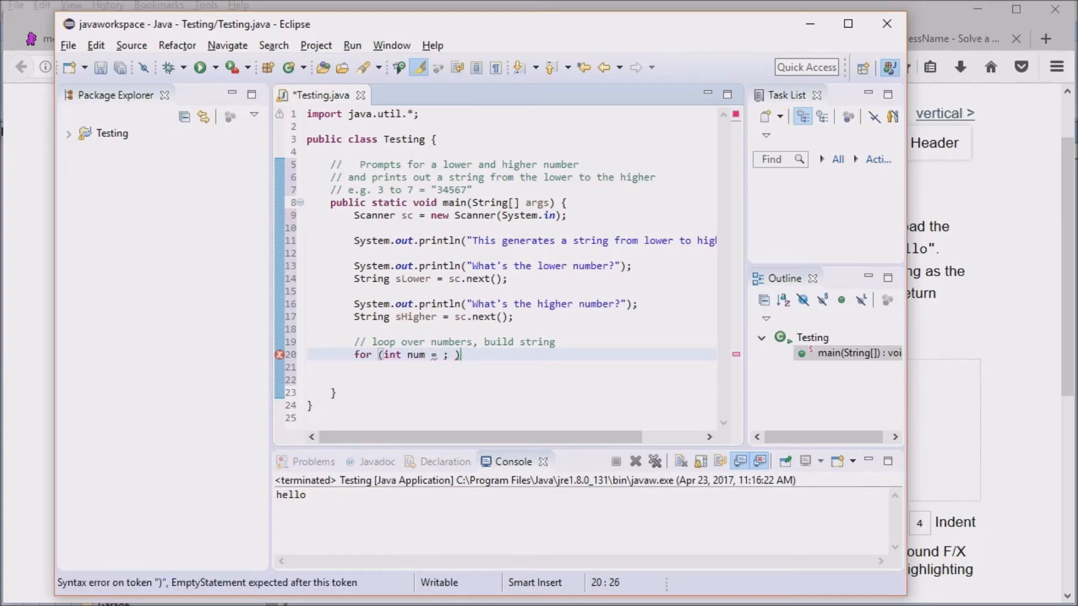
pyautogui.write('num <=')
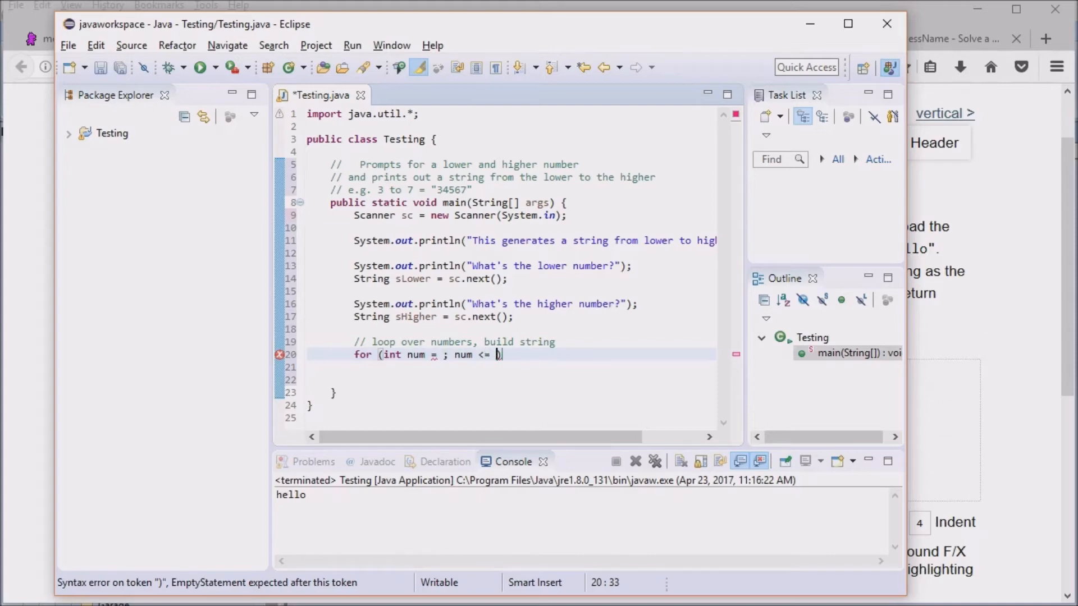
pyautogui.write('; num++')
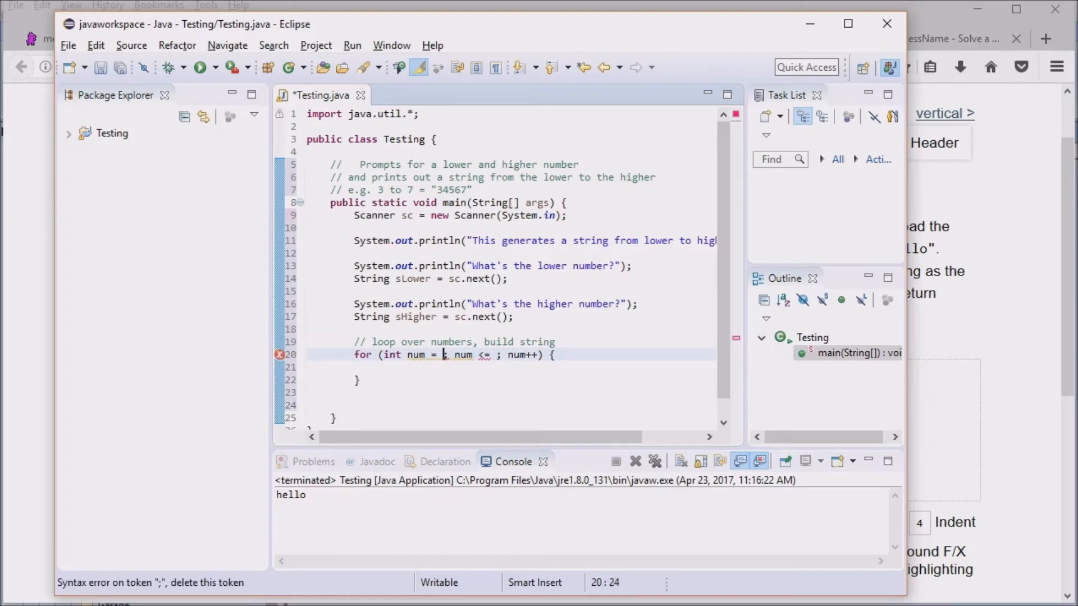
pyautogui.write('LO')
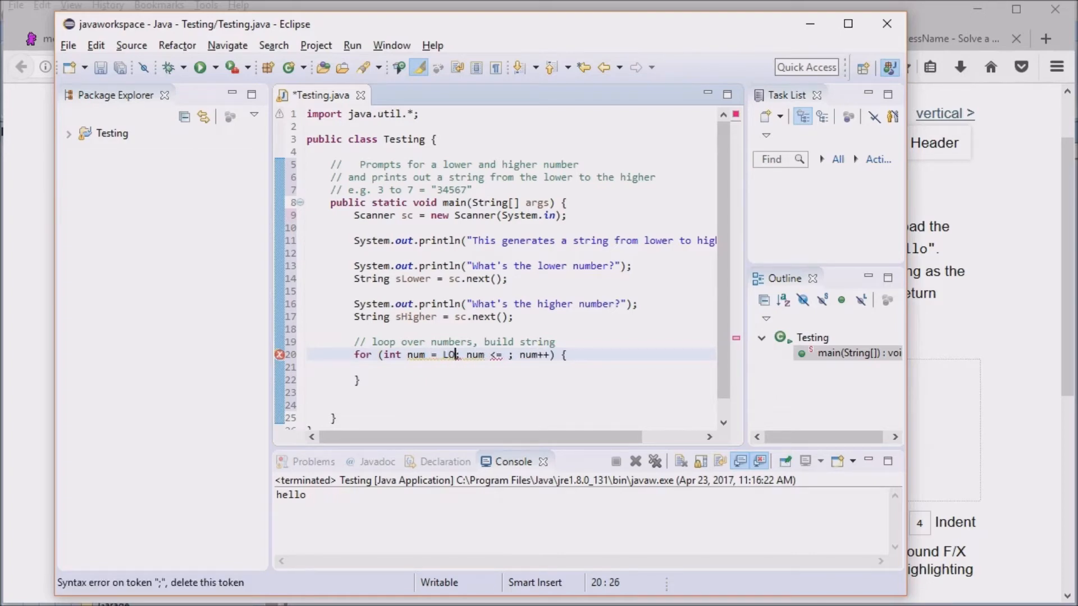
pyautogui.write('sLower')
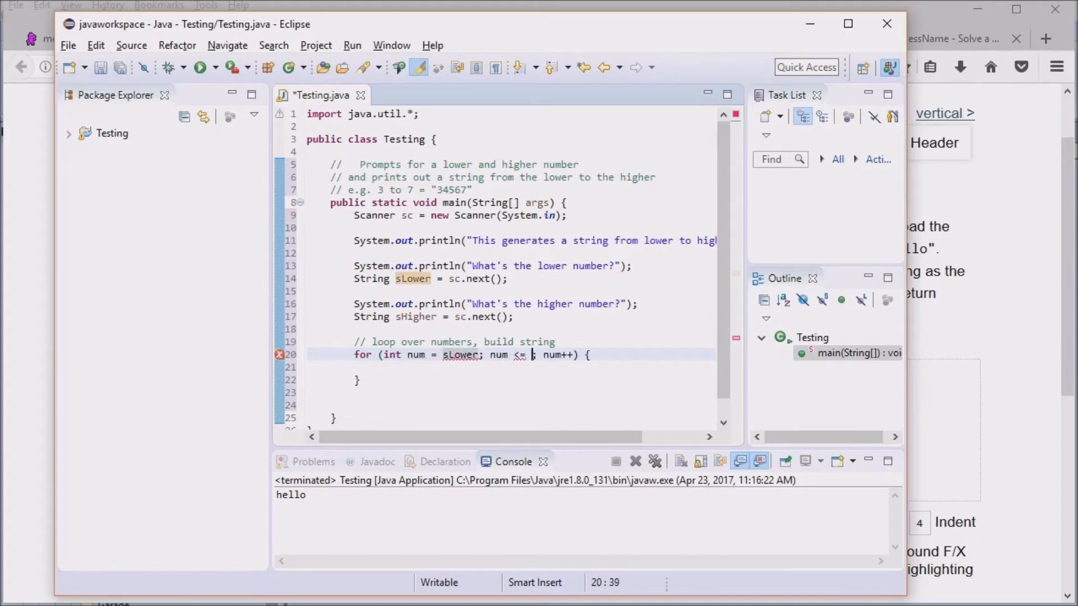
pyautogui.write('sHigher')
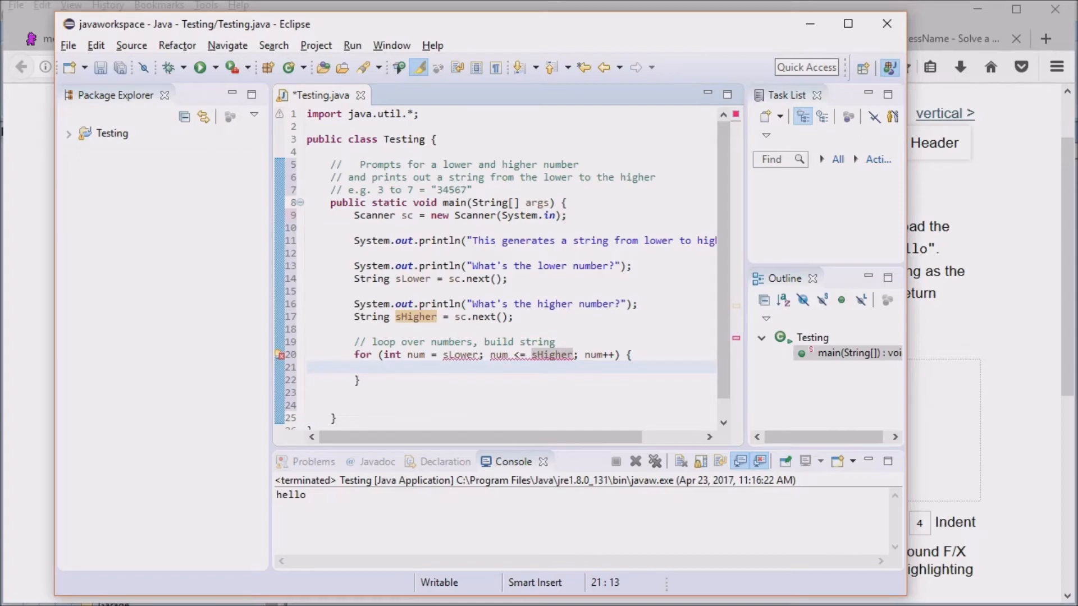
# Step: Inside the loop, declare String sResult and append num to it
pyautogui.write('String')
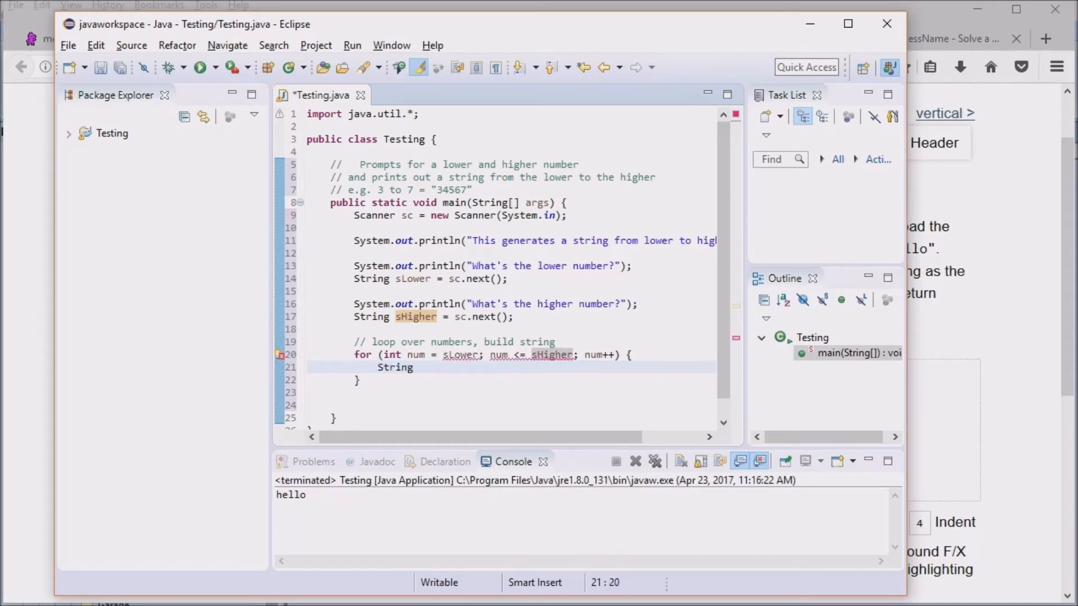
pyautogui.write('s')
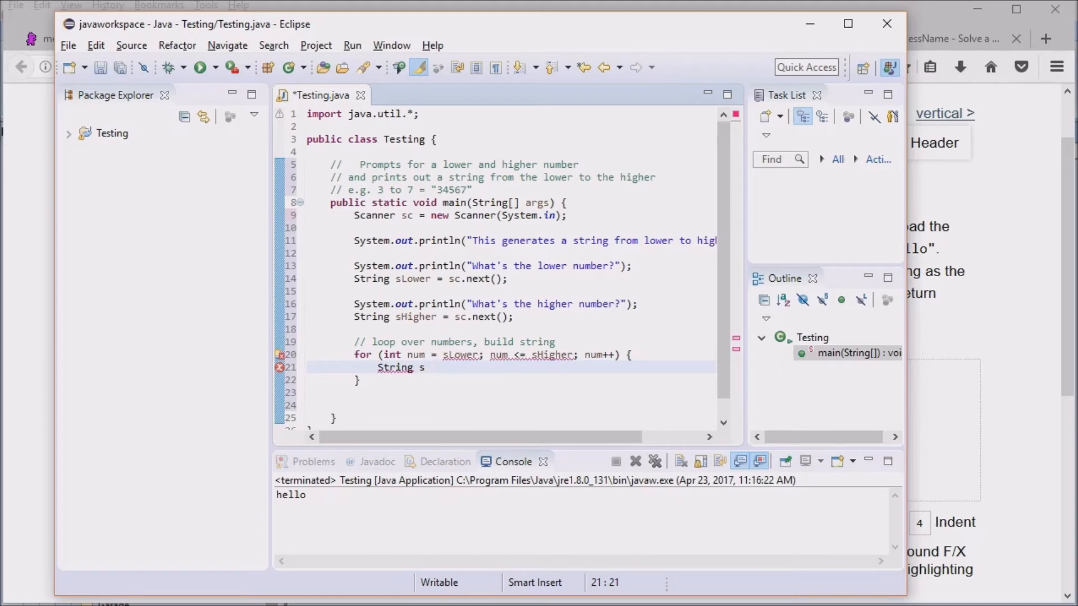
pyautogui.write('Result')
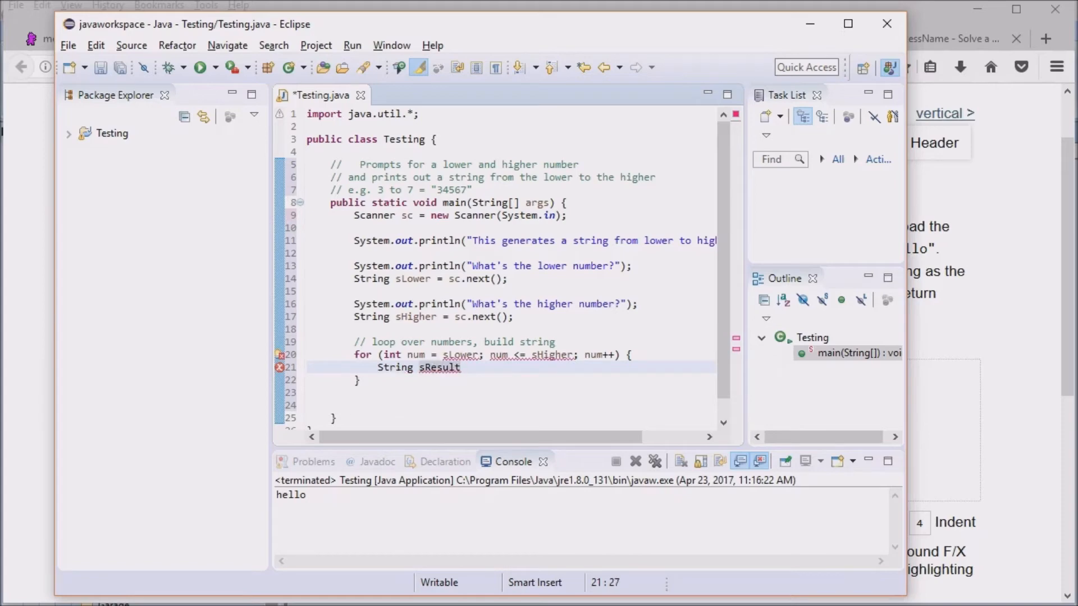
pyautogui.write(';')
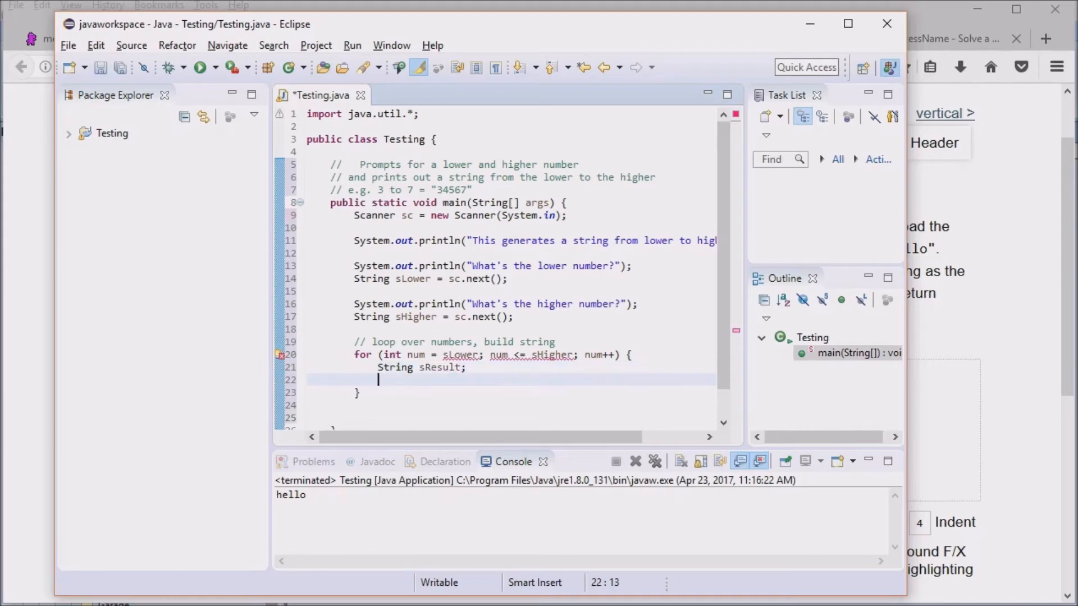
pyautogui.write('s')
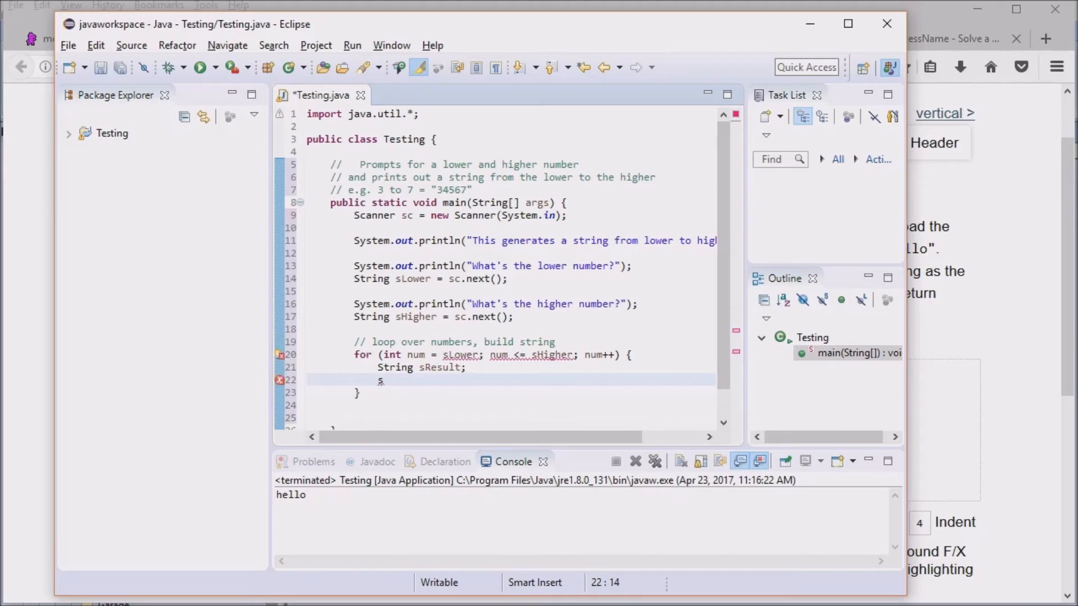
pyautogui.write('Result =')
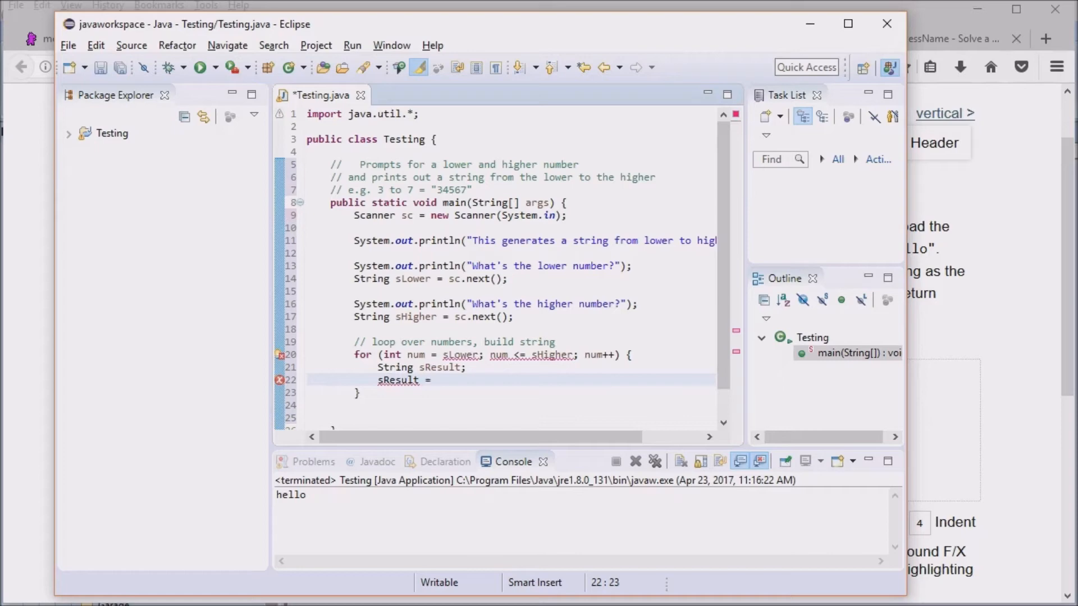
pyautogui.write('+')
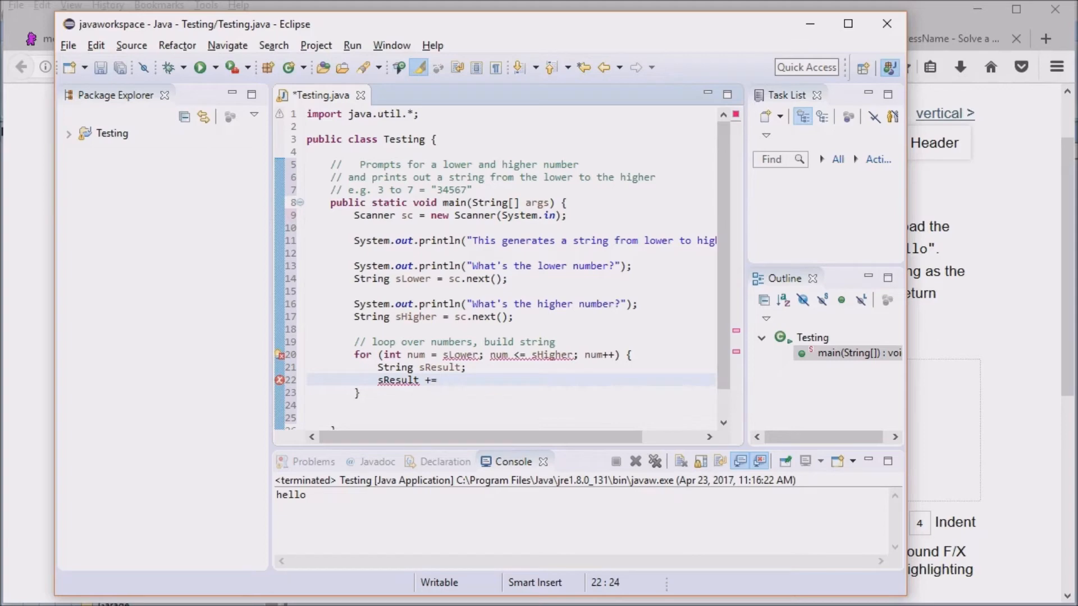
pyautogui.write('num;')
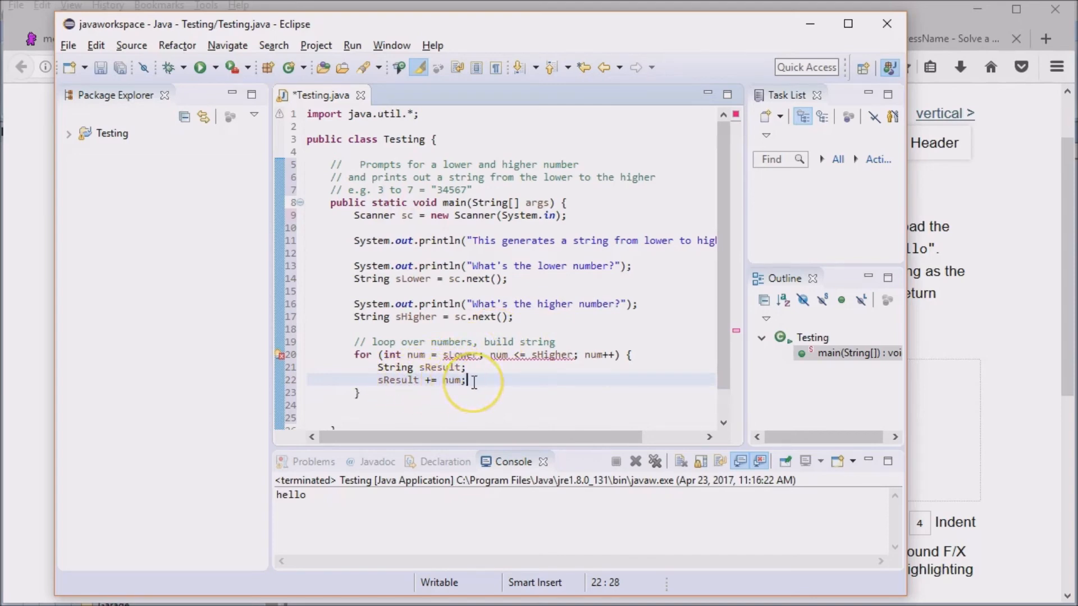
# Step: Below the loop, add System.out.println(sResult)
pyautogui.click(438, 396)
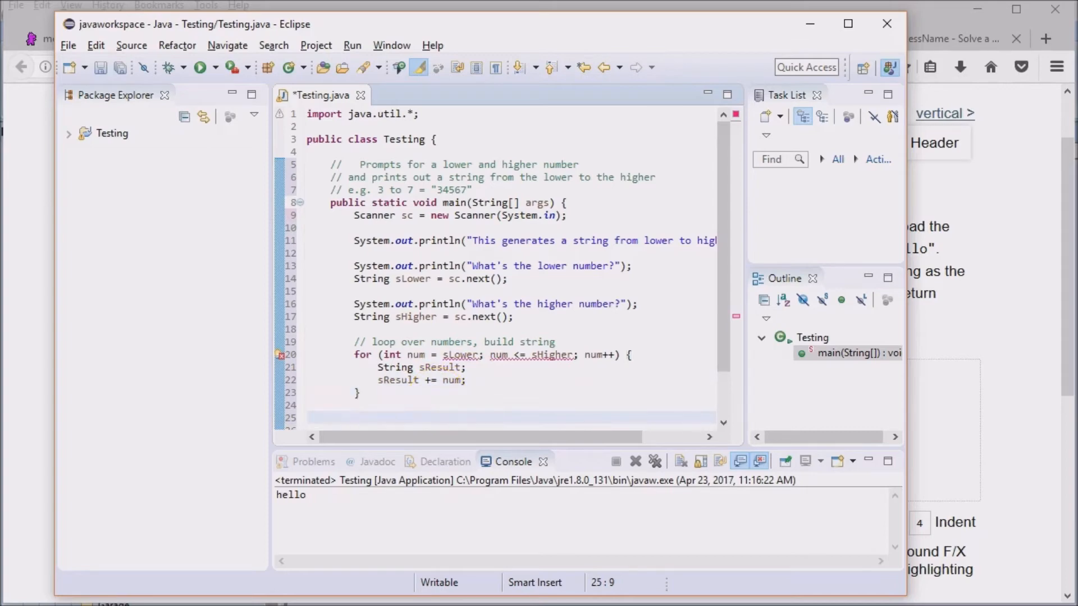
pyautogui.write('System.out.')
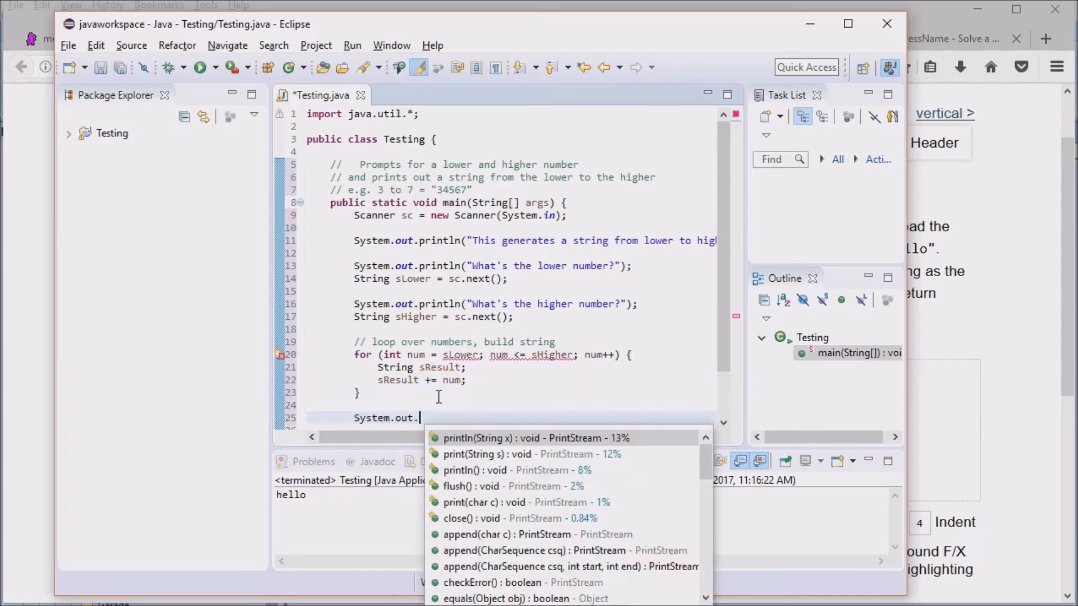
pyautogui.click(485, 438)
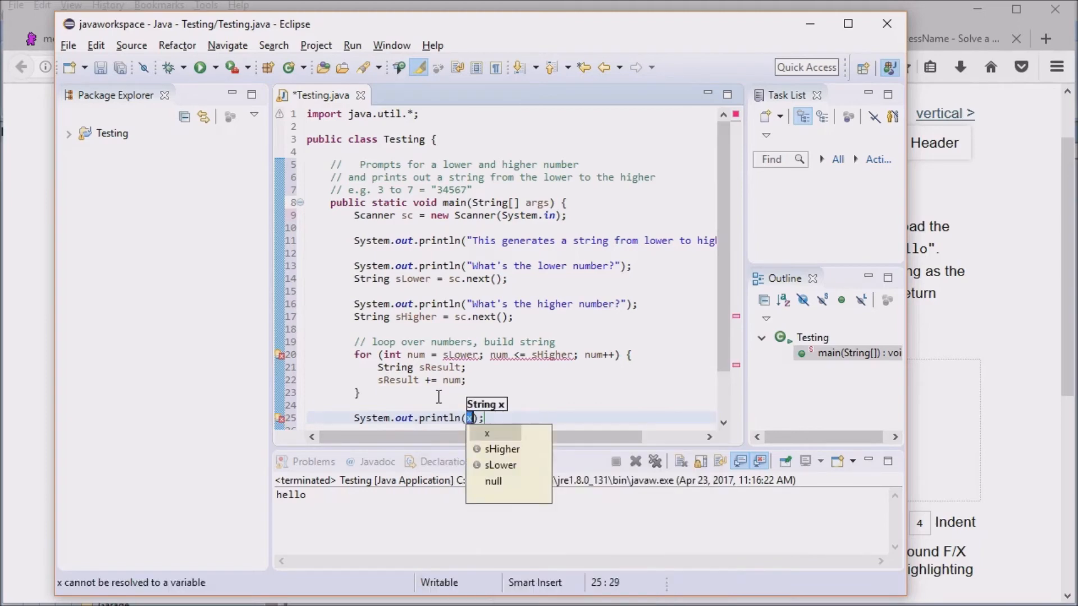
pyautogui.write('sR')
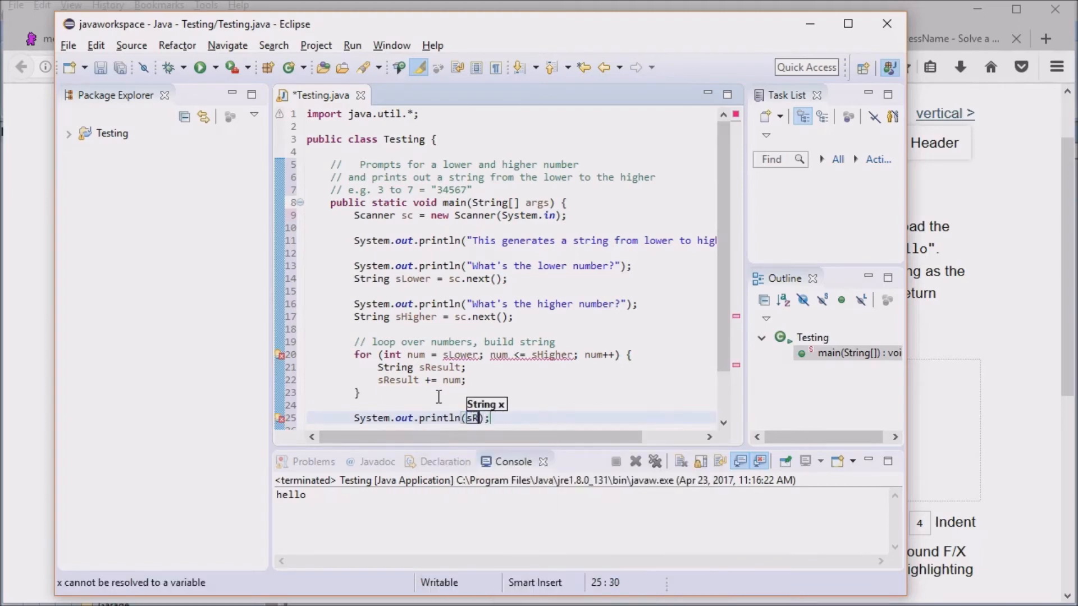
pyautogui.write('esult')
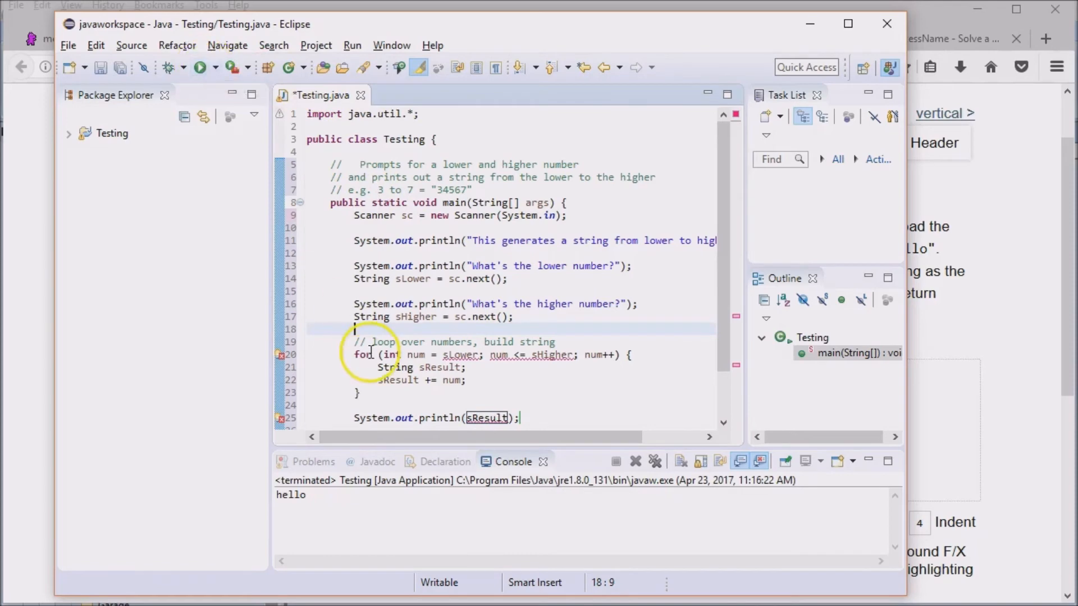
pyautogui.moveTo(284, 354)
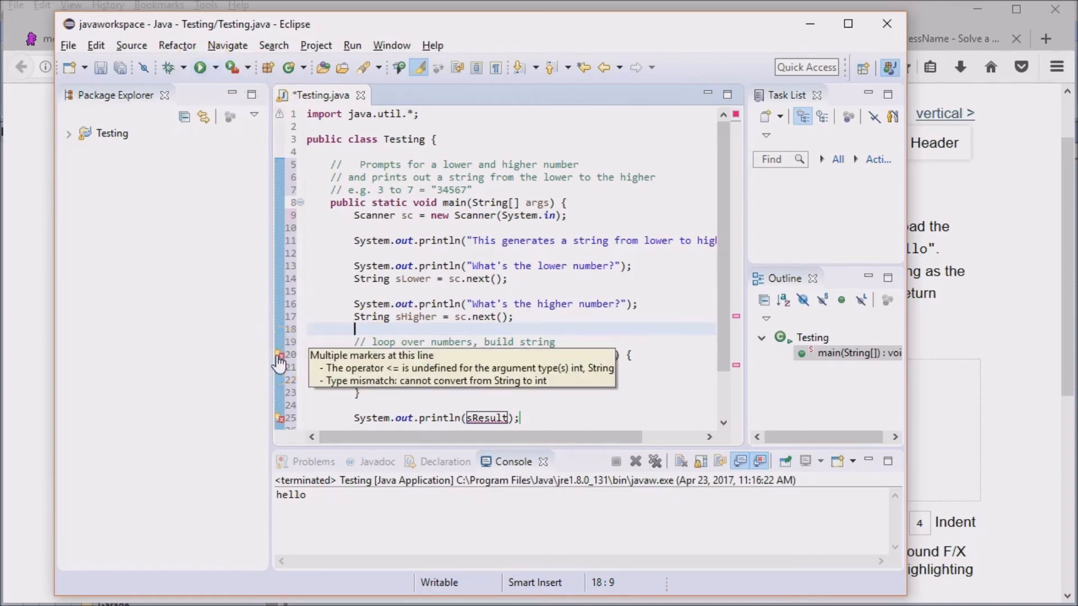
pyautogui.moveTo(516, 368)
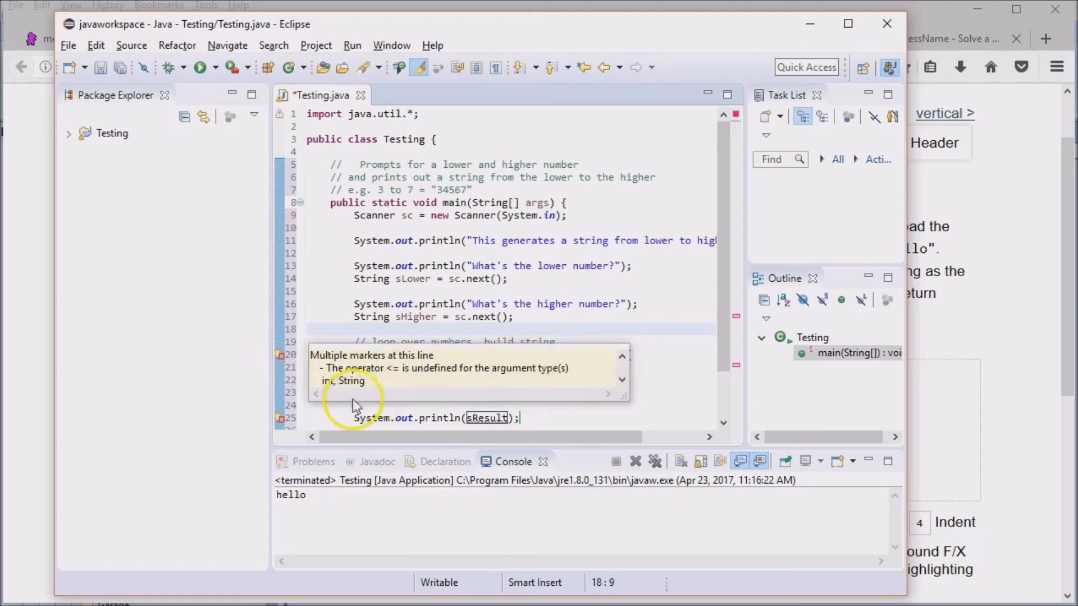
pyautogui.click(622, 380)
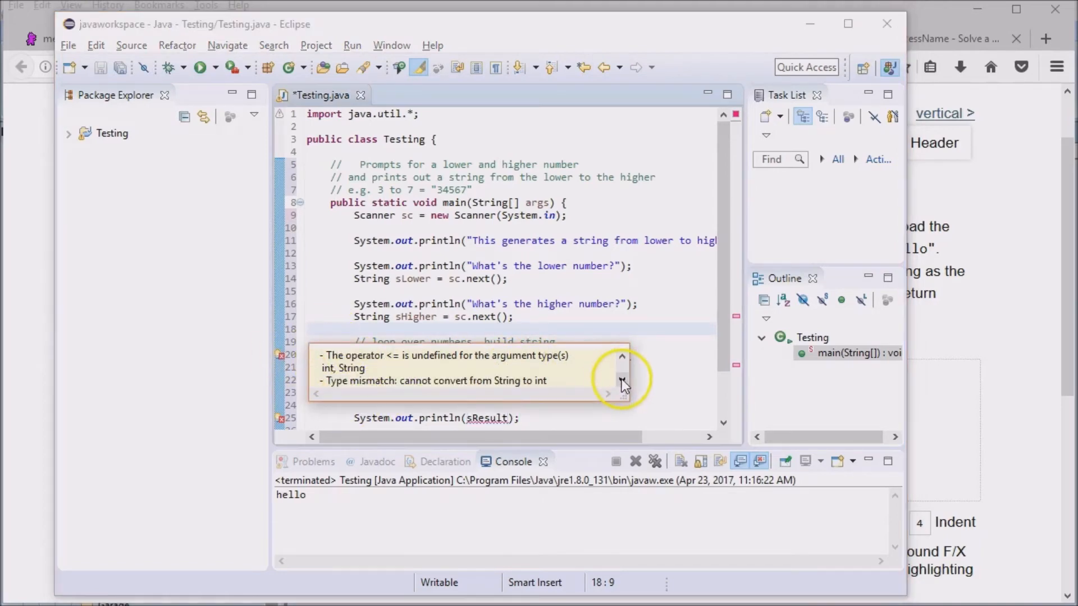
pyautogui.moveTo(523, 393)
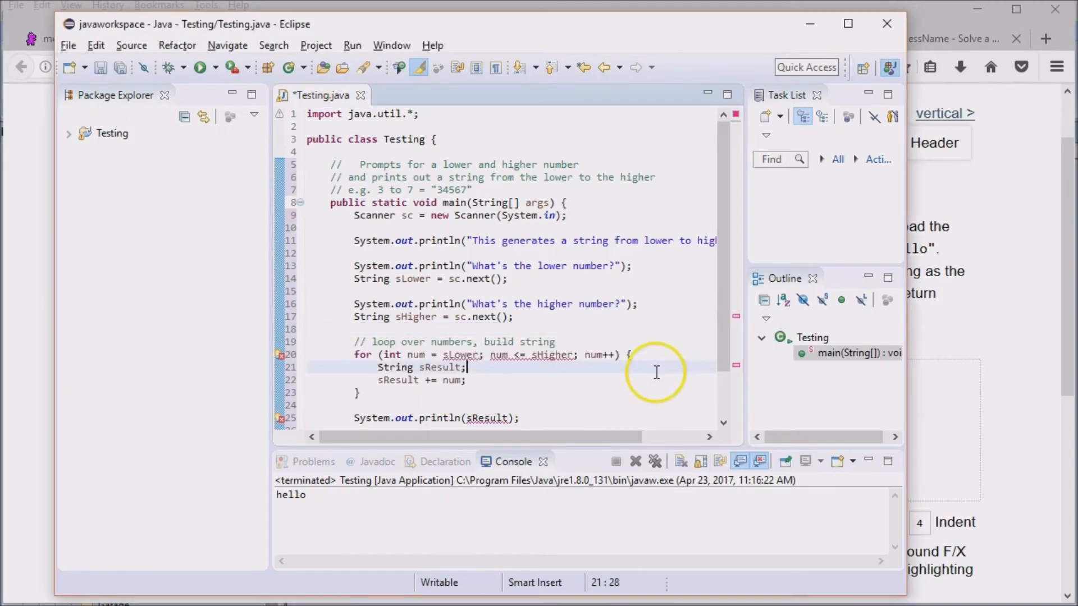
pyautogui.moveTo(454, 365)
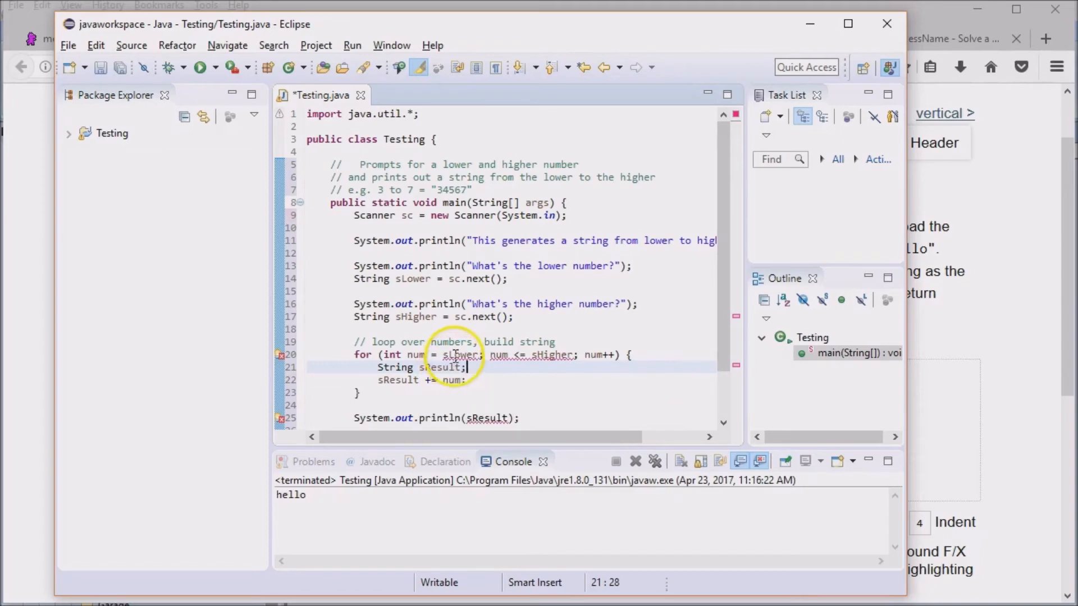
# Step: Make the lower and higher inputs ints iLower/iHigher read with nextInt, driving the loop
pyautogui.doubleClick(460, 354)
pyautogui.write('Int')
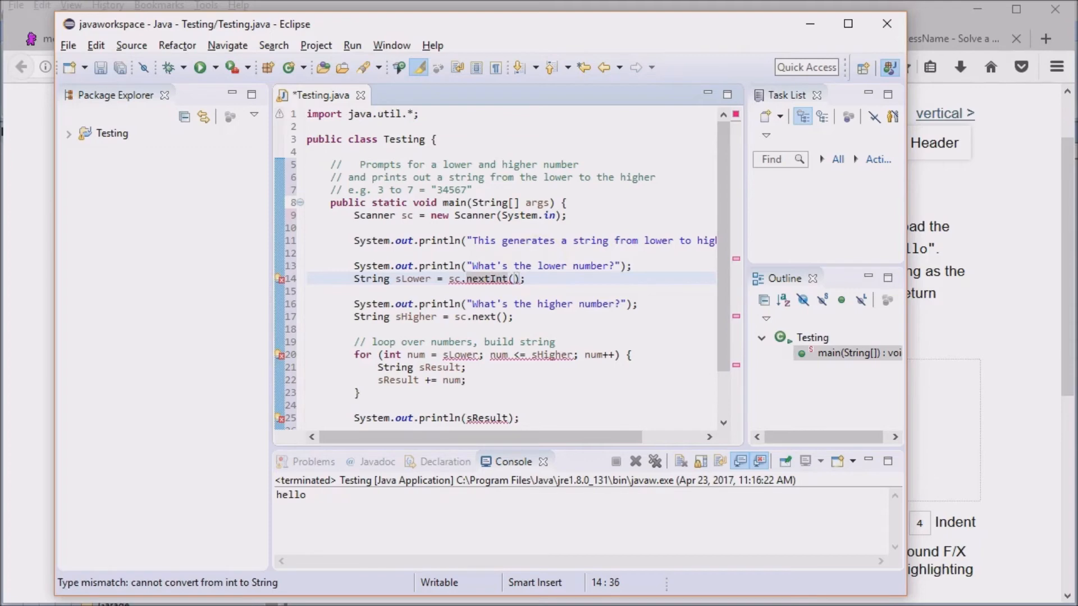
pyautogui.click(359, 279)
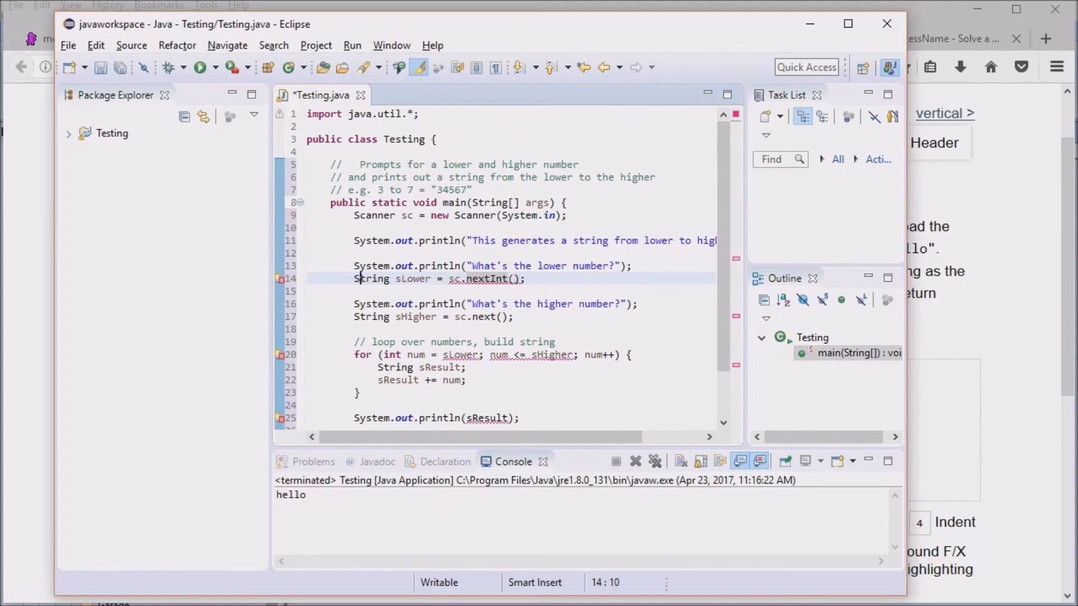
pyautogui.write('int')
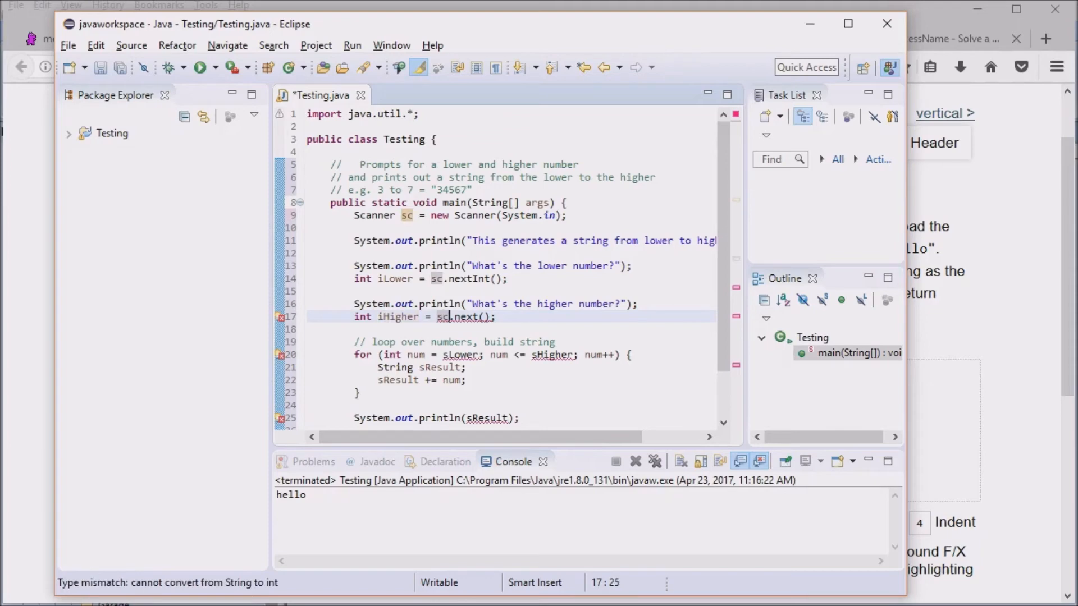
pyautogui.write('Int')
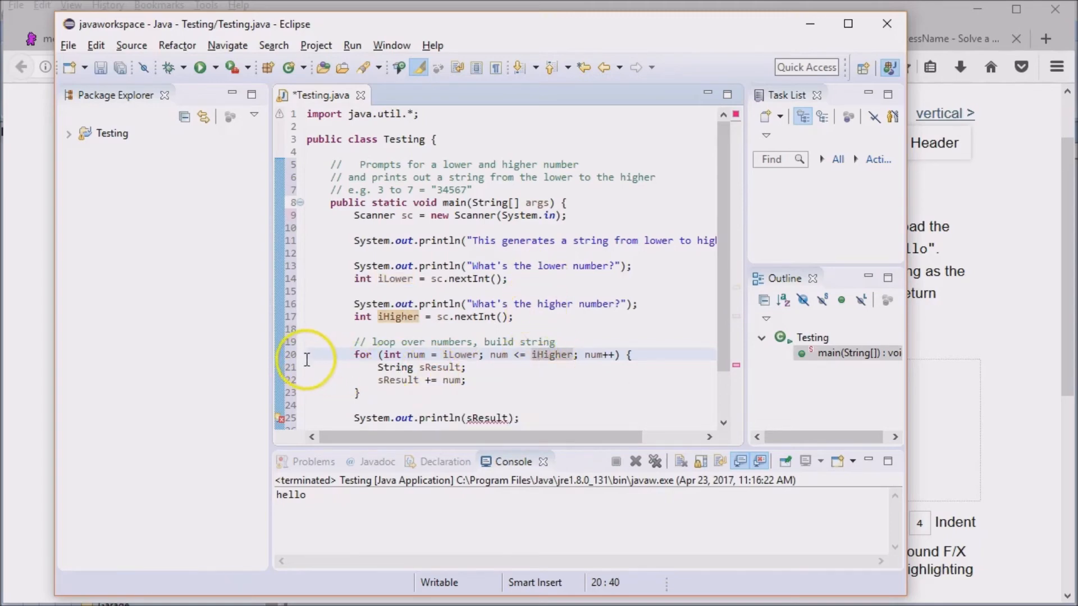
pyautogui.moveTo(601, 376)
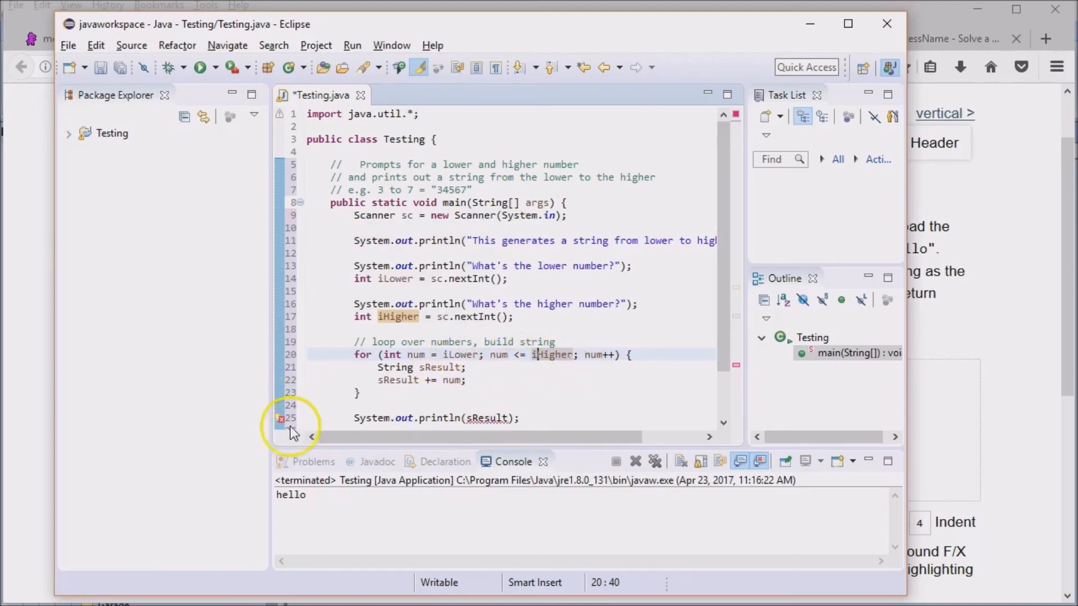
pyautogui.moveTo(281, 418)
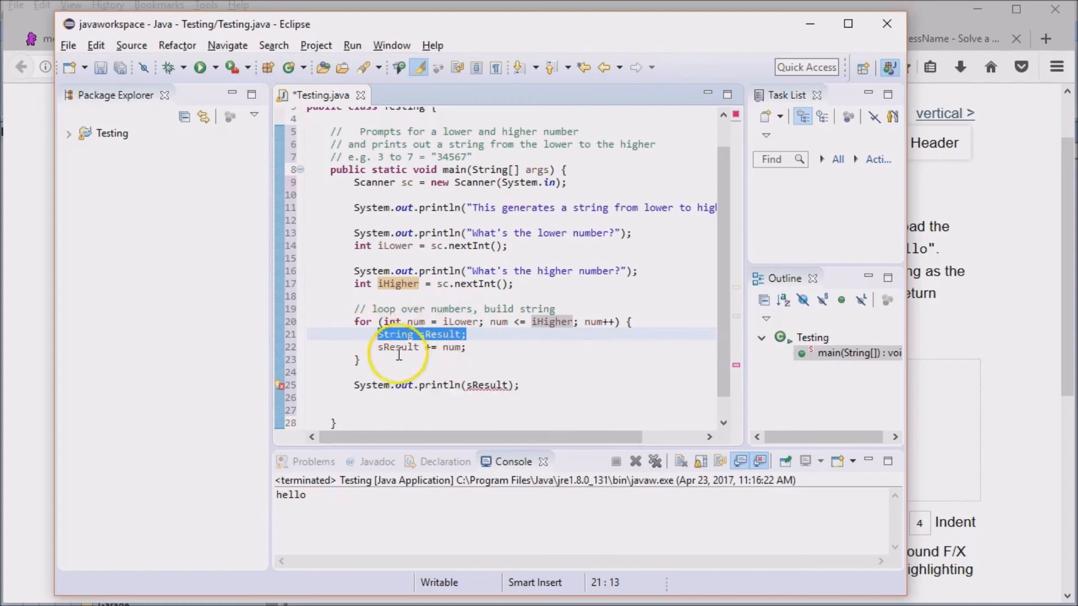
pyautogui.moveTo(395, 334)
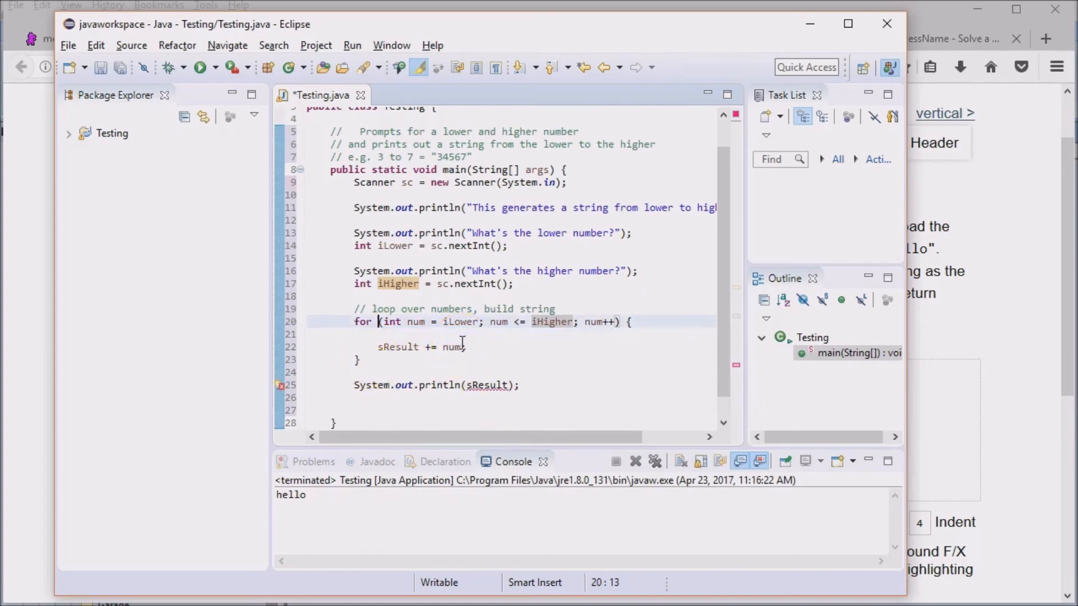
# Step: Move the sResult declaration above the for loop, initialized to an empty string
pyautogui.press('Enter')
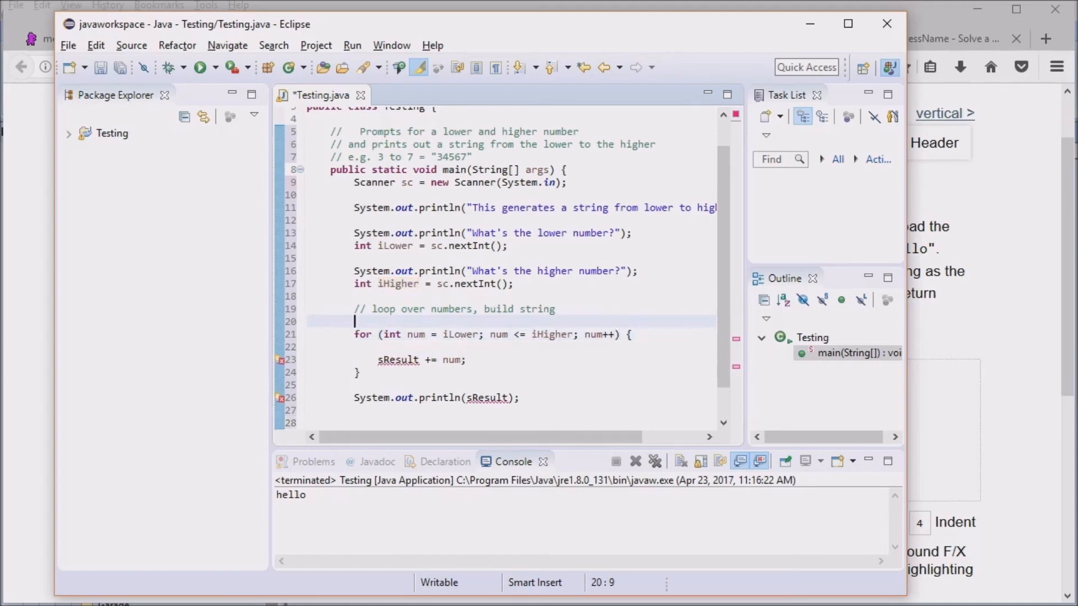
pyautogui.write('String sResult;')
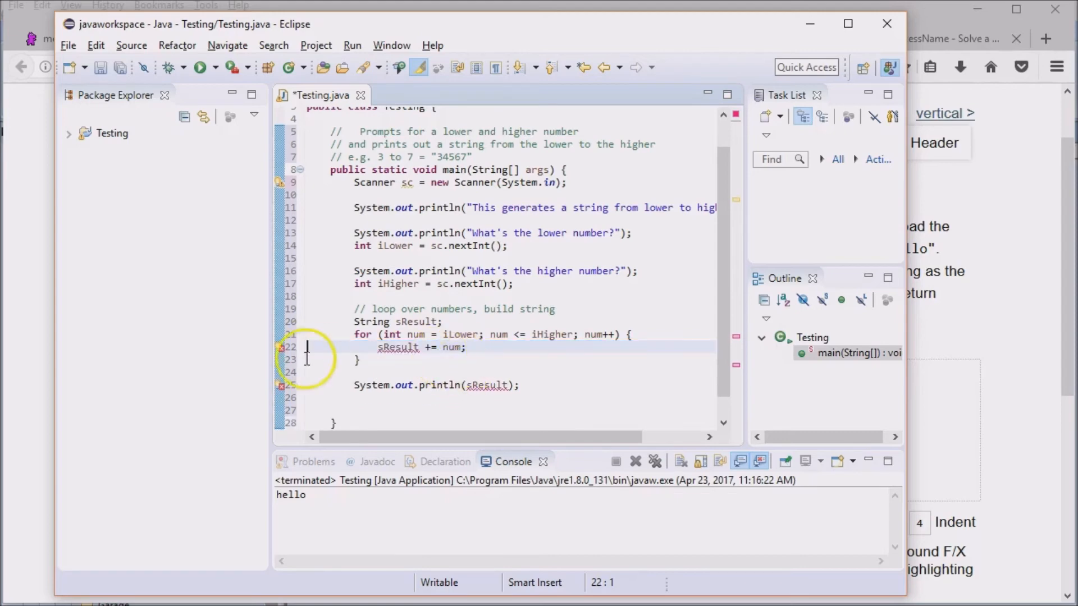
pyautogui.moveTo(281, 347)
pyautogui.write(' = "')
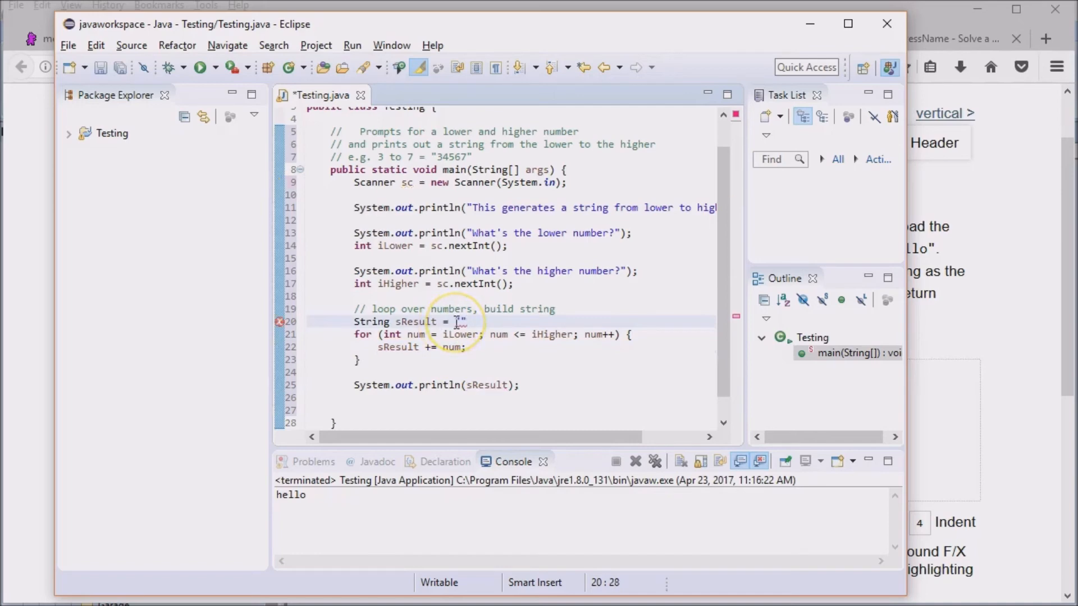
pyautogui.write(';')
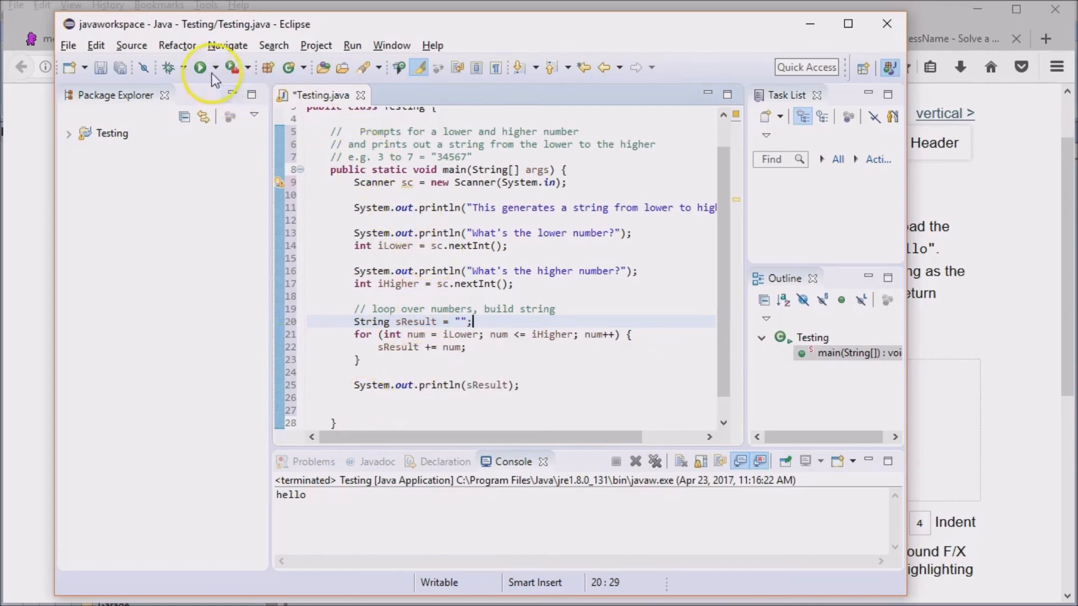
# Step: Run Testing.java with always-save-before-launch enabled, entering 3 and 7
pyautogui.click(198, 68)
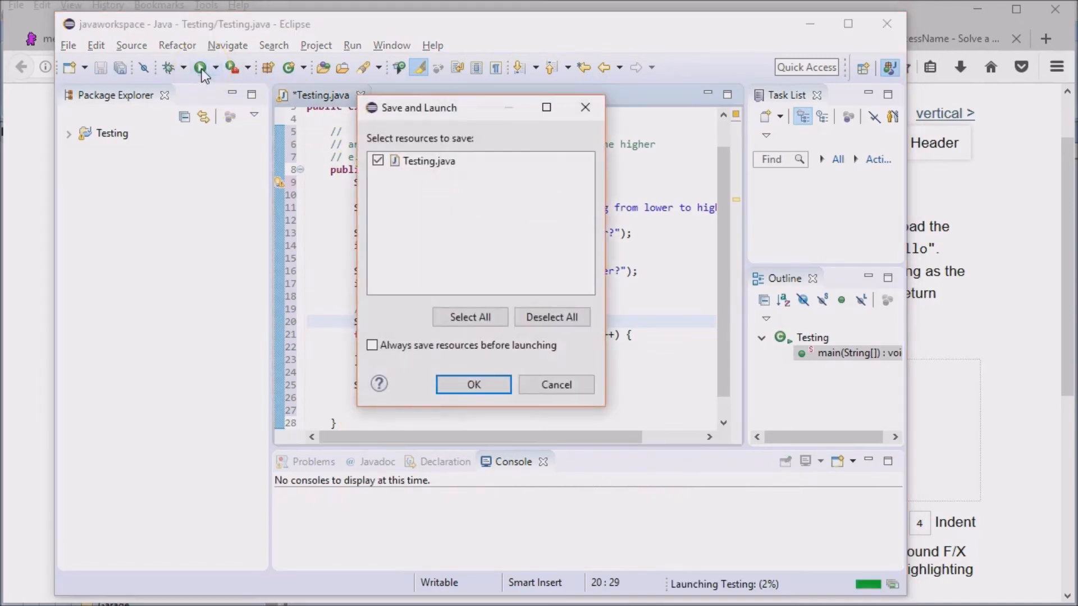
pyautogui.click(373, 345)
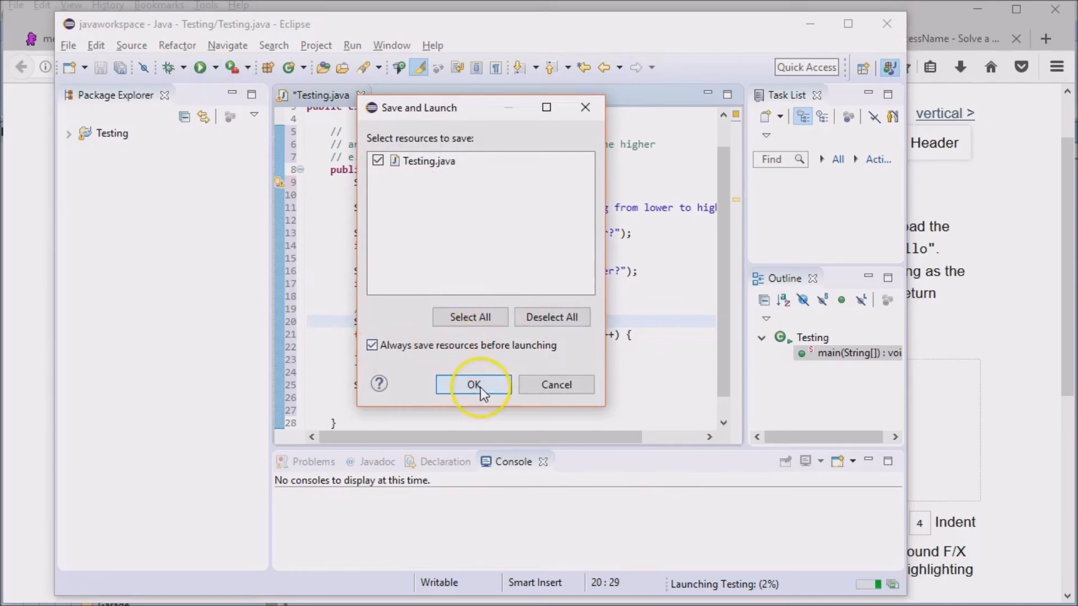
pyautogui.click(472, 385)
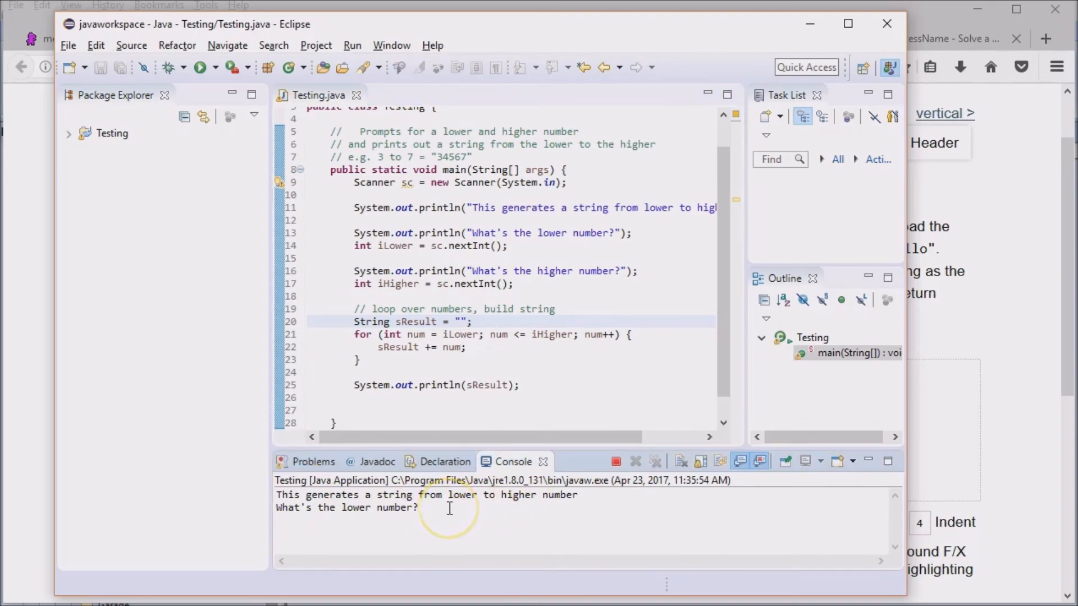
pyautogui.write('3')
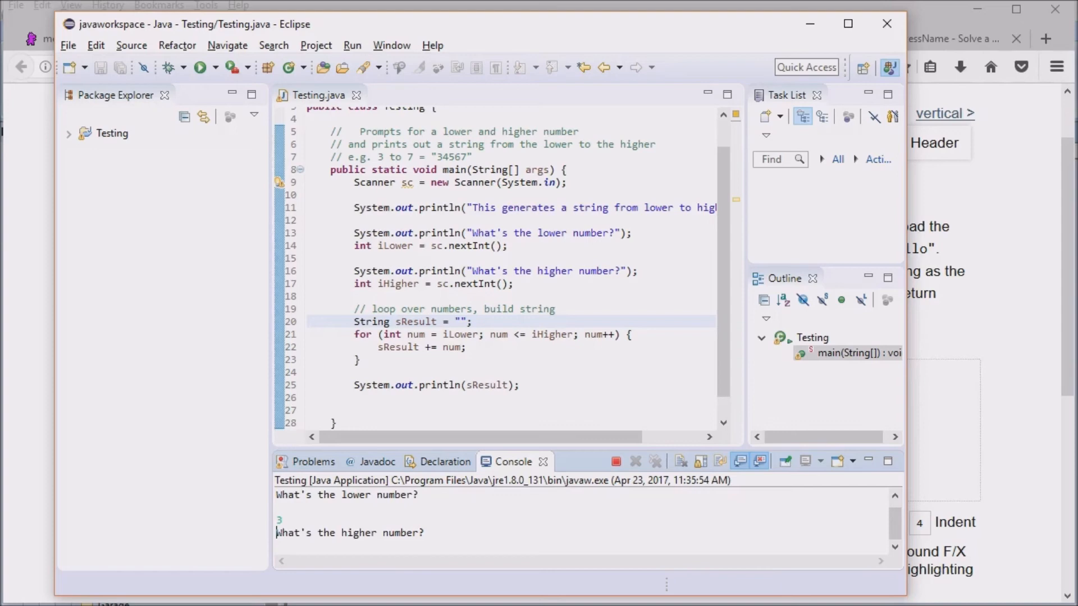
pyautogui.write('7')
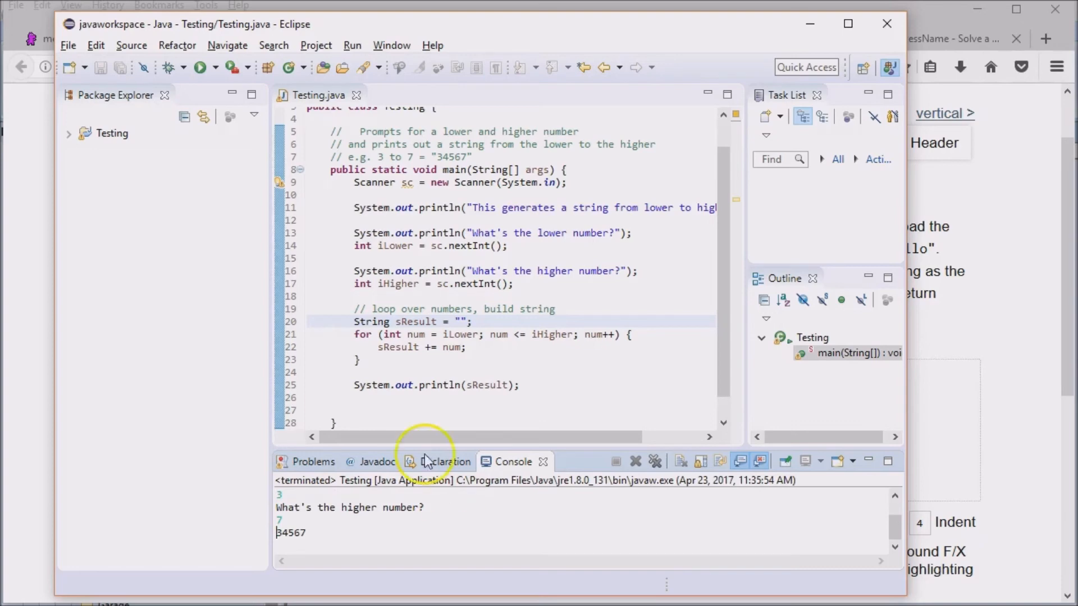
pyautogui.click(200, 68)
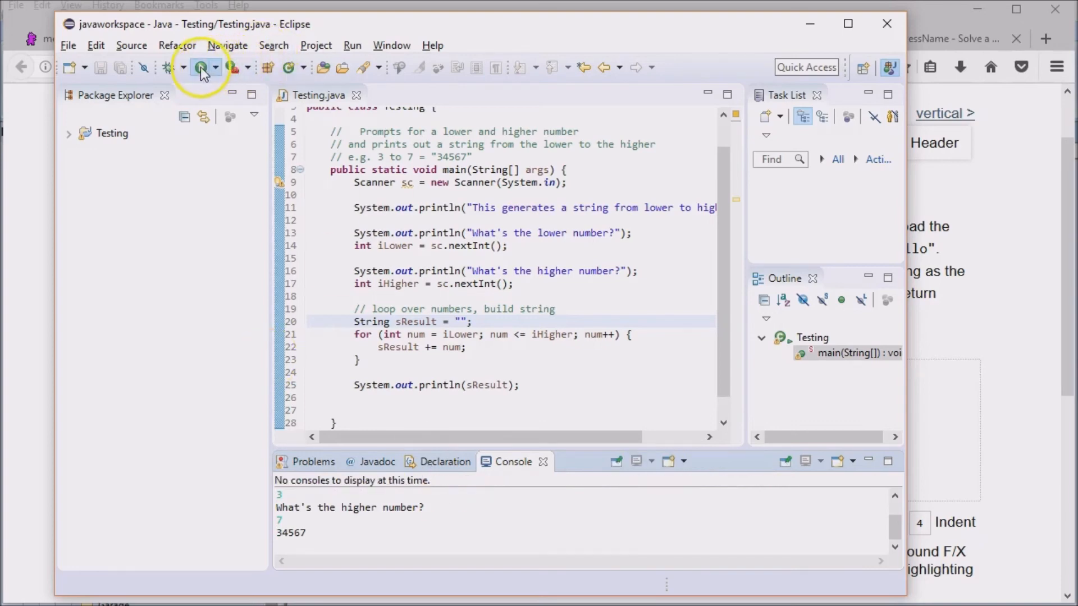
pyautogui.click(201, 67)
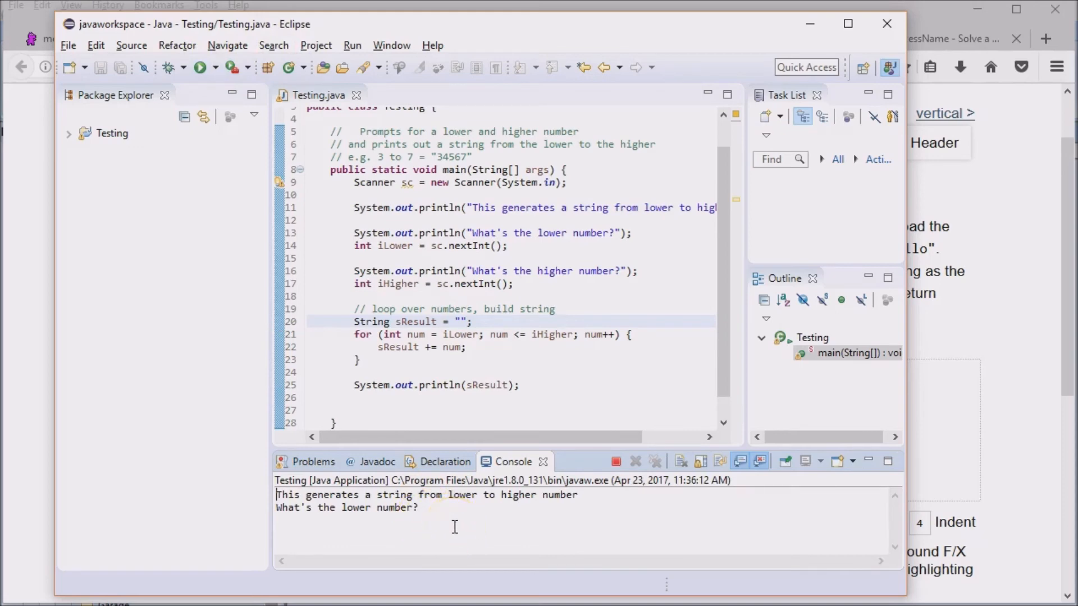
pyautogui.write('4')
pyautogui.write('13')
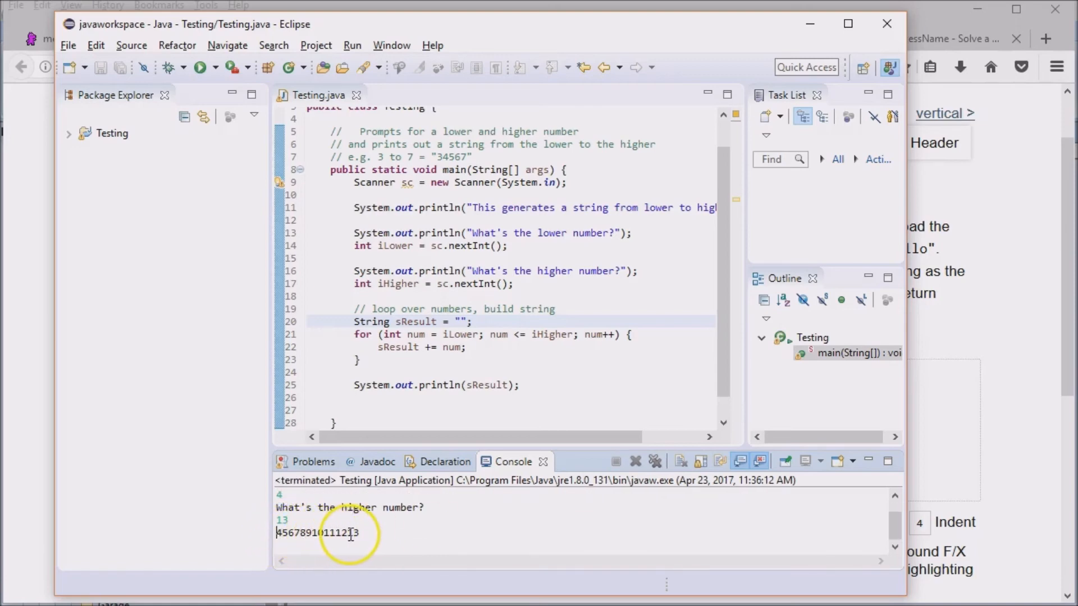
pyautogui.moveTo(506, 505)
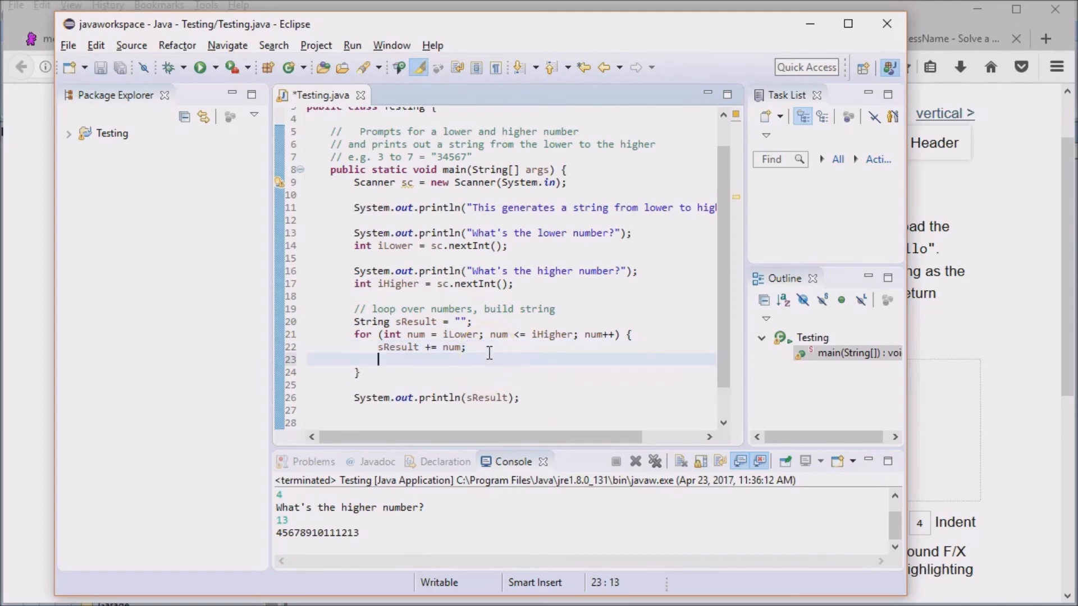
# Step: Add the line sResult = sResult + ","; after appending num inside the loop
pyautogui.write('sResul')
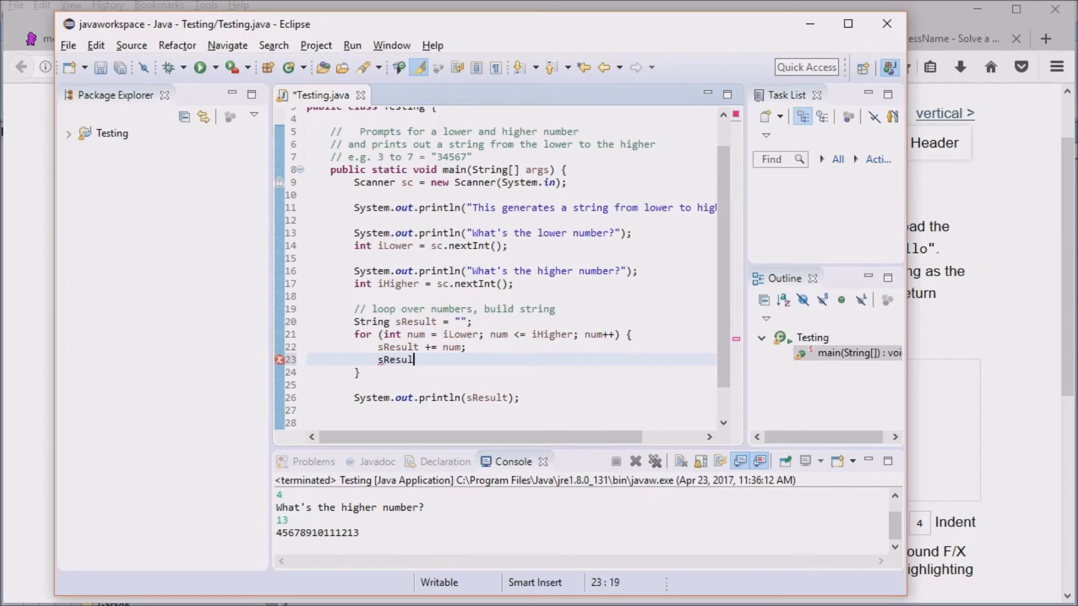
pyautogui.write('t')
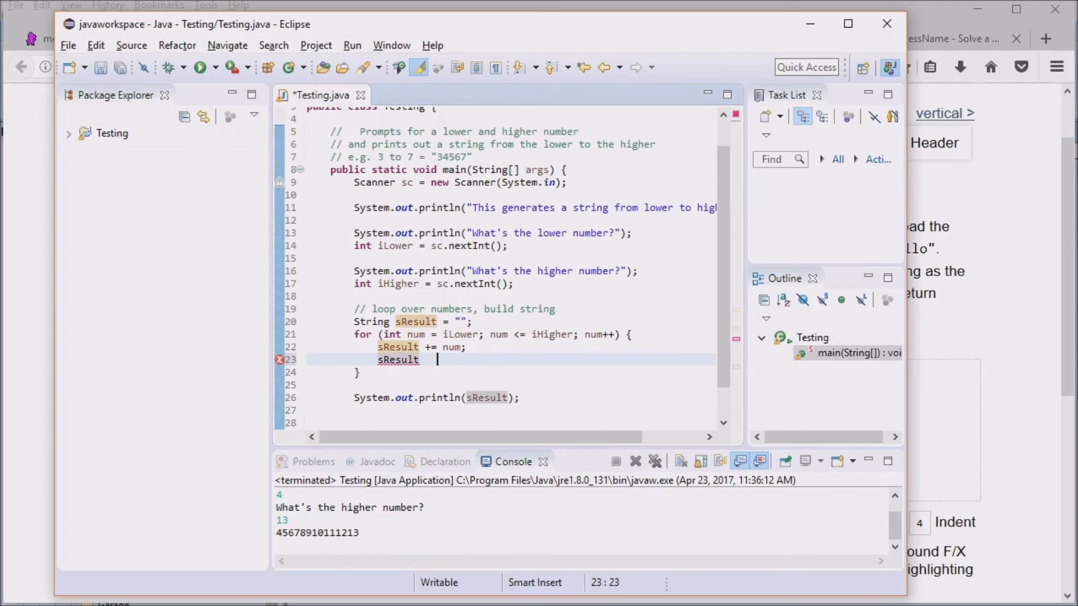
pyautogui.write('","')
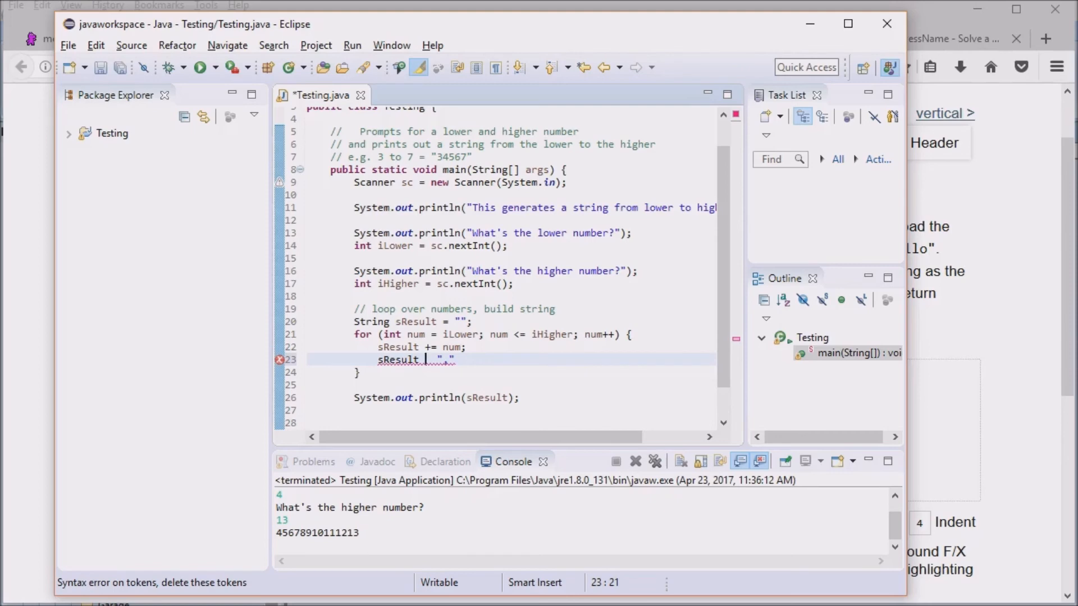
pyautogui.write('+')
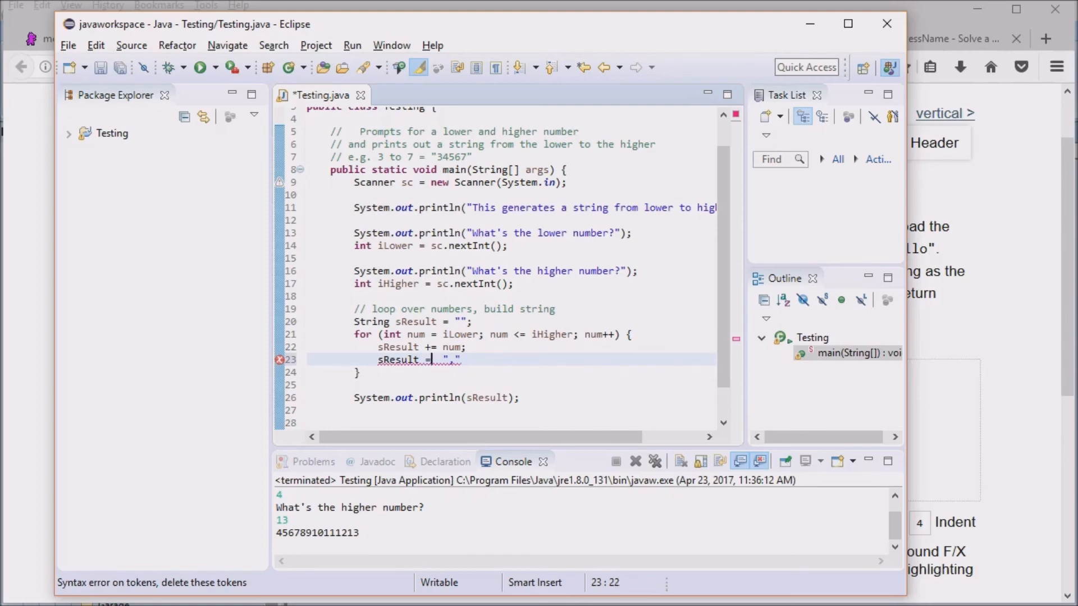
pyautogui.write('sResult')
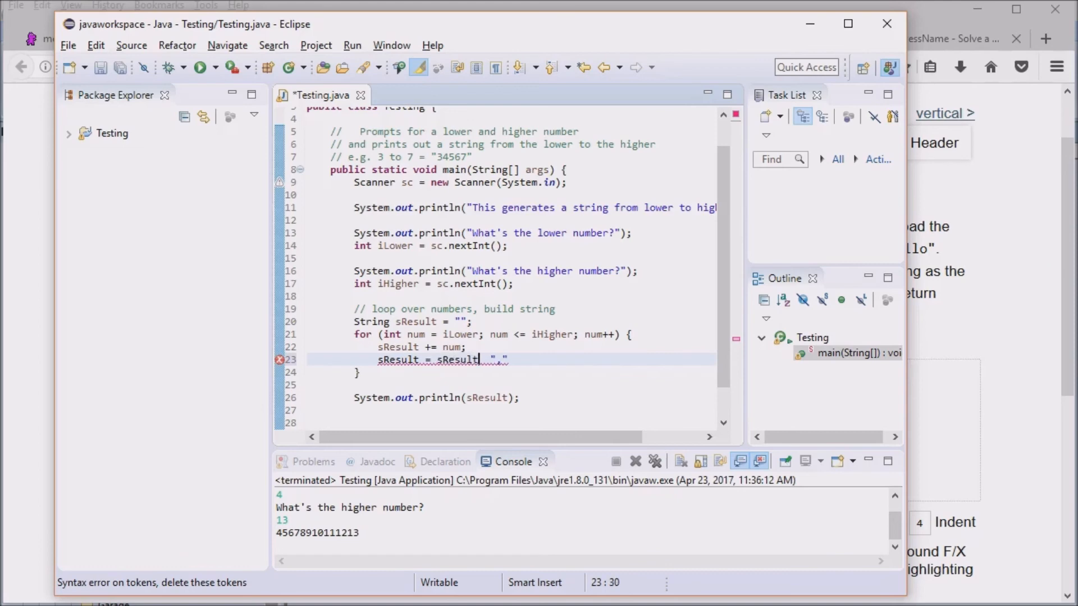
pyautogui.write('+')
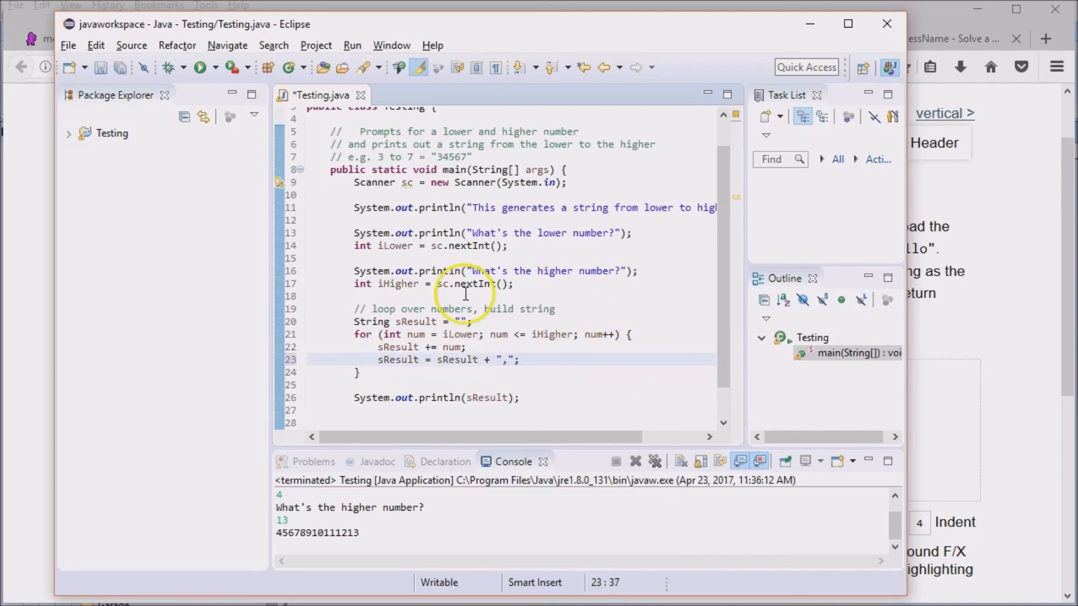
# Step: Save and rerun the program with 3 and 14, printing 3,4,...,14, with a trailing comma
pyautogui.click(201, 68)
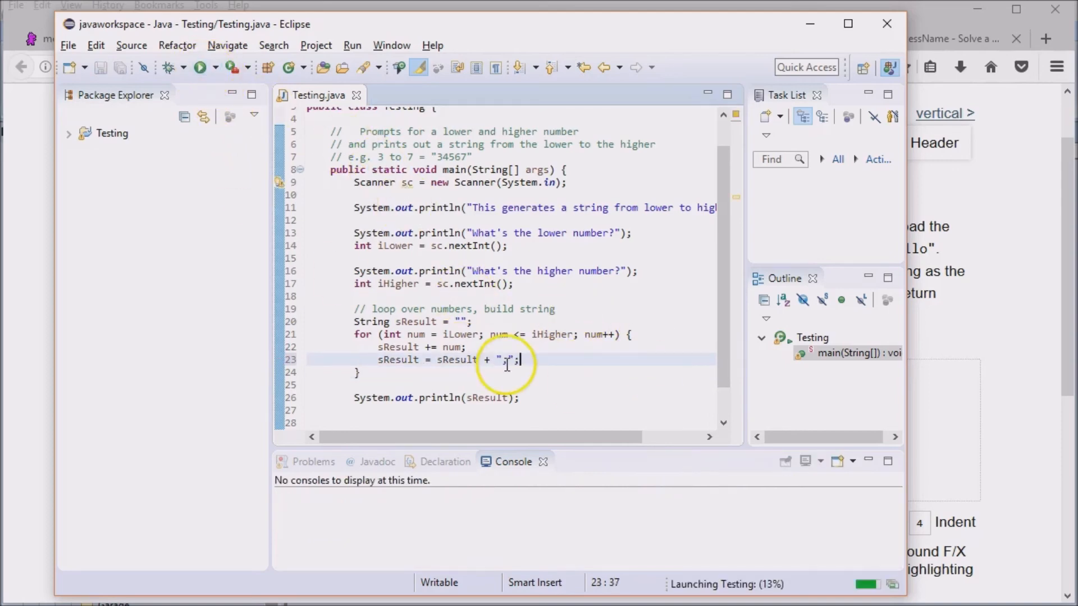
pyautogui.click(199, 68)
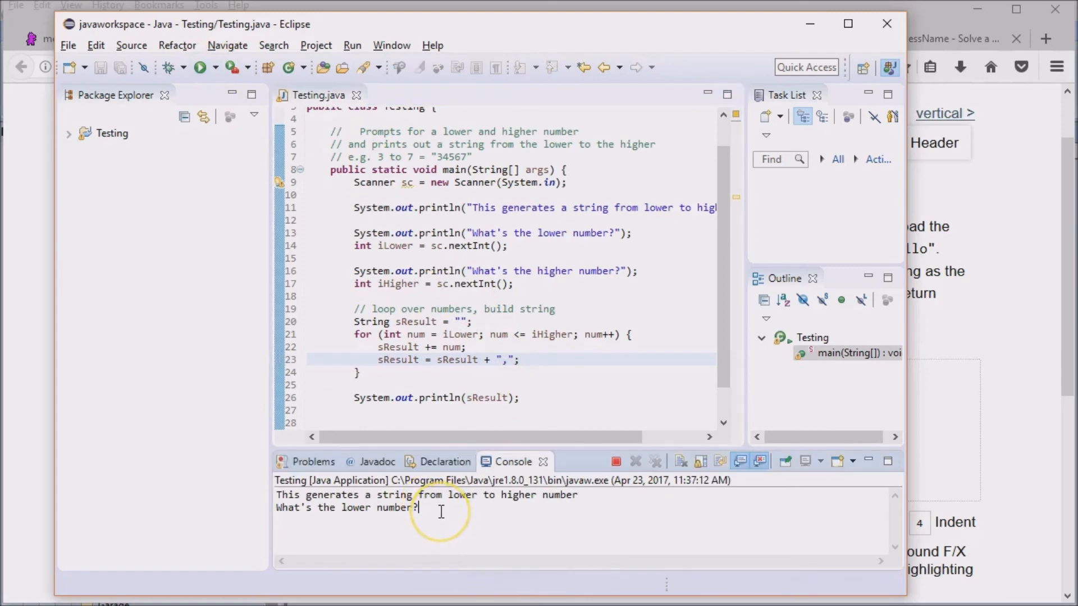
pyautogui.write('3')
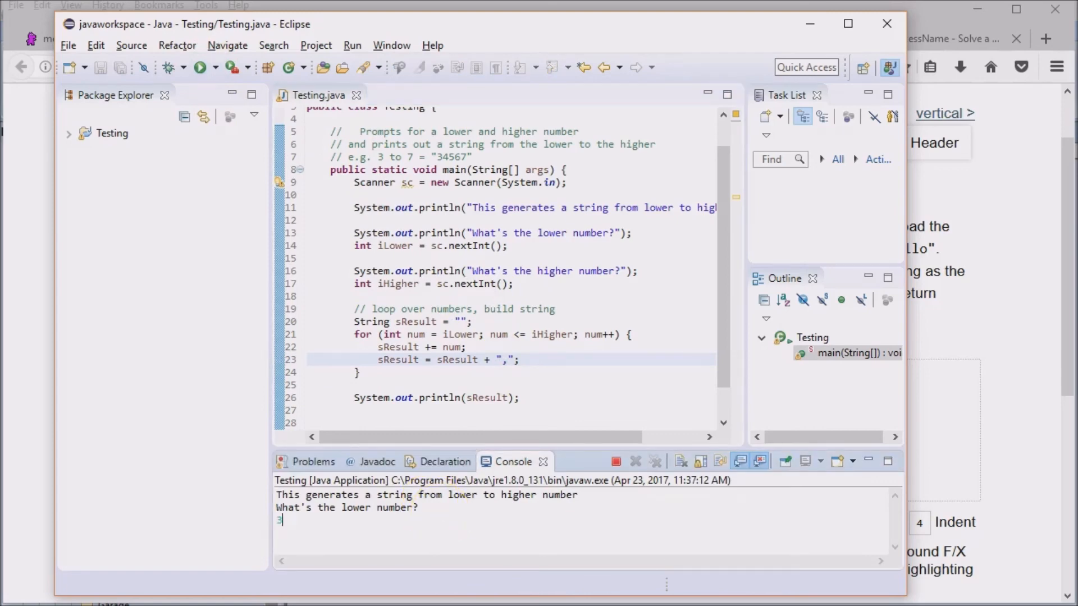
pyautogui.write('14')
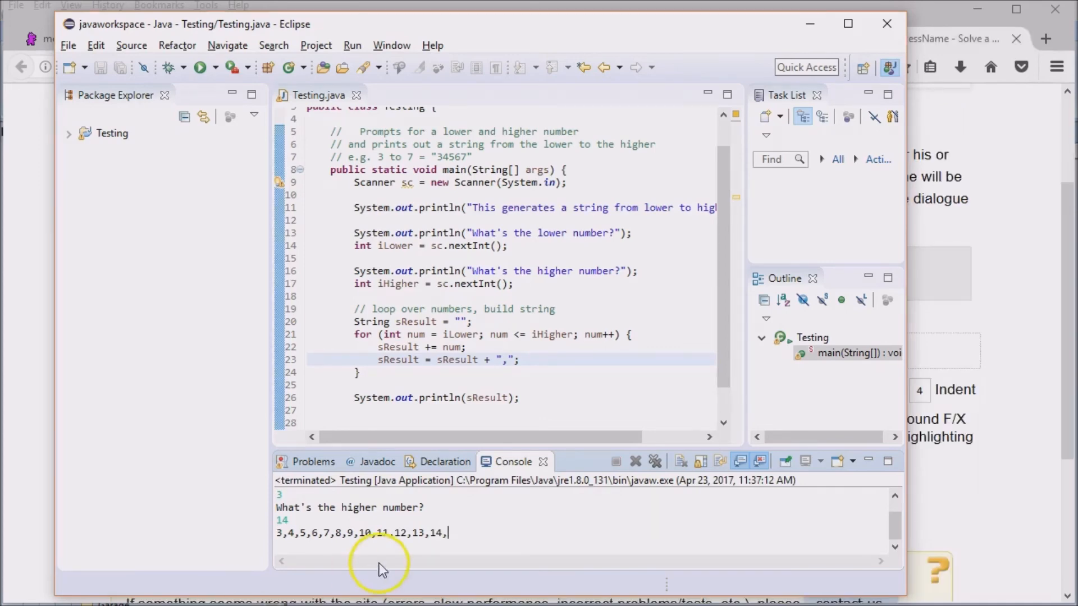
pyautogui.moveTo(963, 384)
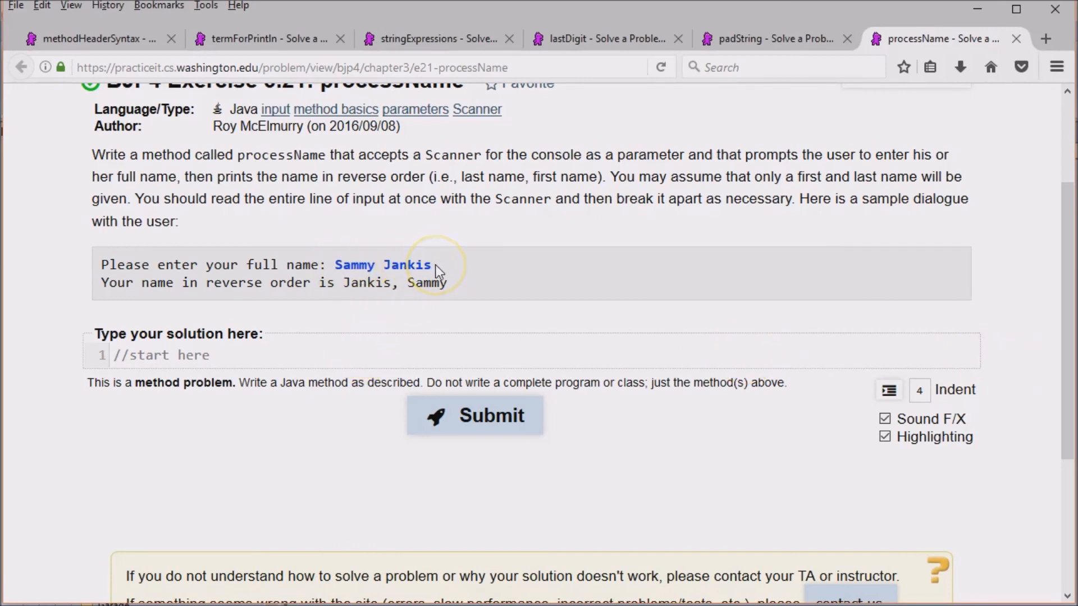
pyautogui.moveTo(459, 292)
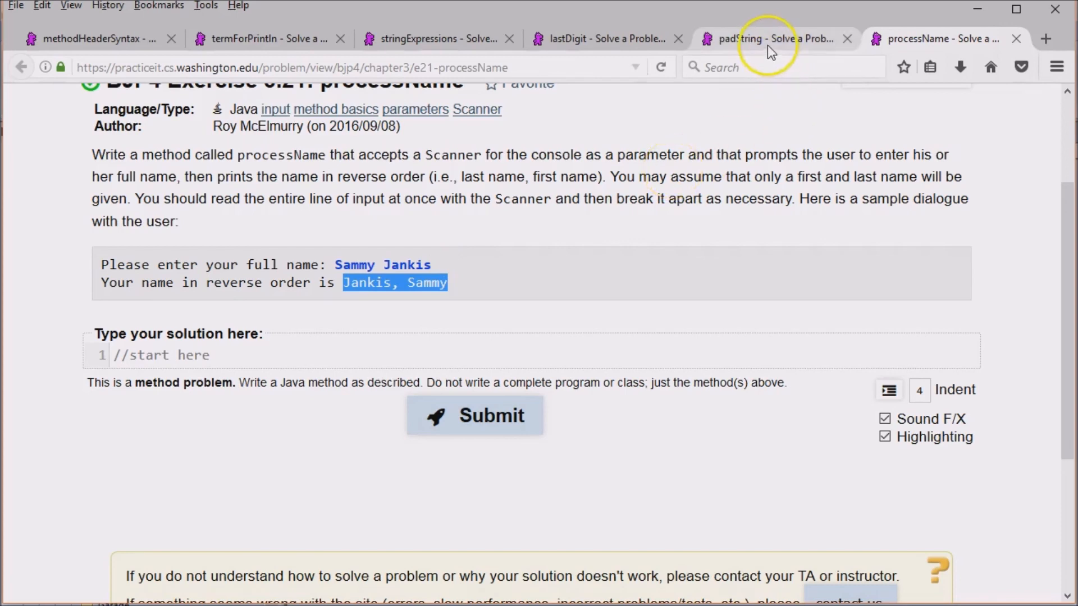
# Step: Return to padString and highlight the method name, the length 8, and the method-only note
pyautogui.click(770, 38)
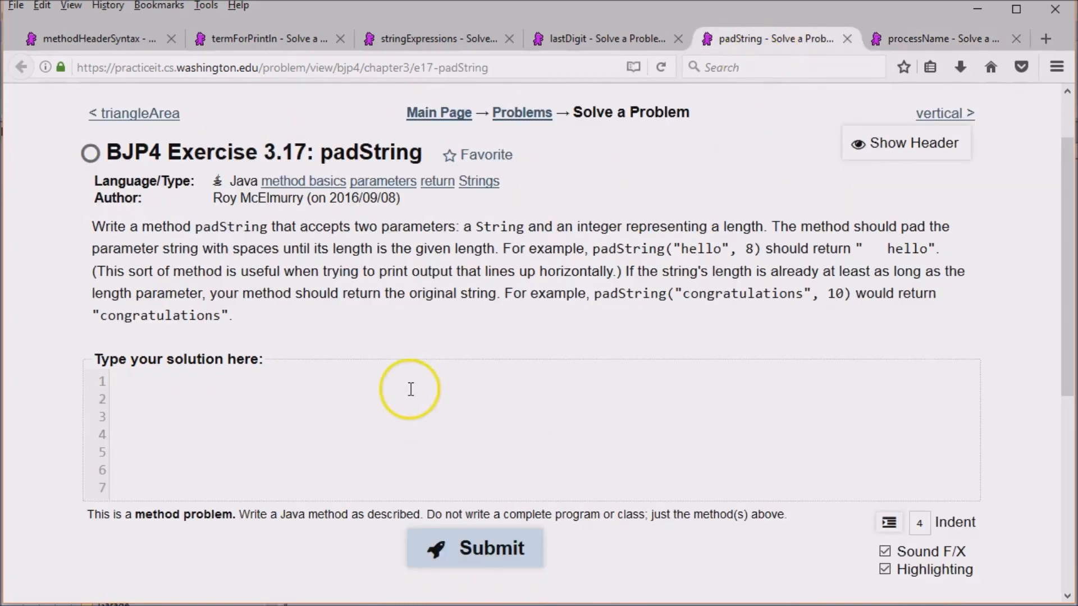
pyautogui.moveTo(676, 249)
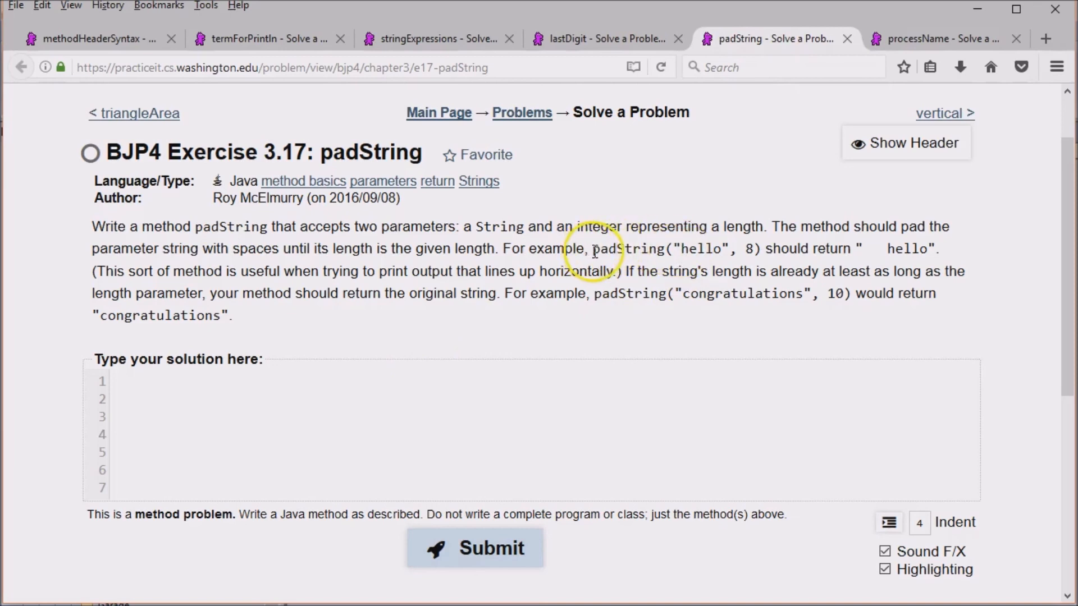
pyautogui.doubleClick(626, 249)
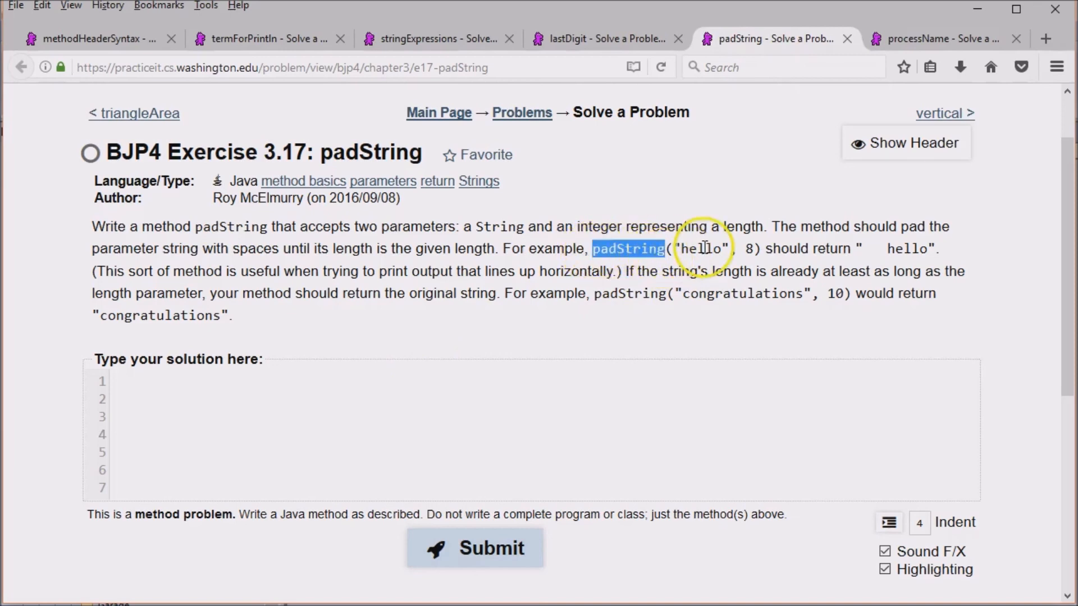
pyautogui.moveTo(747, 249)
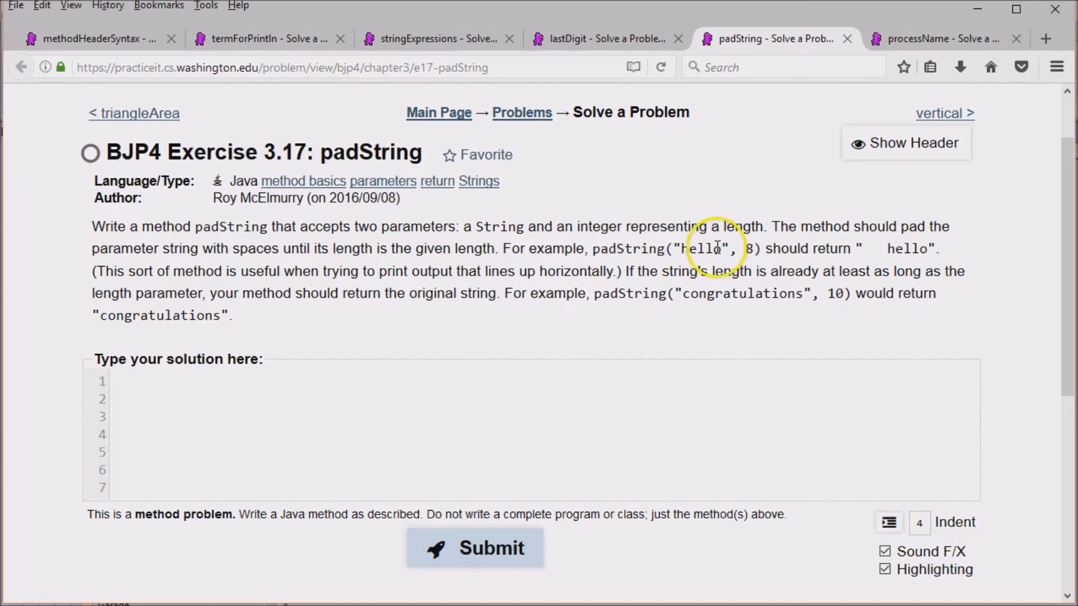
pyautogui.doubleClick(700, 249)
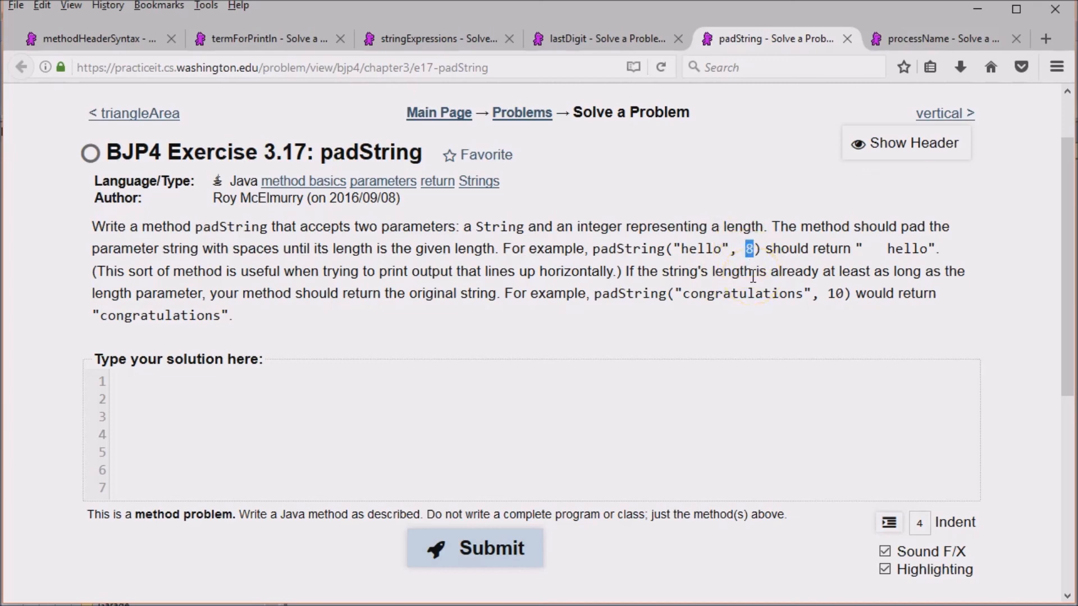
pyautogui.moveTo(860, 250)
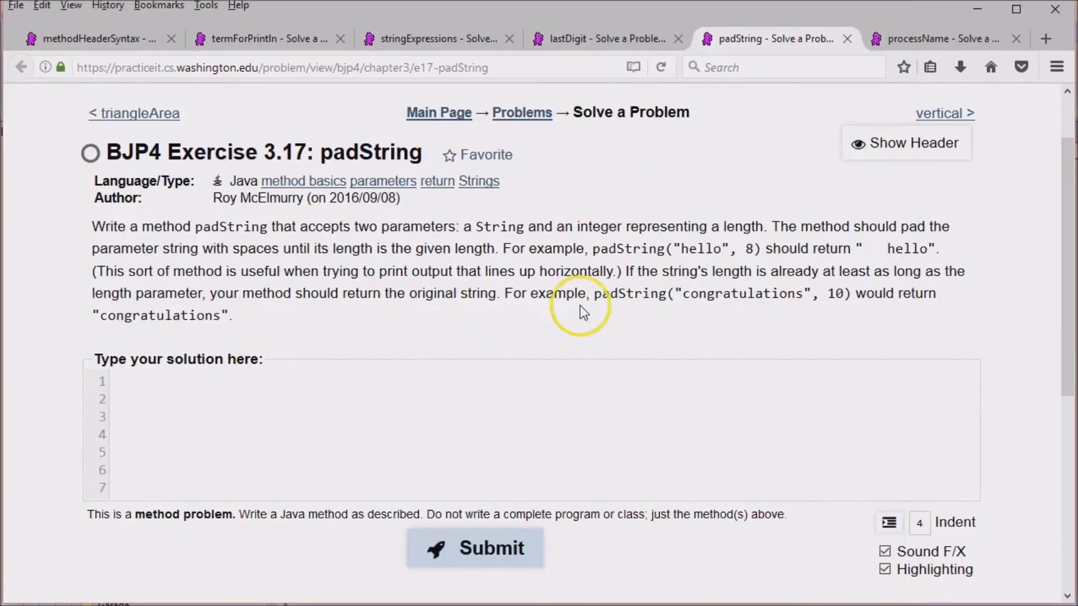
pyautogui.moveTo(626, 303)
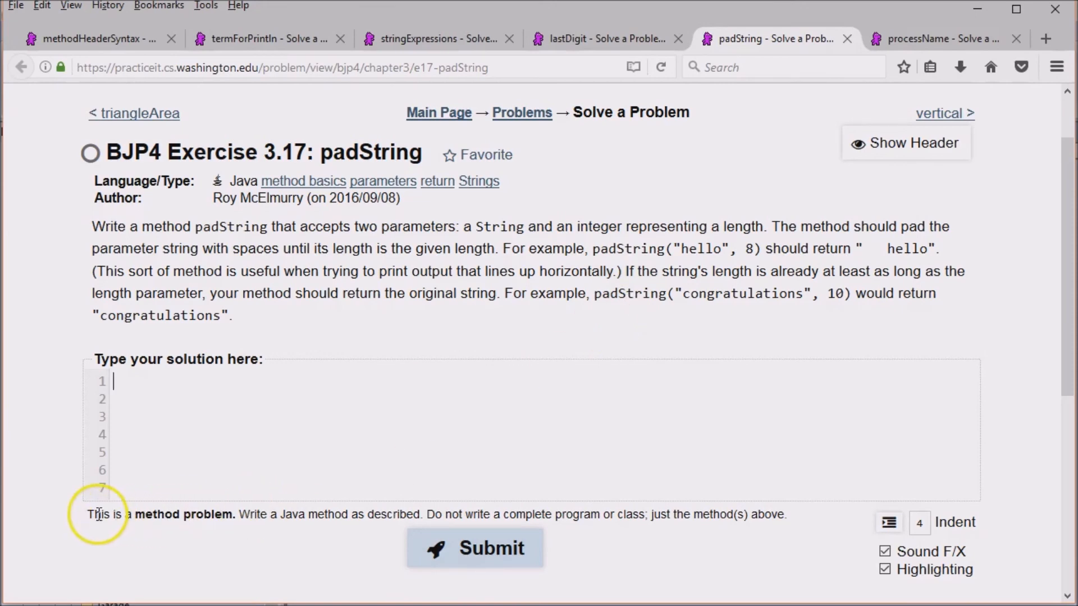
pyautogui.moveTo(89, 514); pyautogui.dragTo(557, 514)
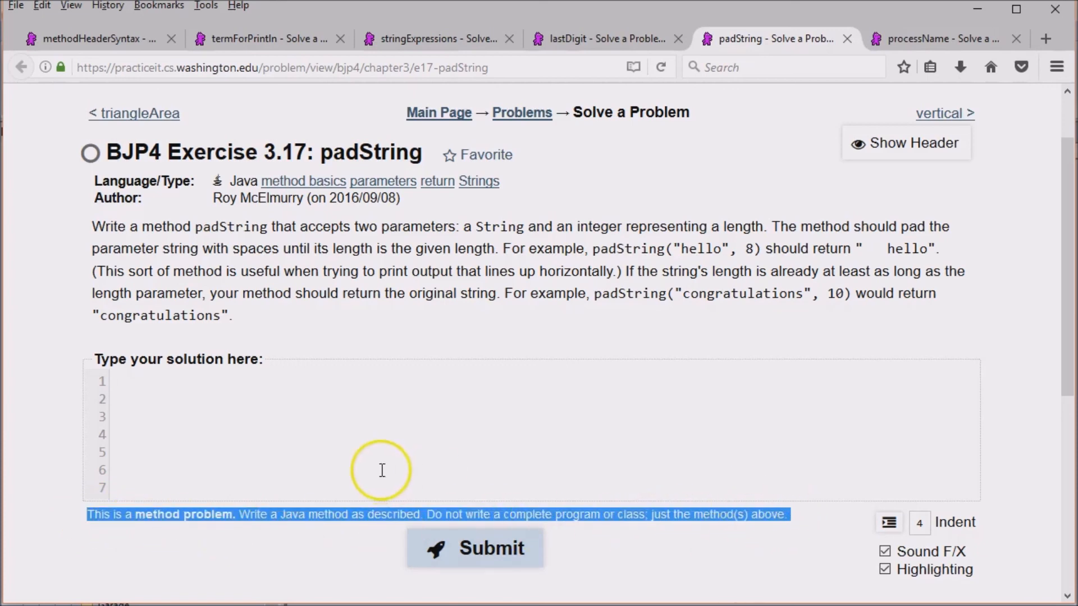
pyautogui.moveTo(648, 529)
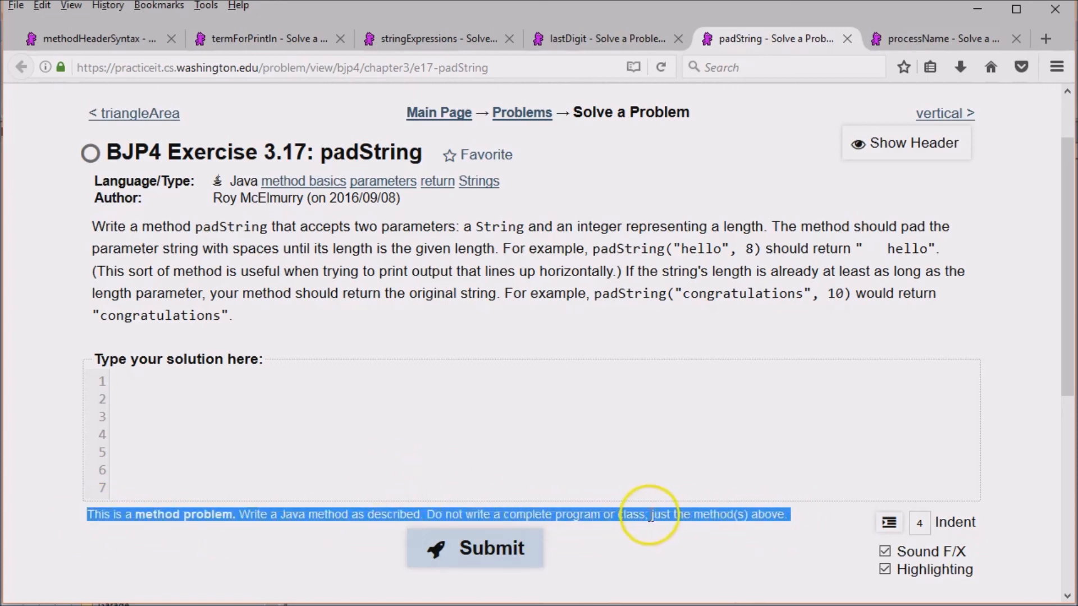
pyautogui.moveTo(440, 406)
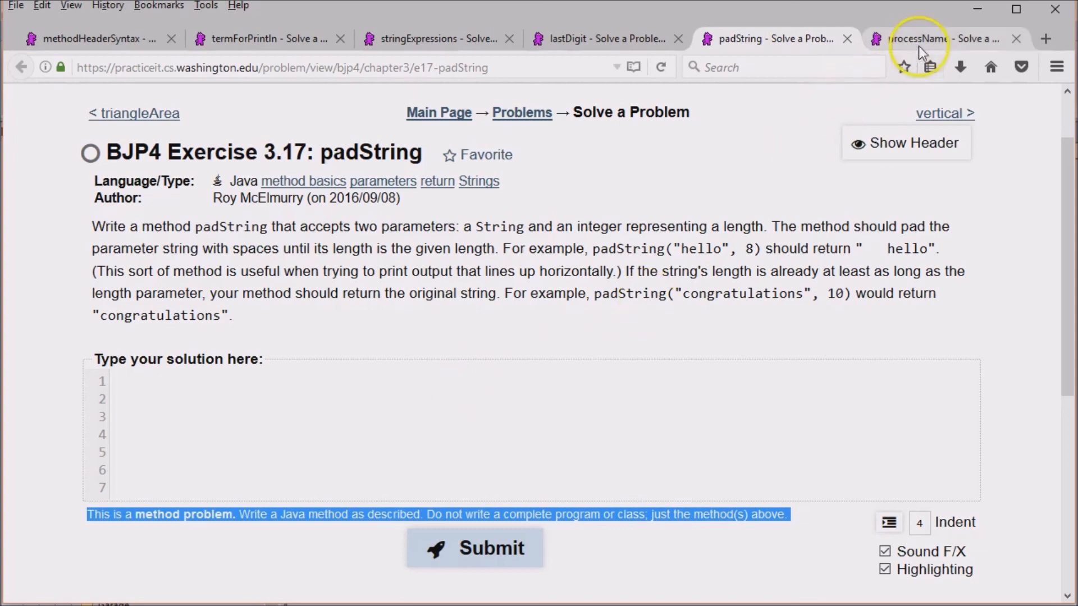
pyautogui.click(934, 39)
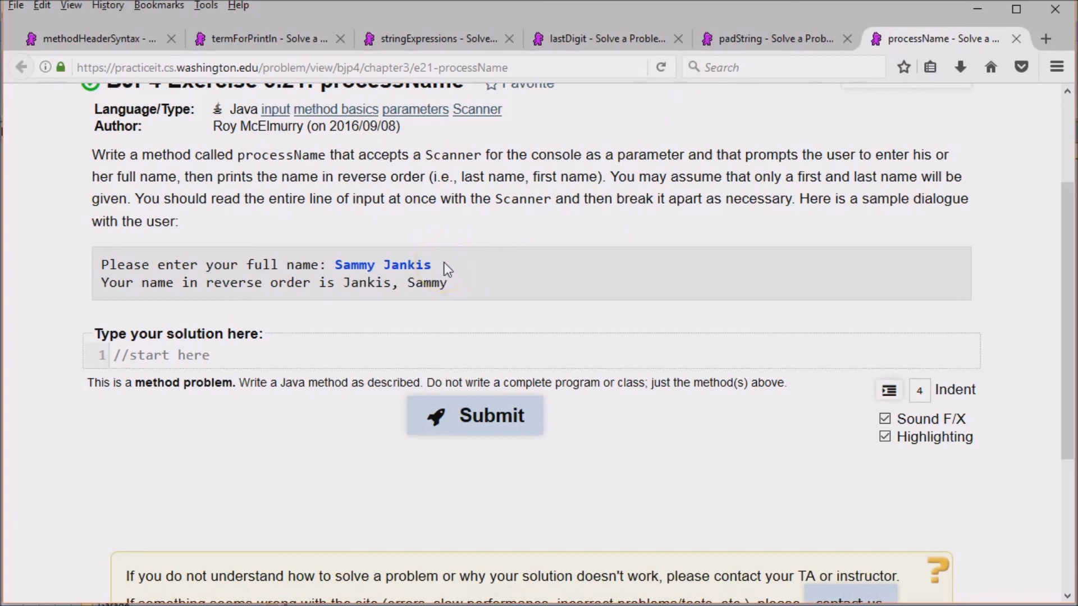
pyautogui.doubleClick(355, 265)
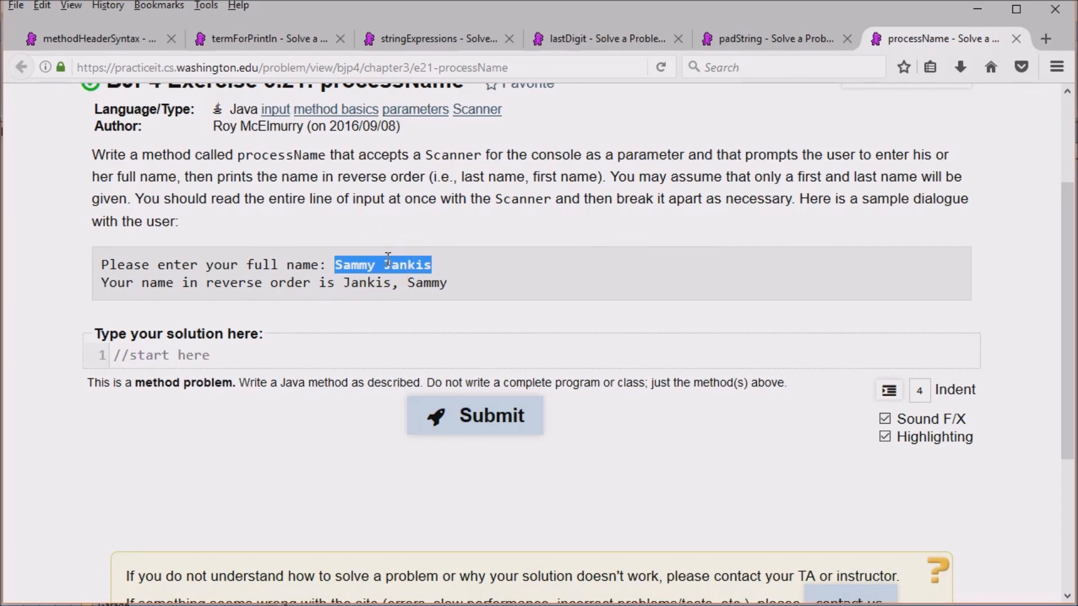
pyautogui.click(752, 40)
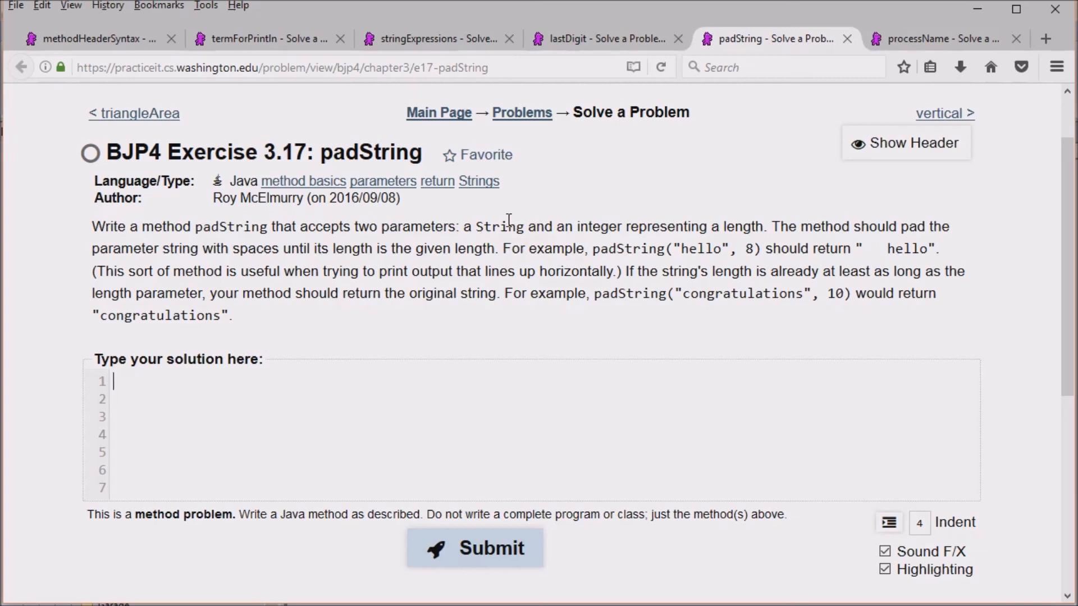
pyautogui.moveTo(846, 243)
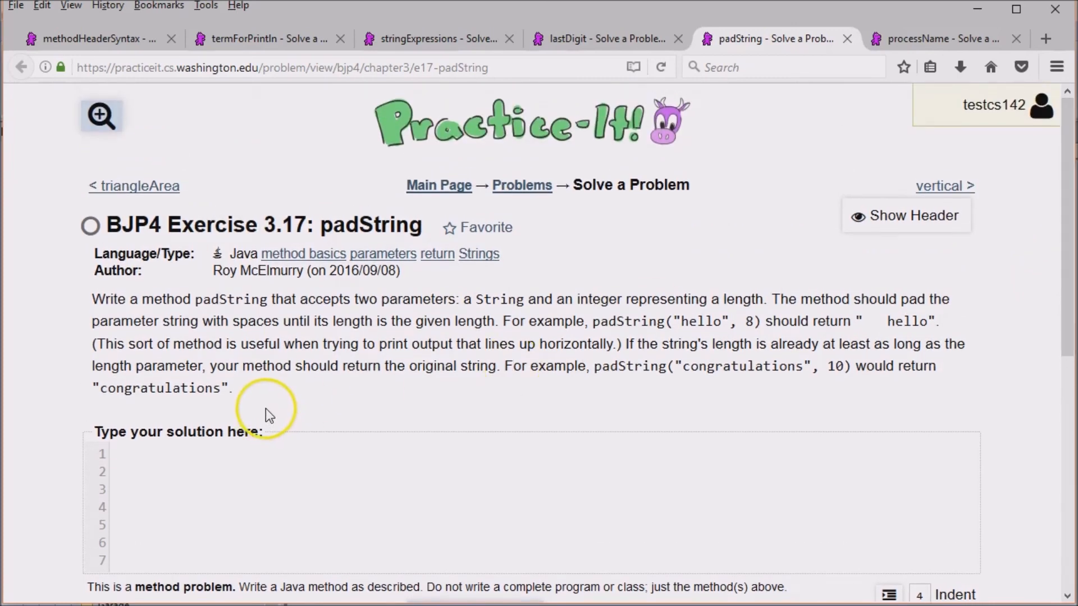
pyautogui.moveTo(305, 214)
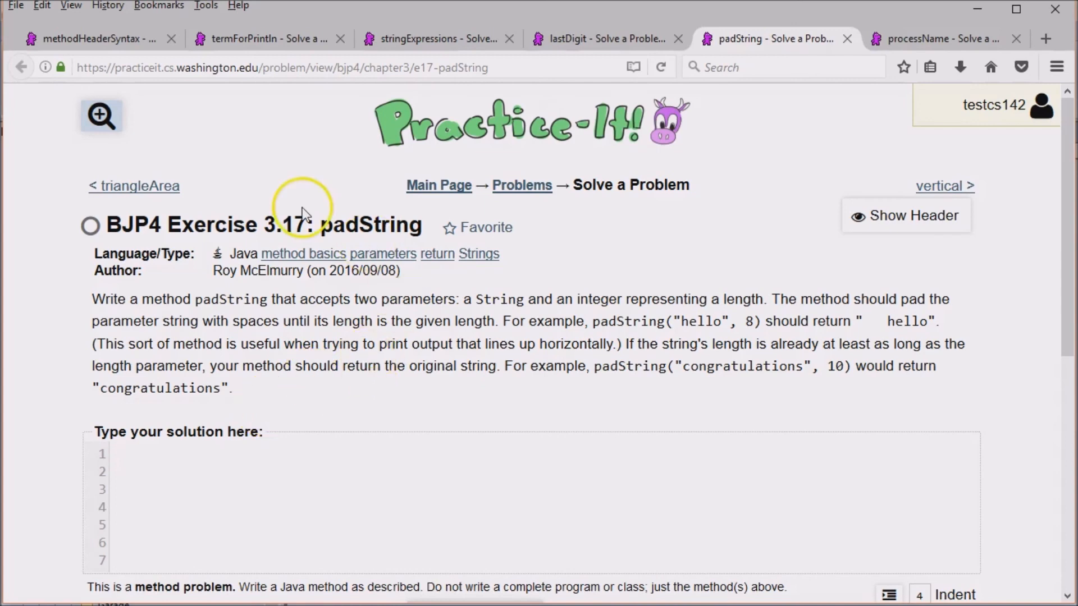